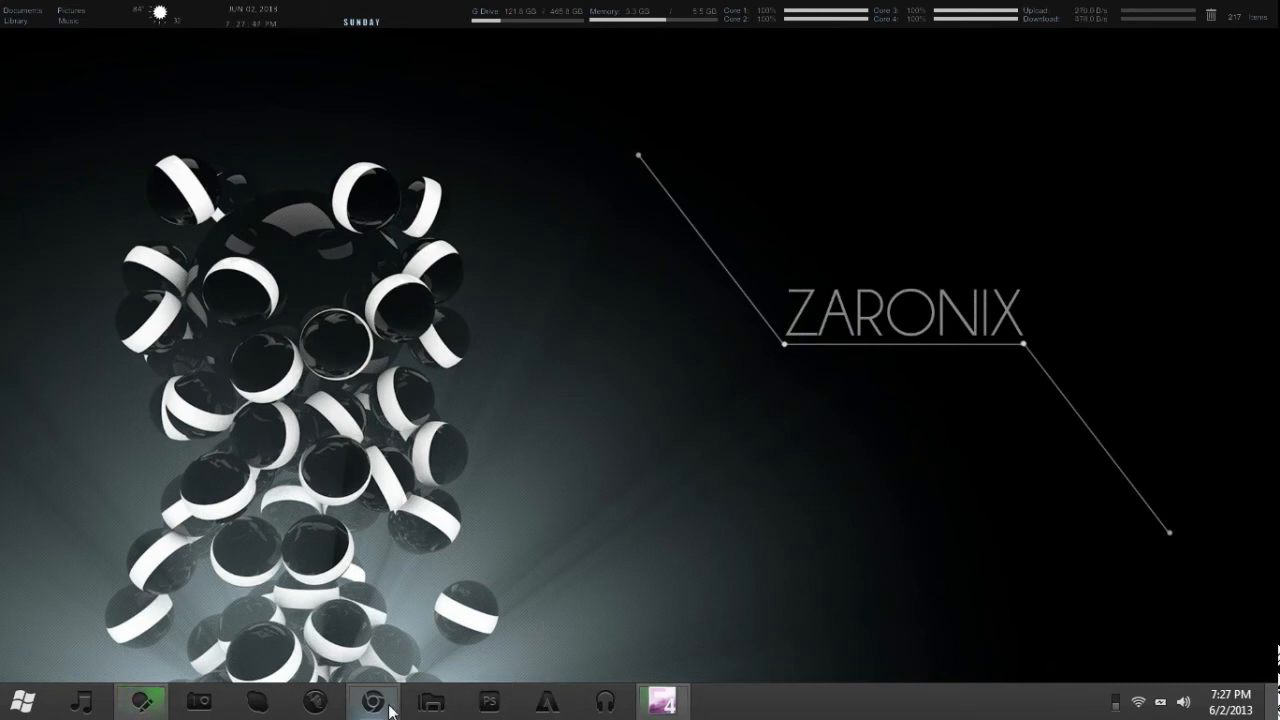
# Check the running video encode, then stop Cinema 4D's external render in the Picture Viewer.
pyautogui.click(373, 700)
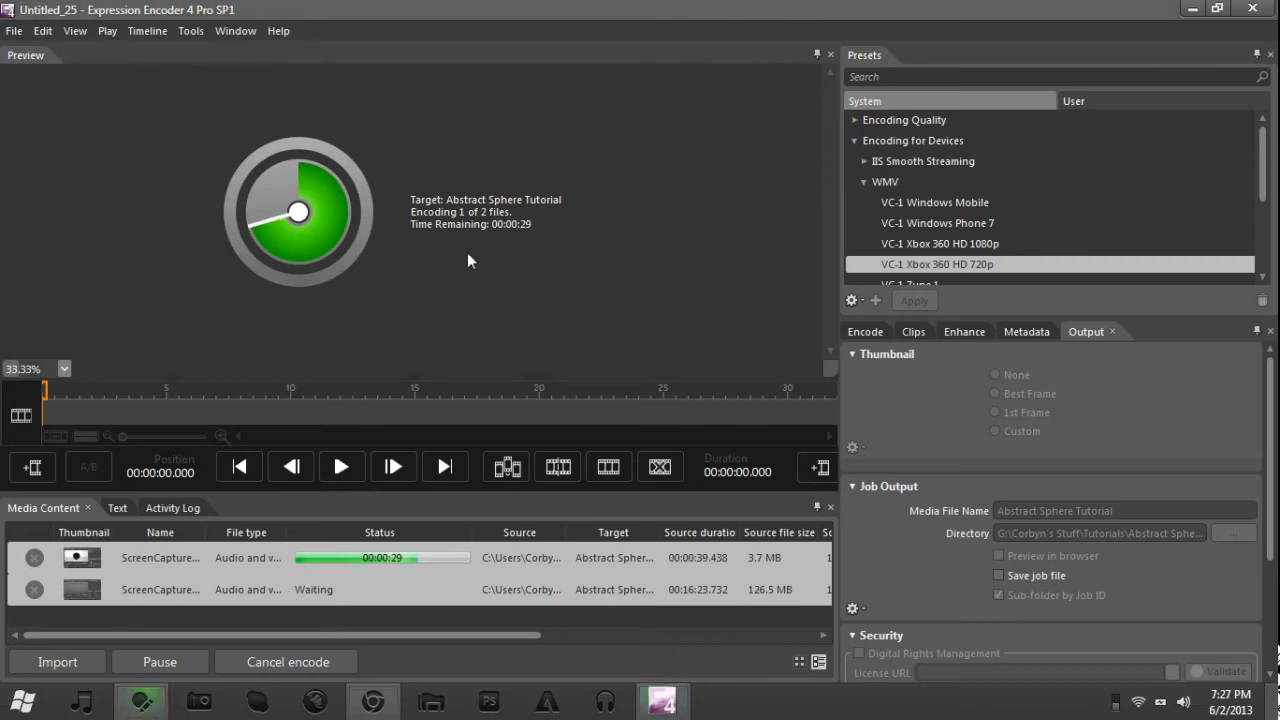
pyautogui.click(662, 700)
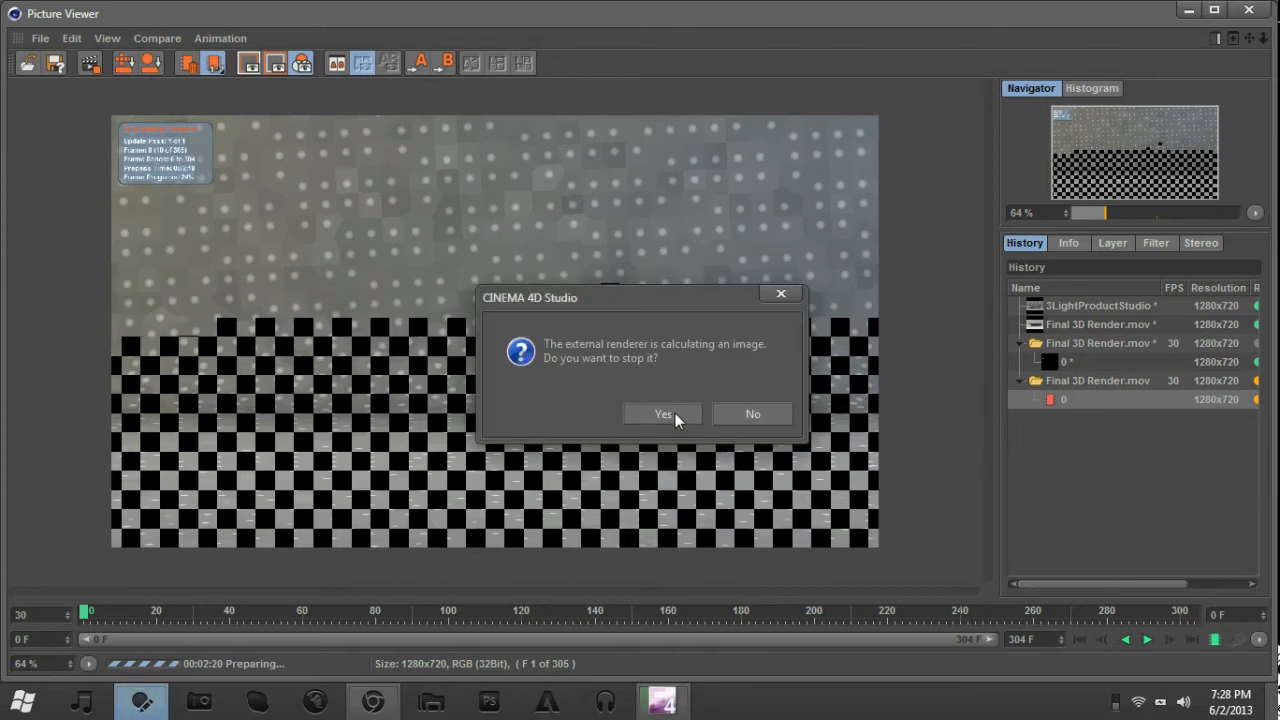
pyautogui.click(663, 414)
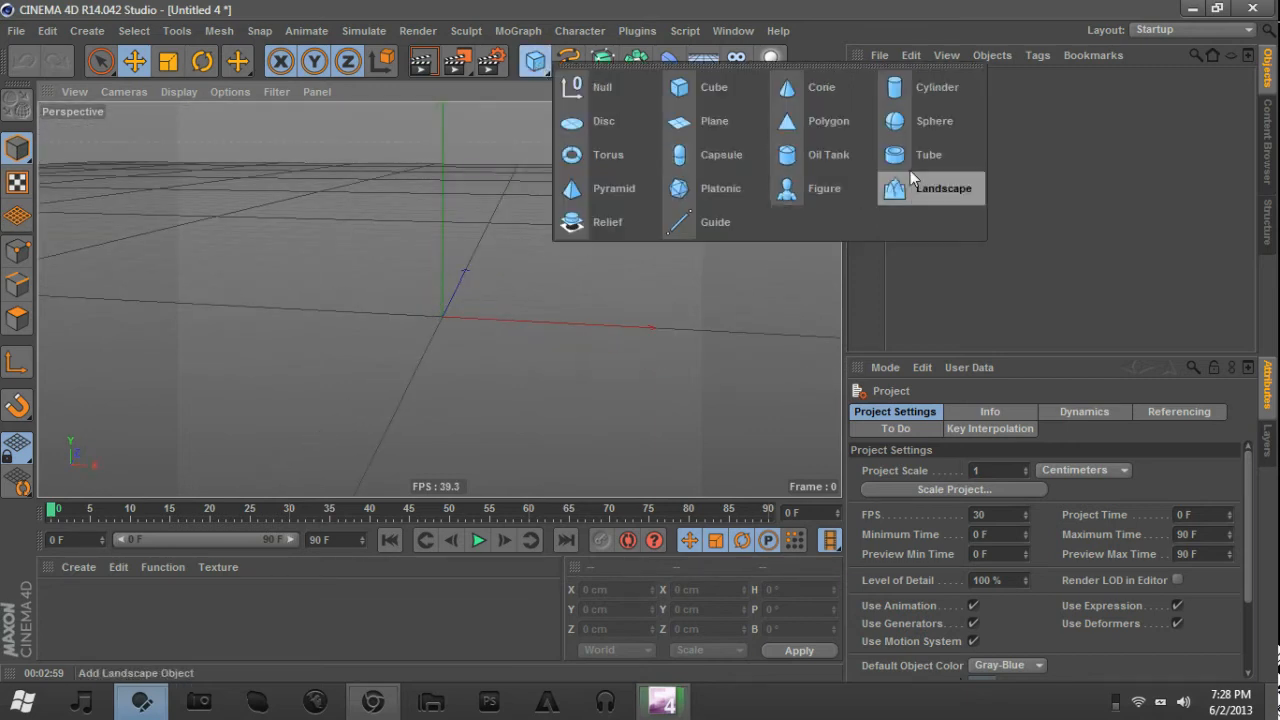
# Add a Sphere raised above the origin and a second sphere renamed 'Small Spheres'.
pyautogui.click(934, 120)
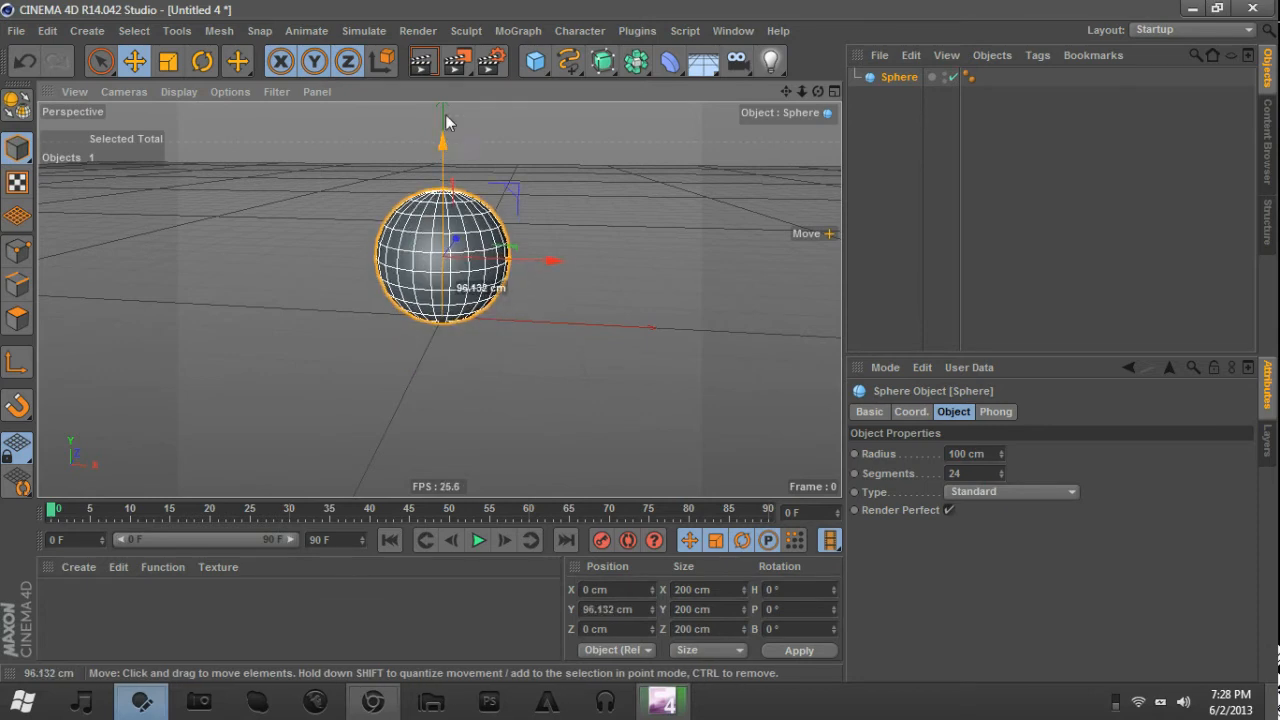
pyautogui.moveTo(443, 140); pyautogui.dragTo(443, 118)
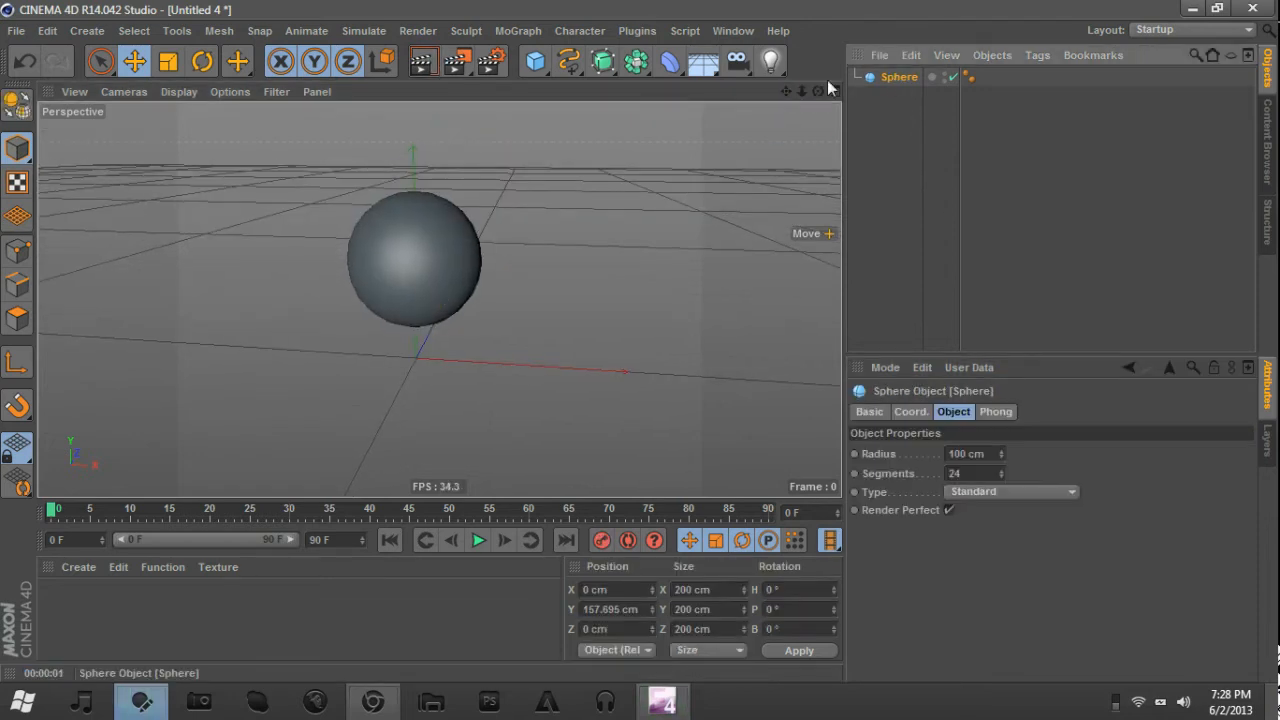
pyautogui.click(410, 260)
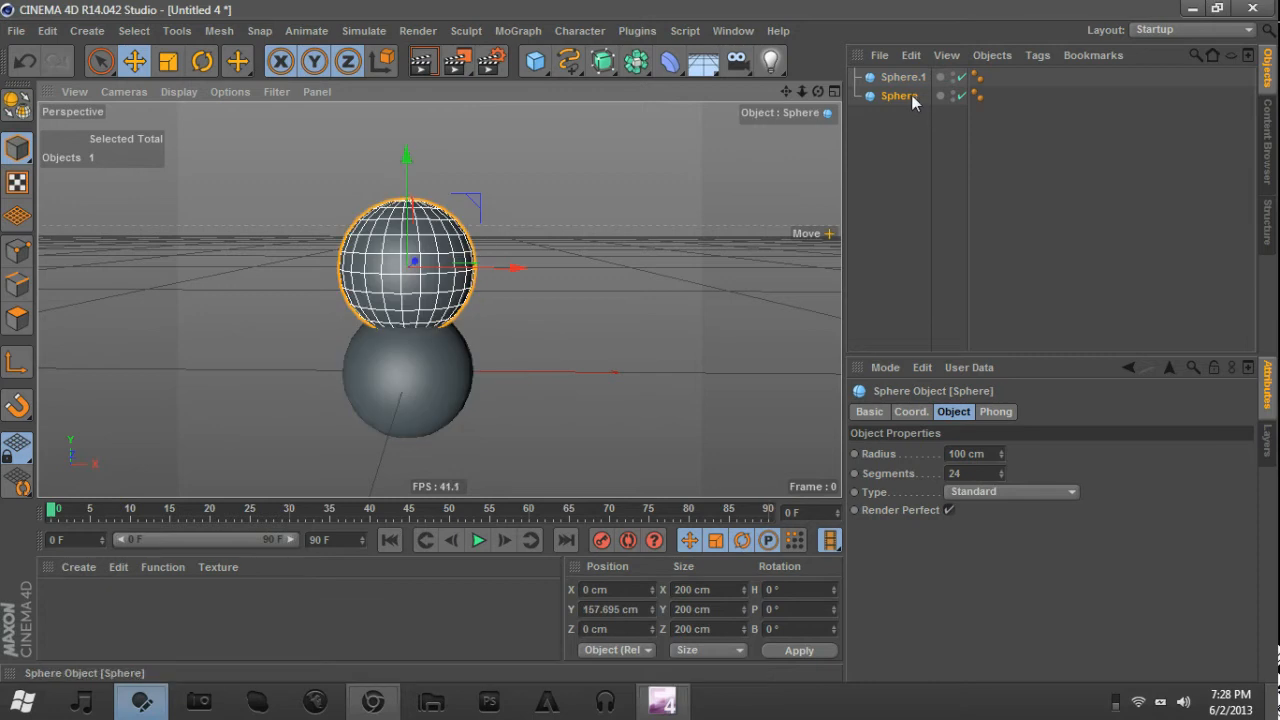
pyautogui.click(535, 62)
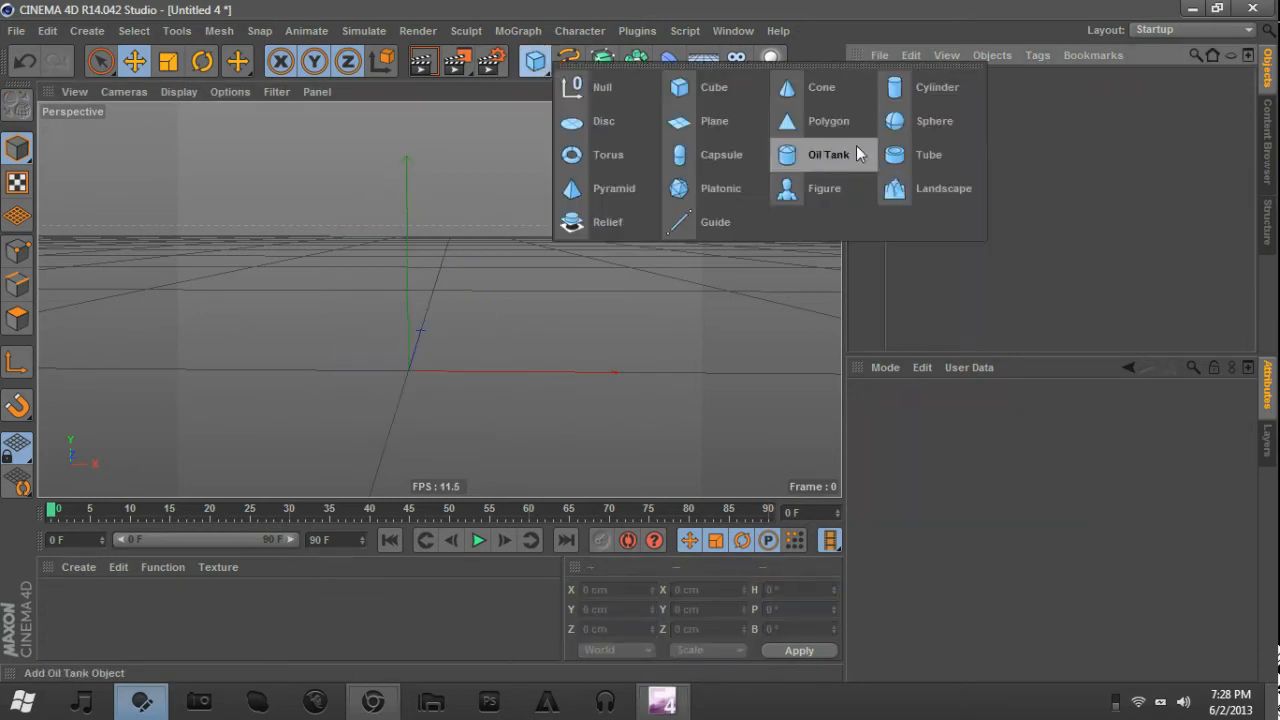
pyautogui.click(934, 120)
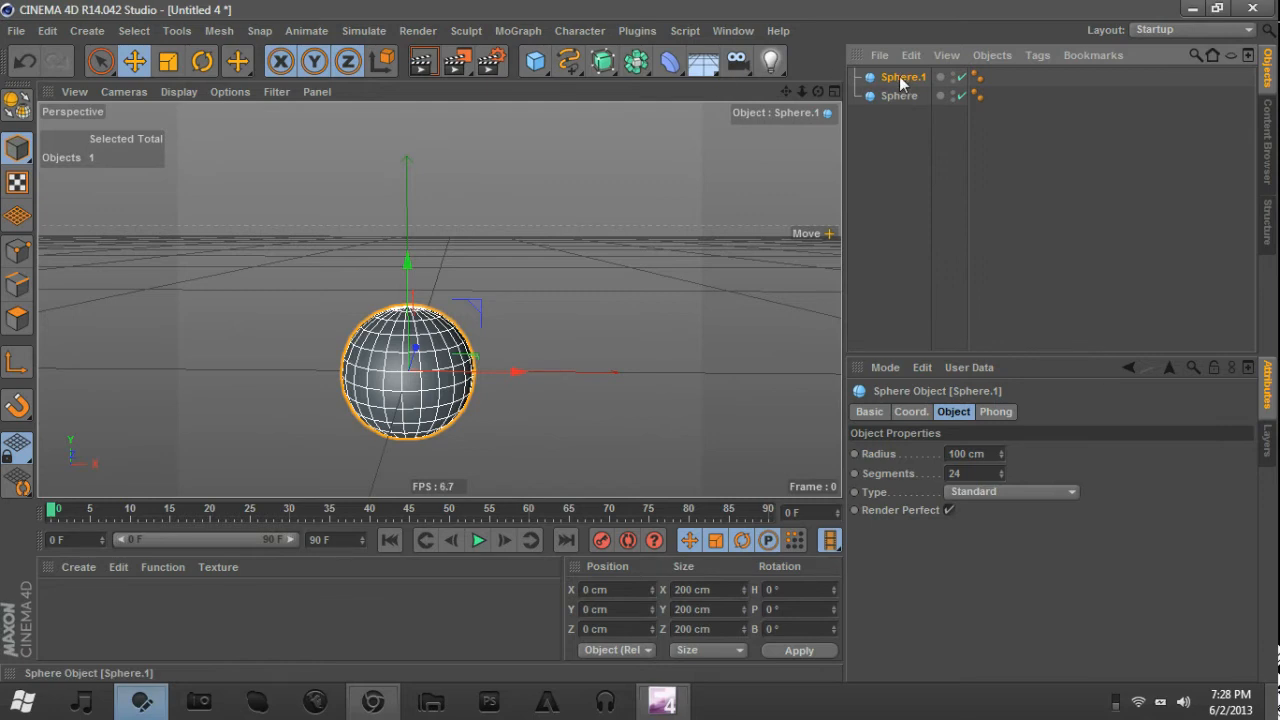
pyautogui.doubleClick(903, 77)
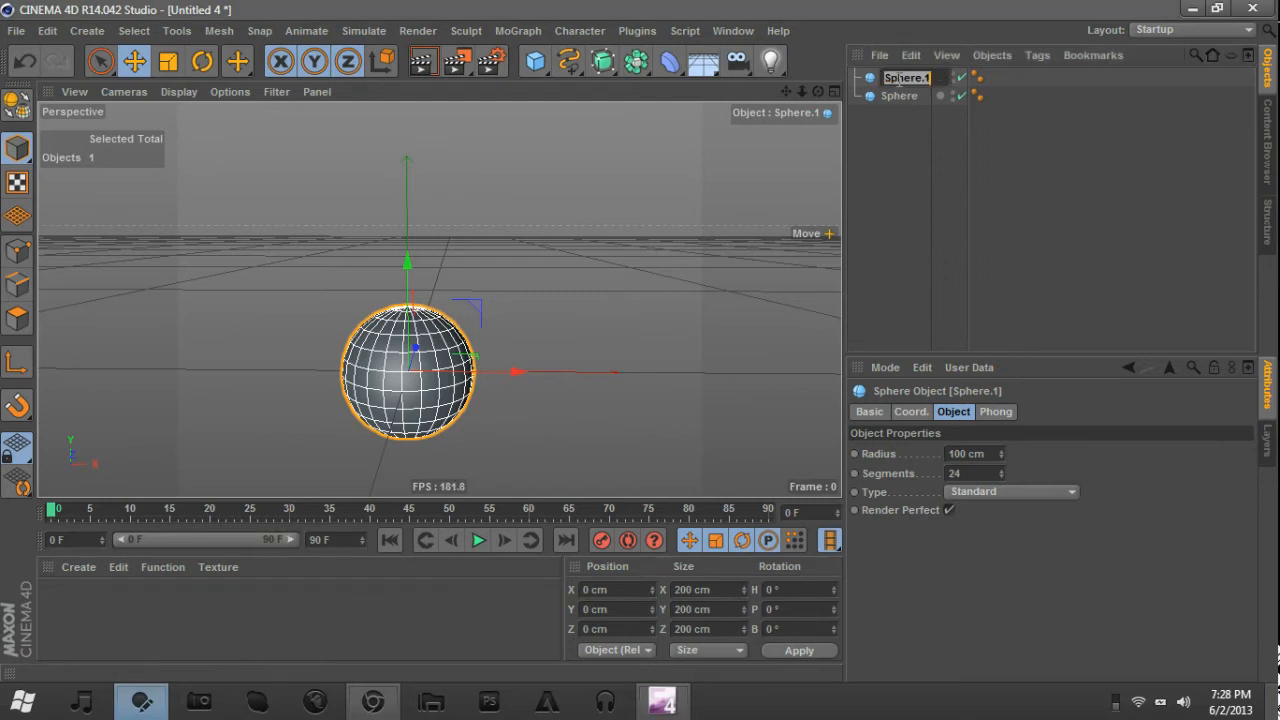
pyautogui.write('Lumina')
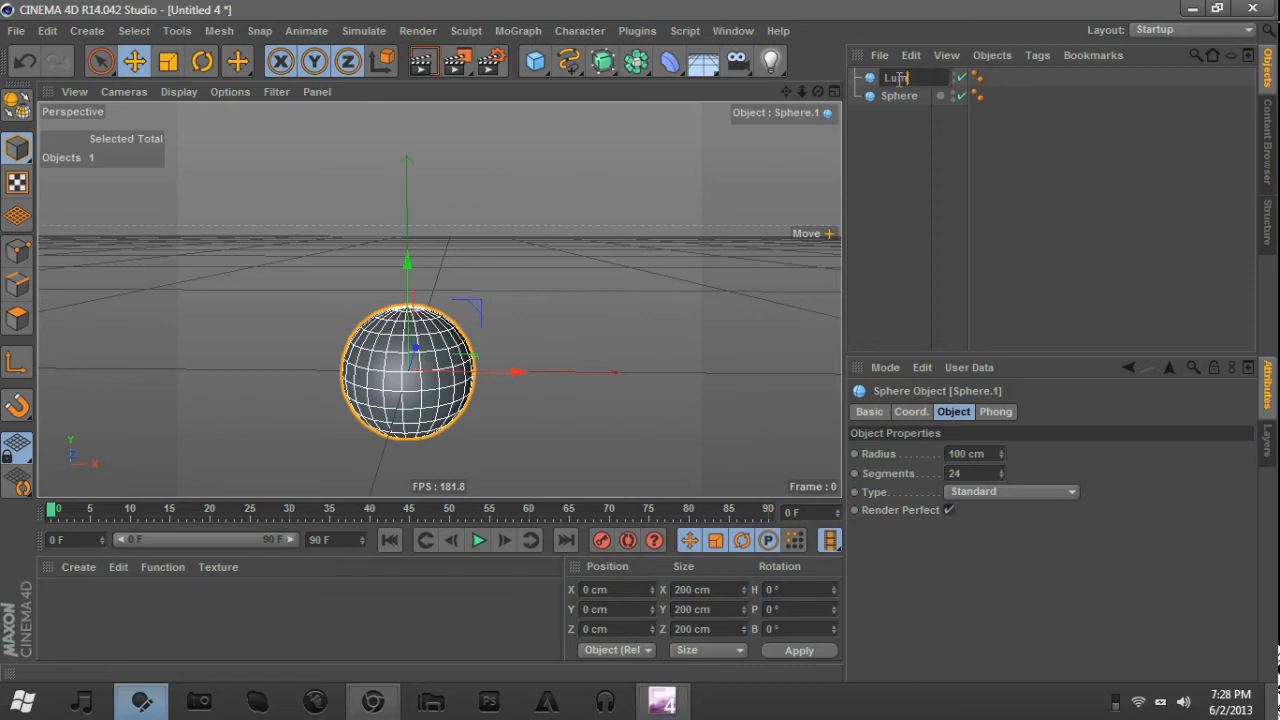
pyautogui.write('Small Spheres')
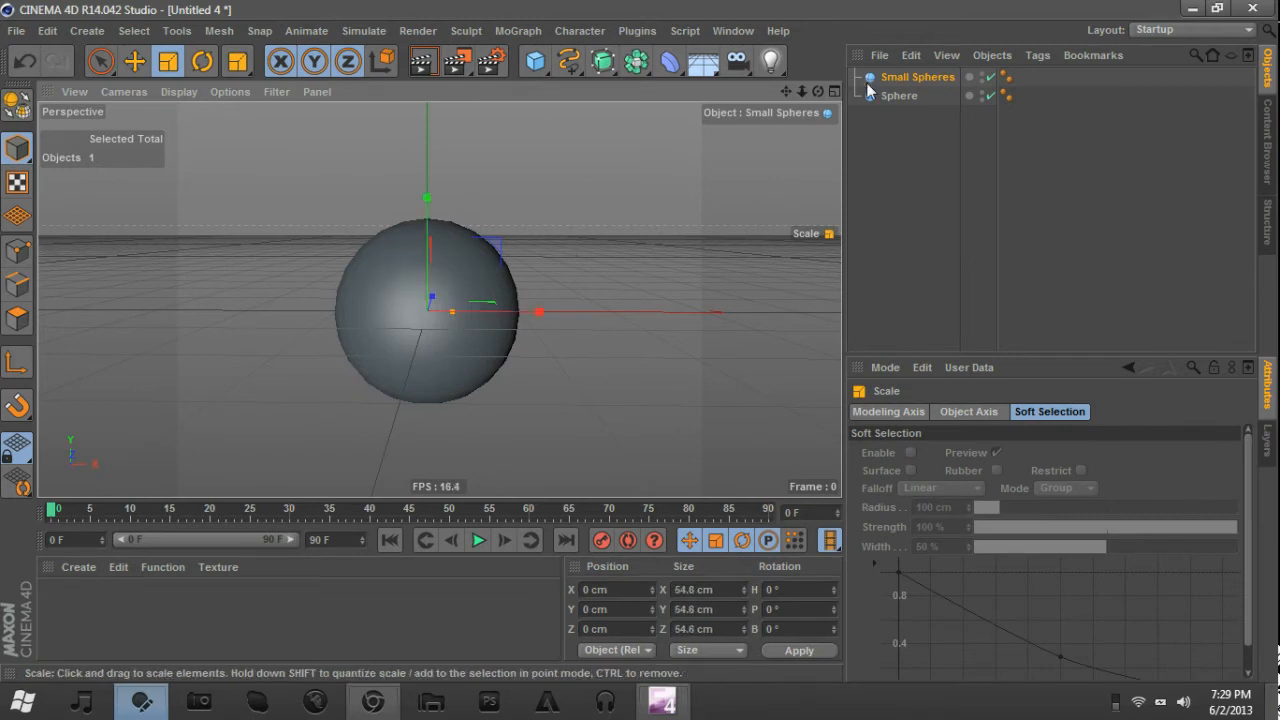
# Create a black material with a Gradient shader in its Luminance texture.
pyautogui.click(898, 95)
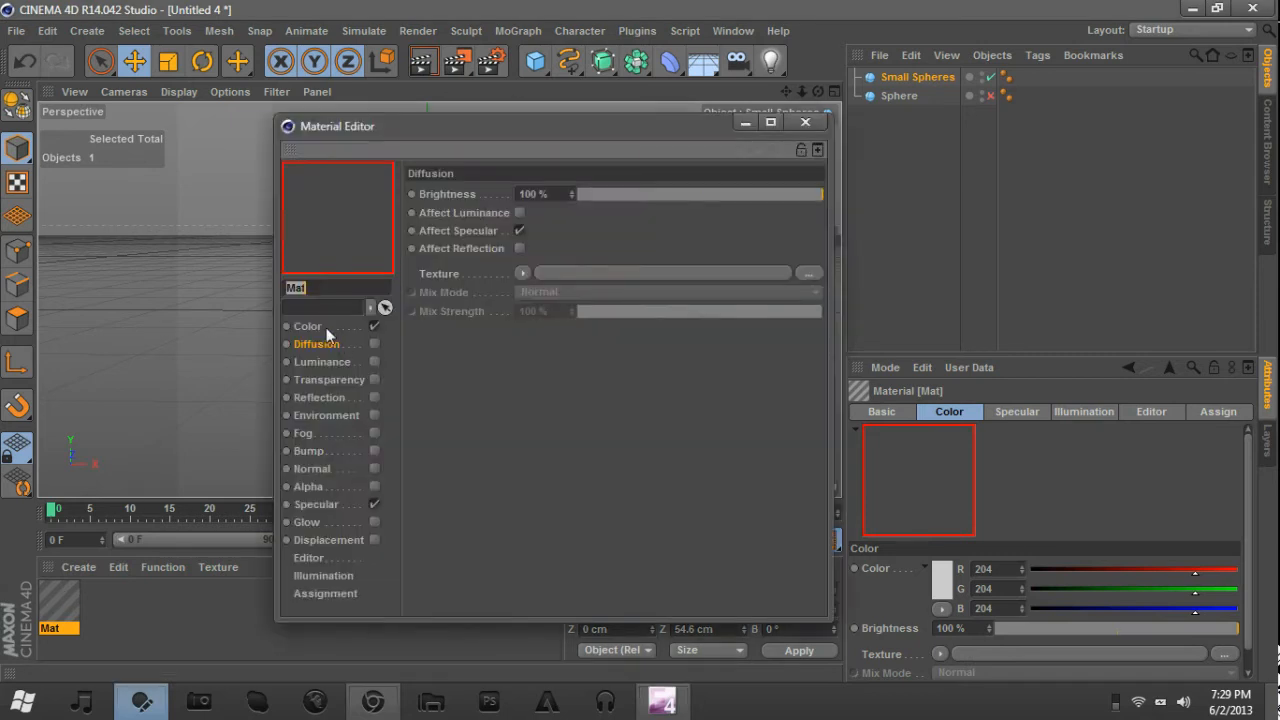
pyautogui.click(307, 325)
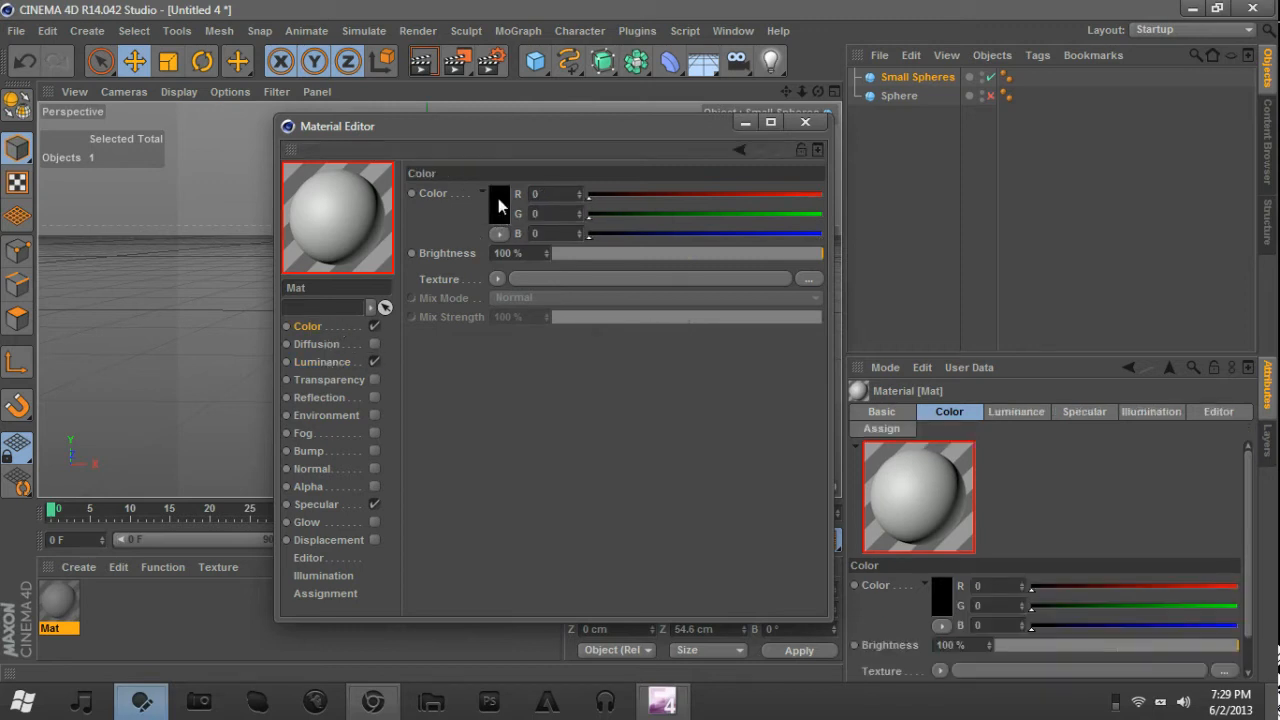
pyautogui.click(498, 194)
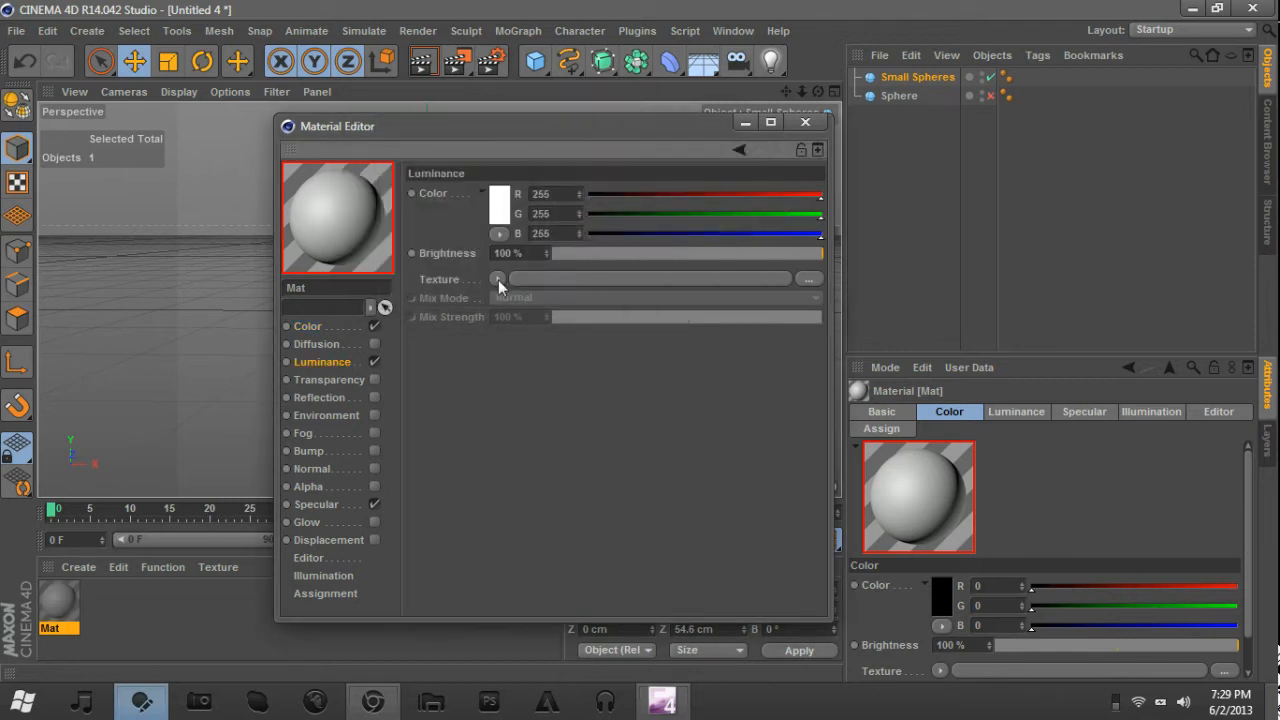
pyautogui.click(498, 278)
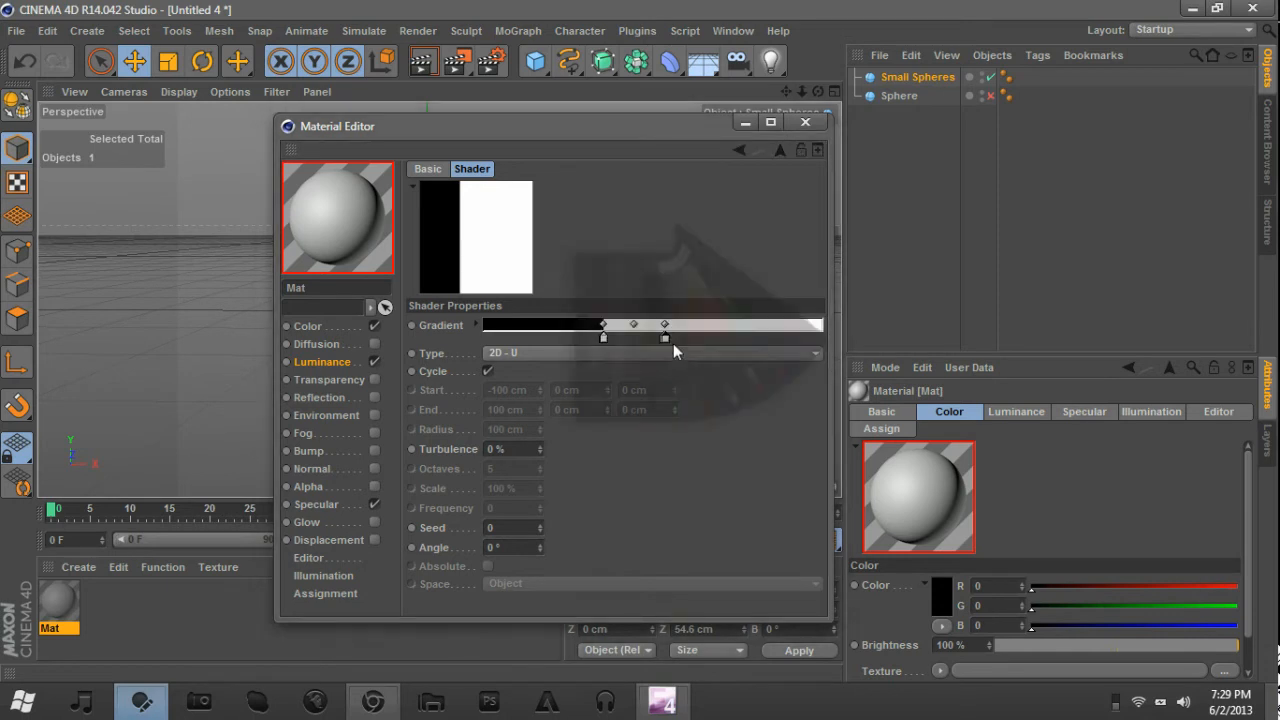
# Make the luminance gradient a black-white-black band of Type 2D - V, and enable Reflection.
pyautogui.click(665, 338)
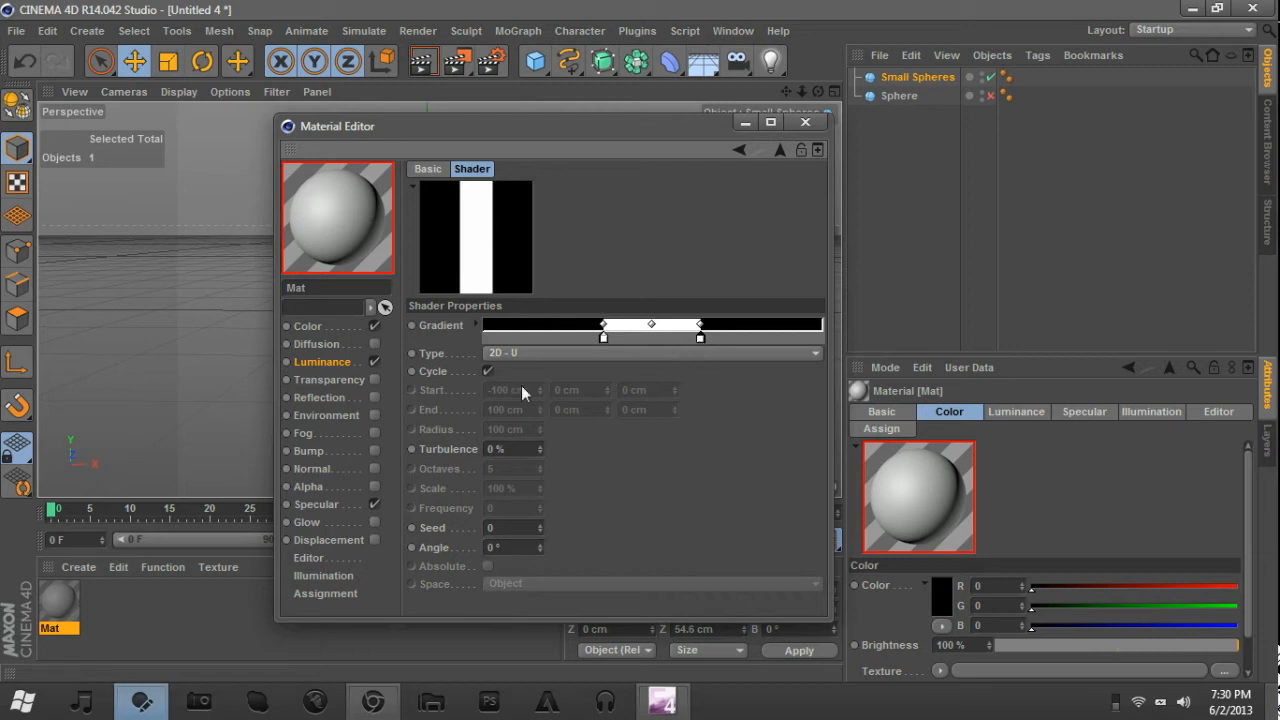
pyautogui.click(650, 352)
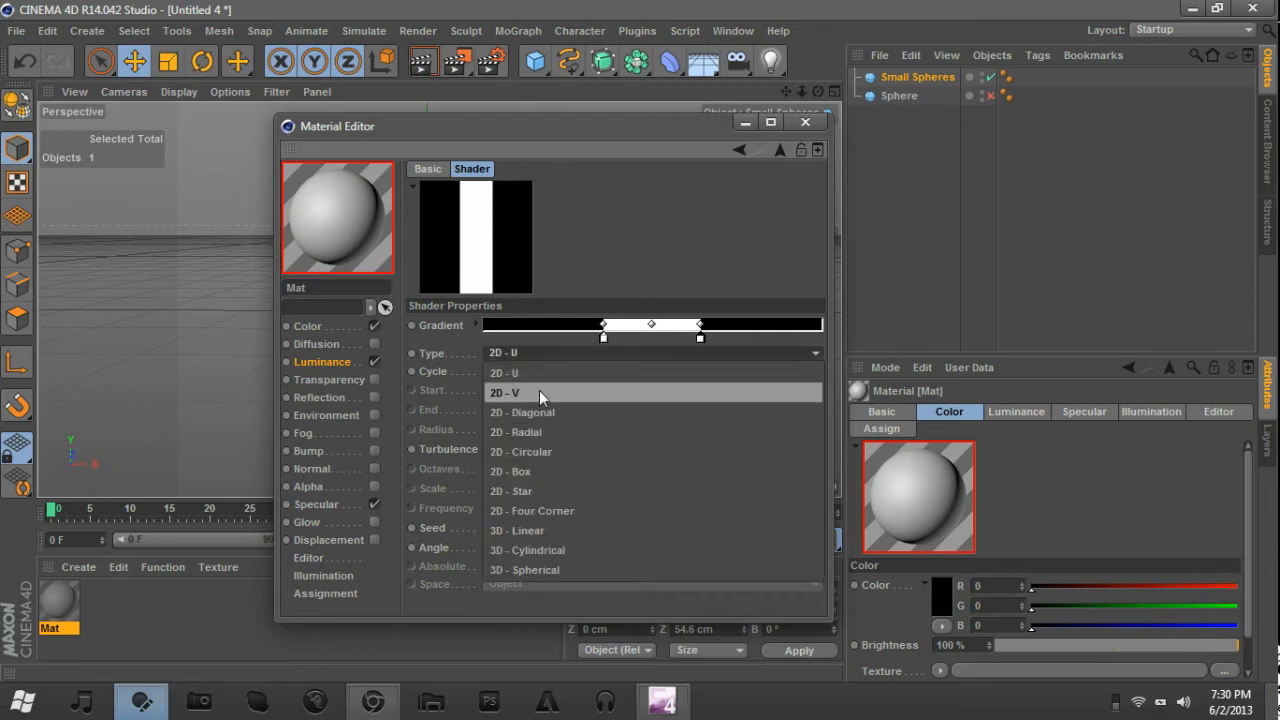
pyautogui.click(505, 392)
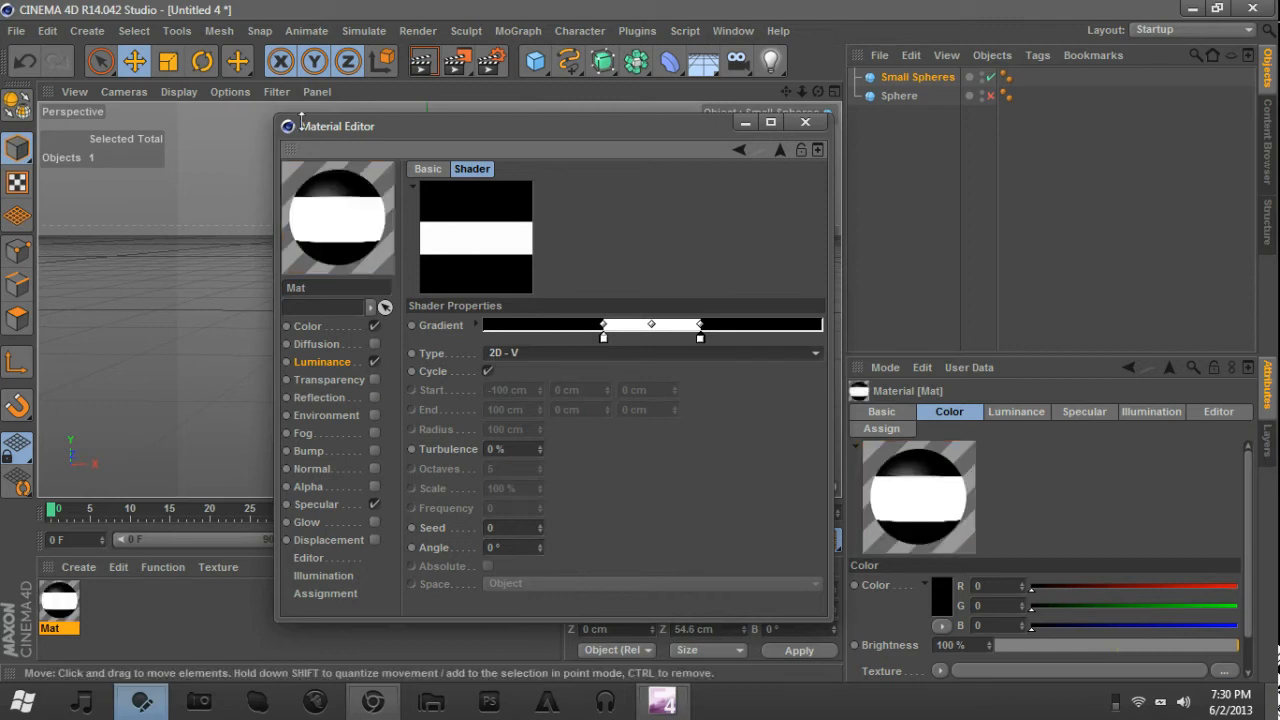
pyautogui.moveTo(643, 348)
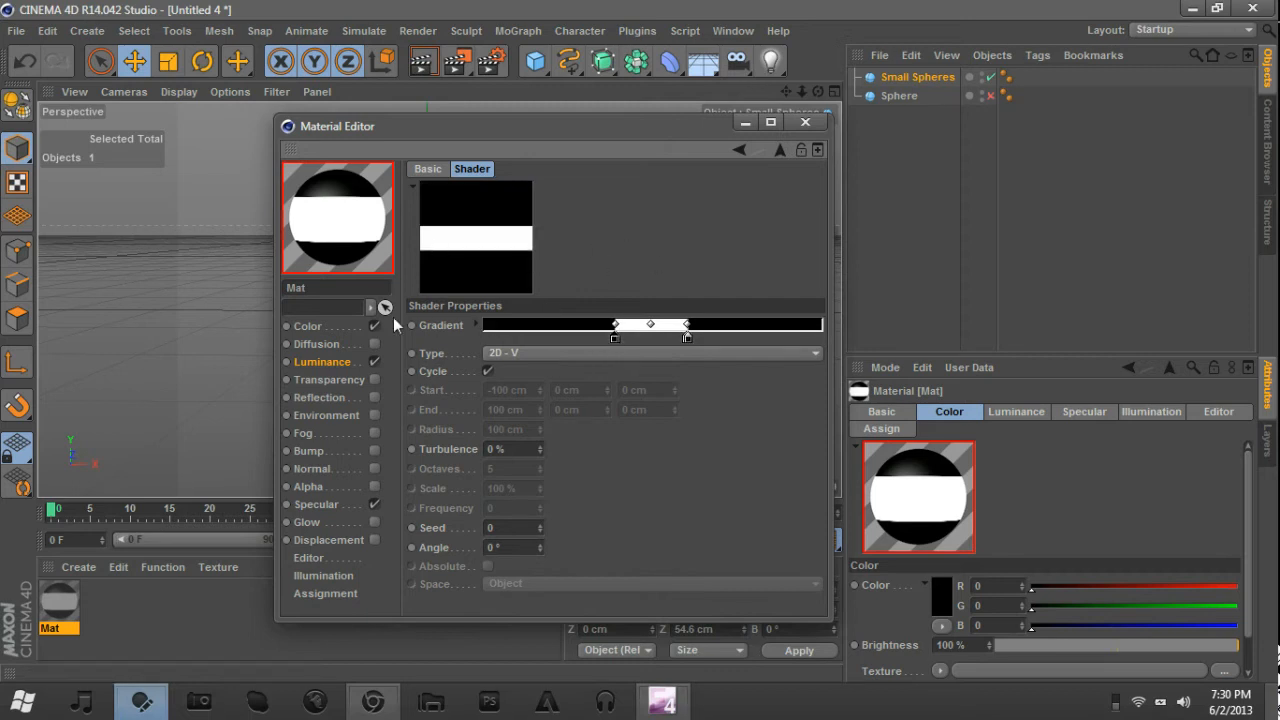
pyautogui.click(308, 326)
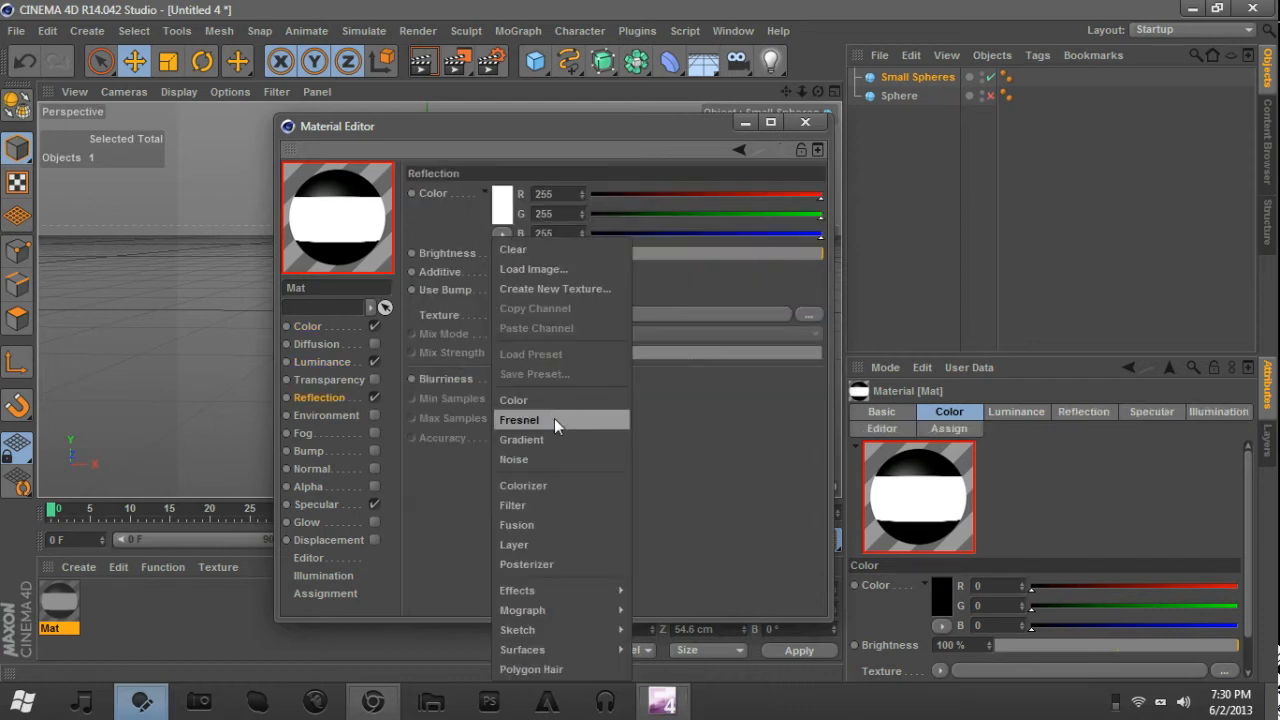
# Add a 20% Fresnel reflection and apply the material to Small Spheres.
pyautogui.click(519, 419)
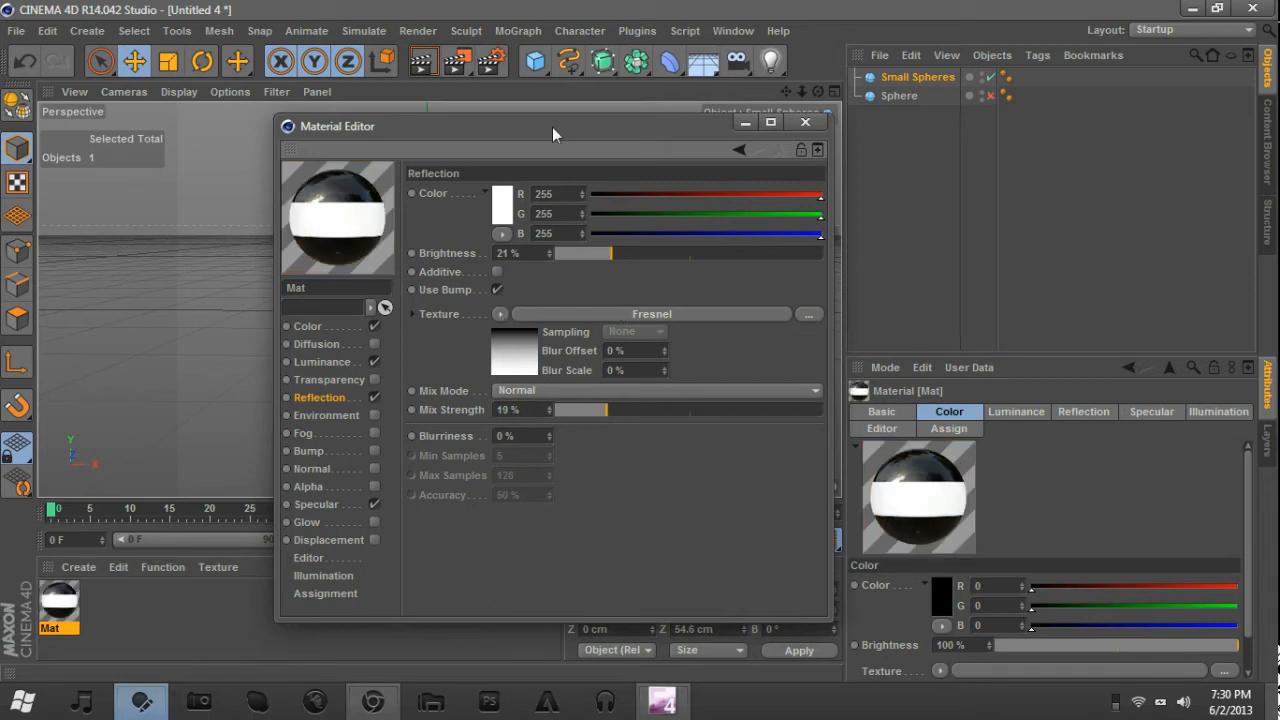
pyautogui.moveTo(620, 305)
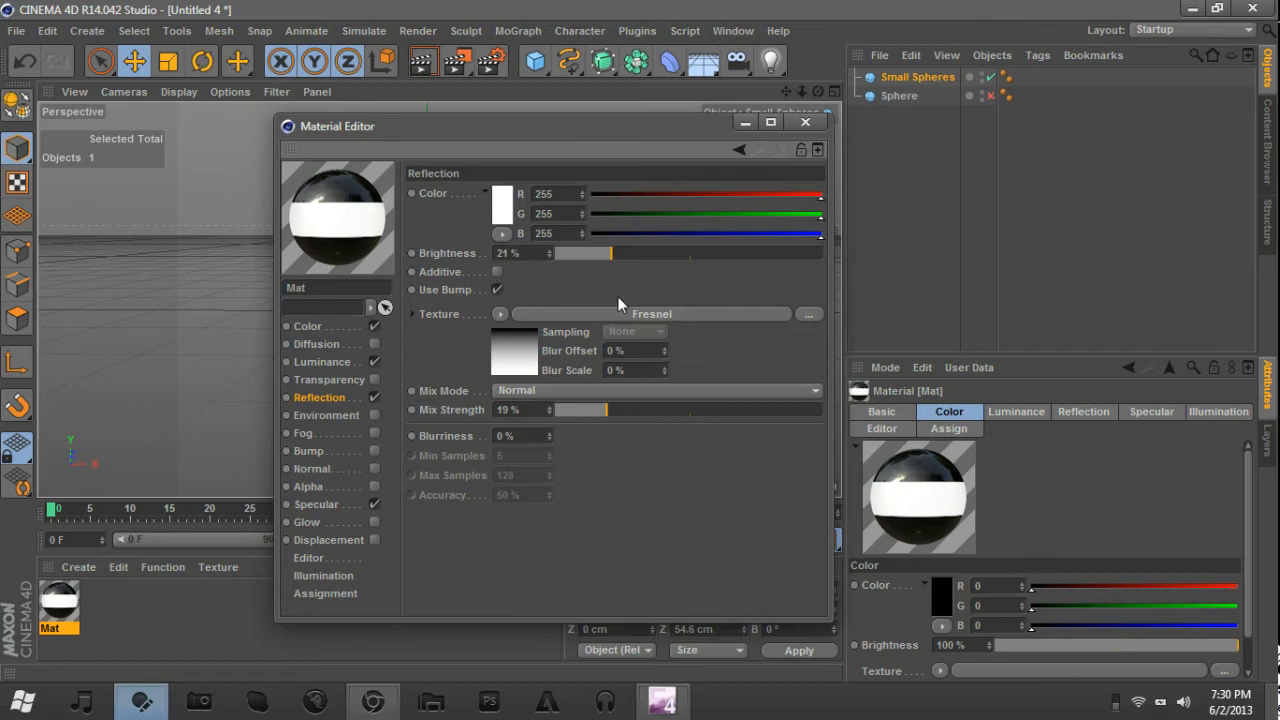
pyautogui.moveTo(630, 281)
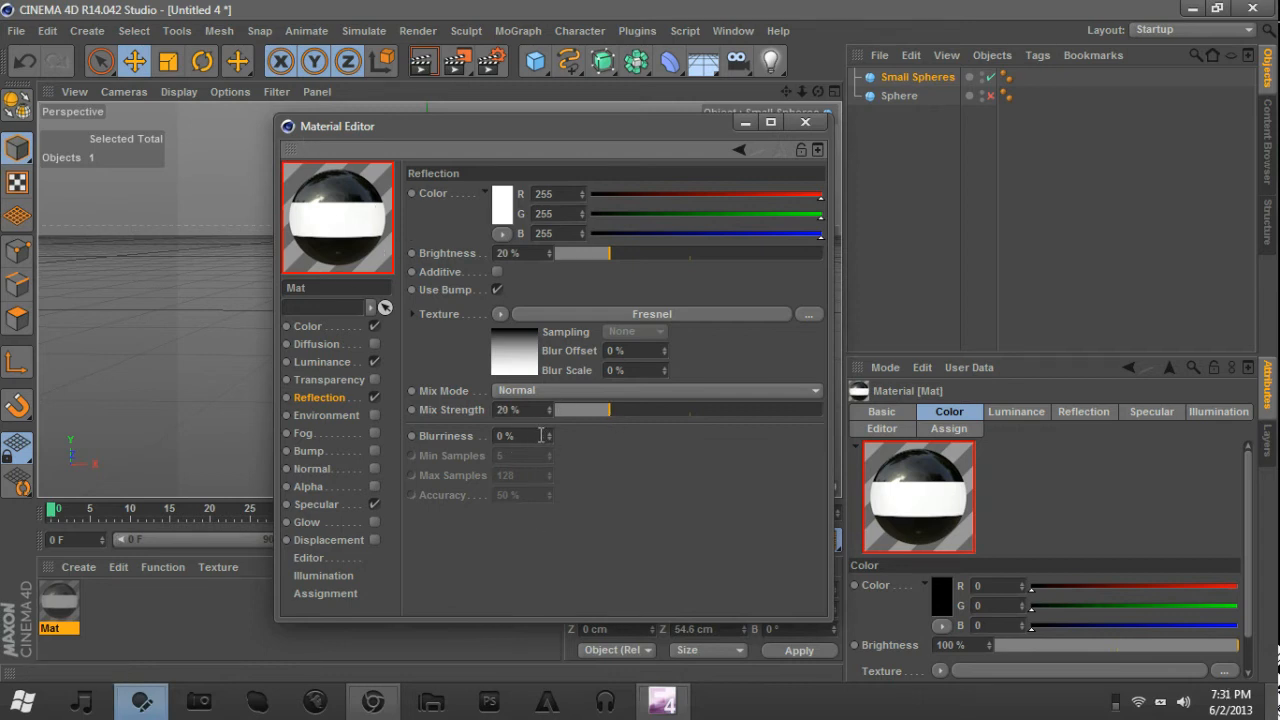
pyautogui.click(317, 504)
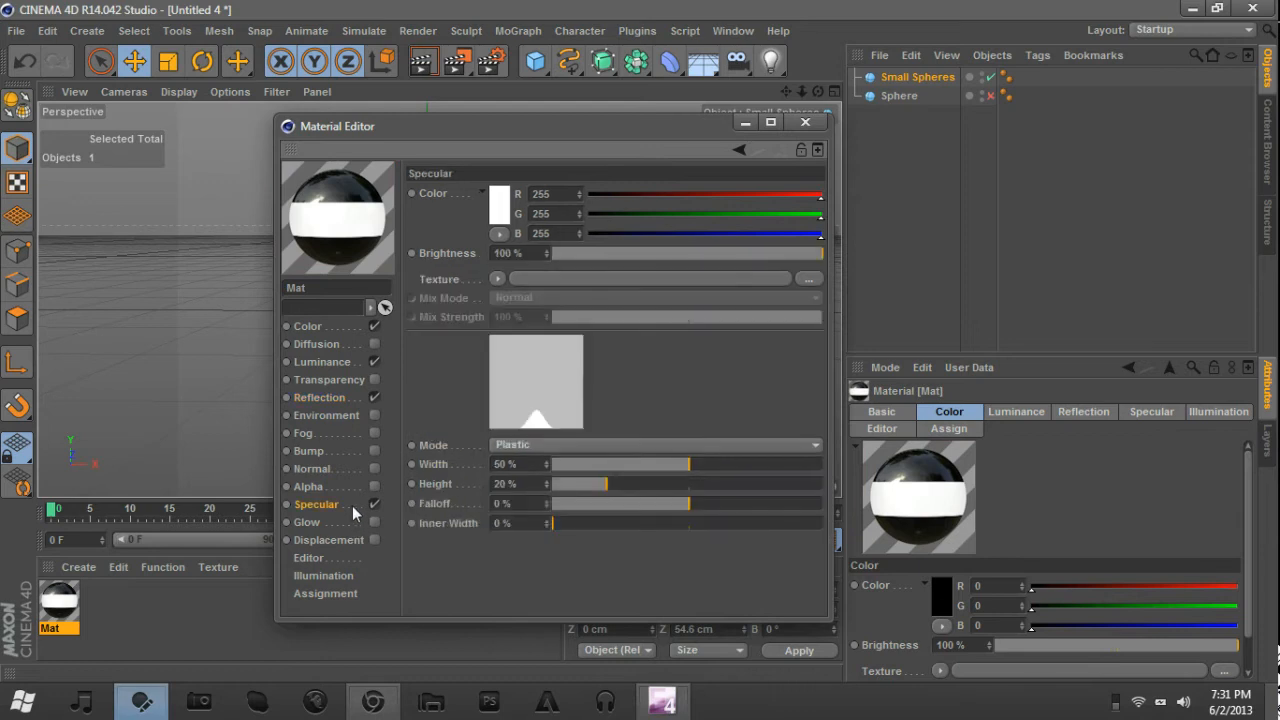
pyautogui.click(337, 217)
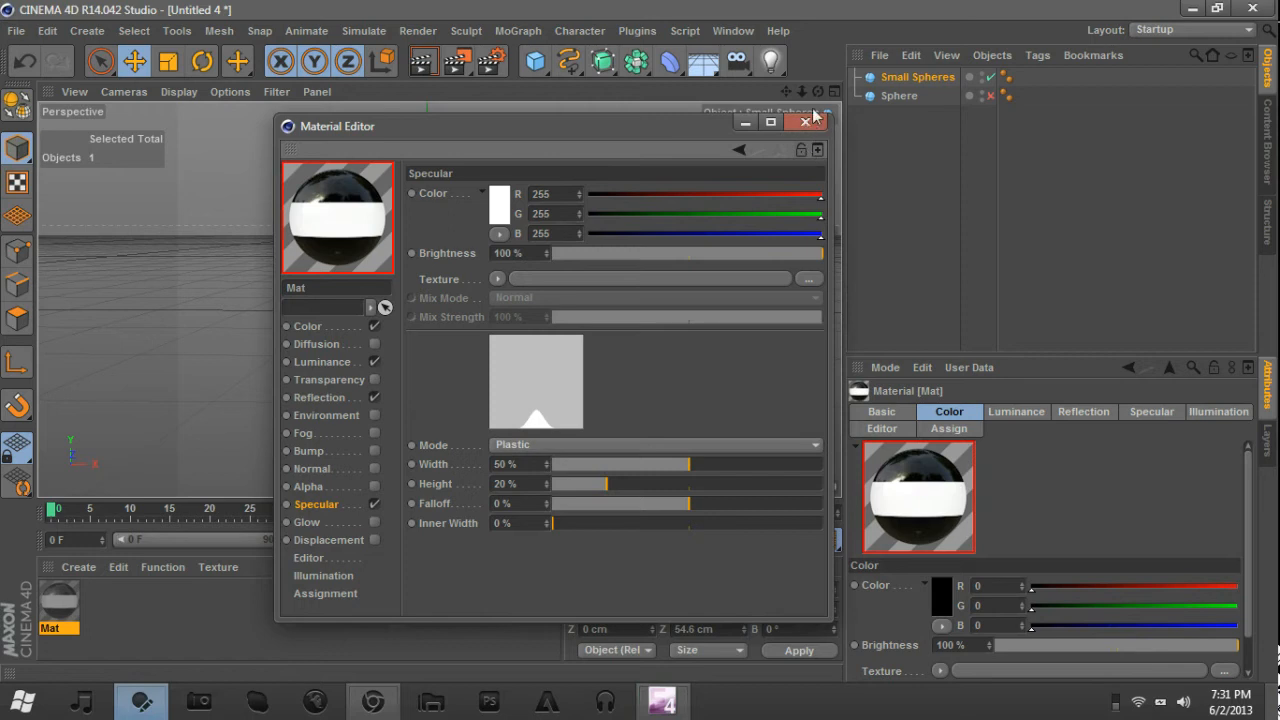
pyautogui.moveTo(809, 124)
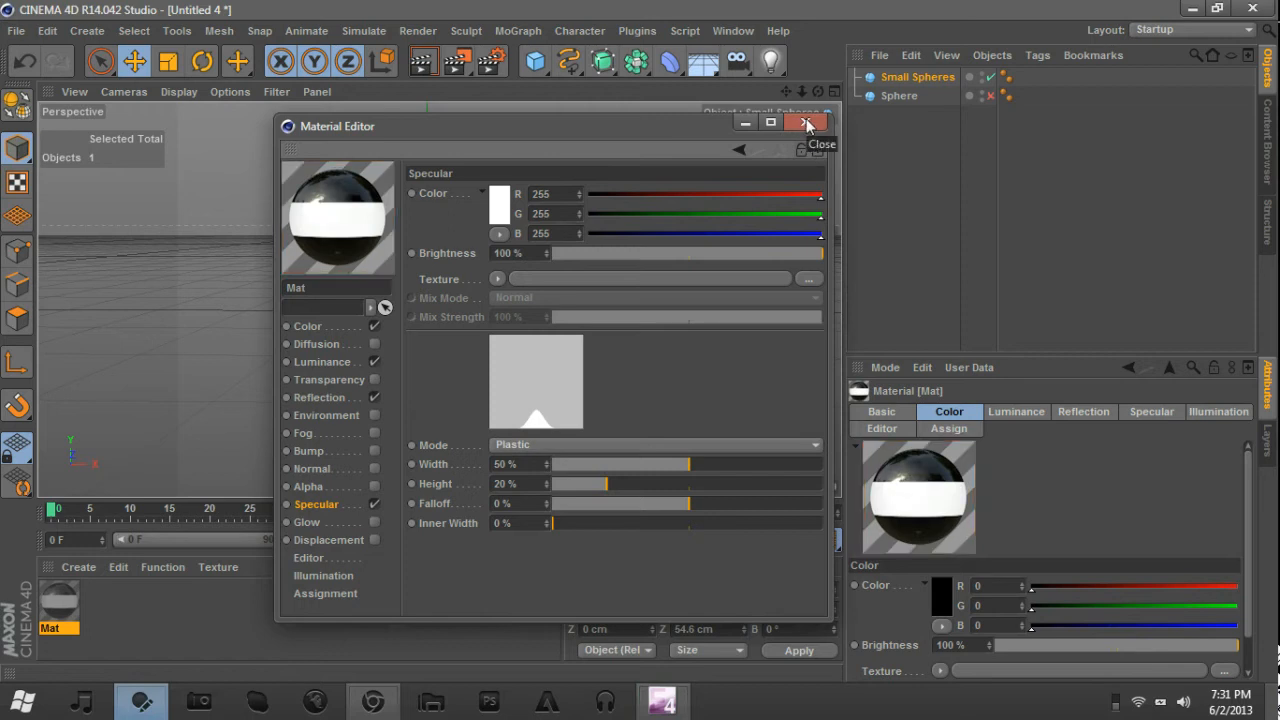
pyautogui.click(808, 123)
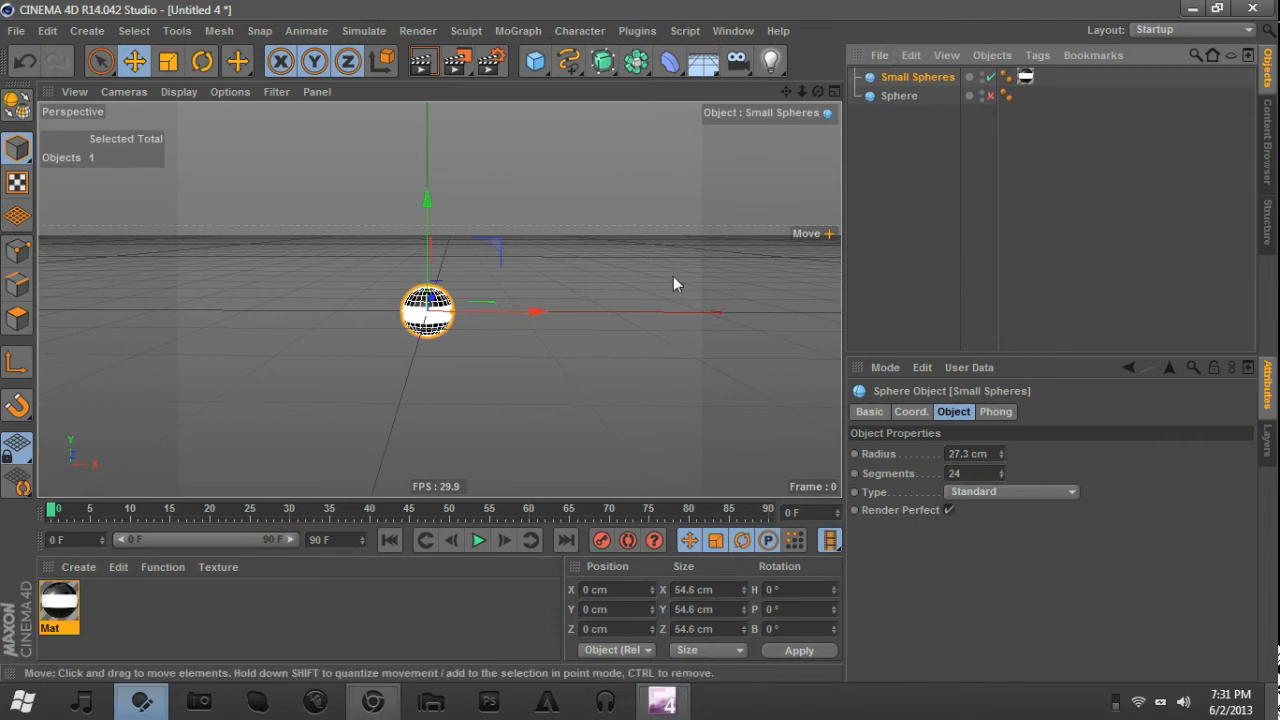
# Put Small Spheres under a Cloner with a 7×7×7 grid count and larger size.
pyautogui.click(518, 30)
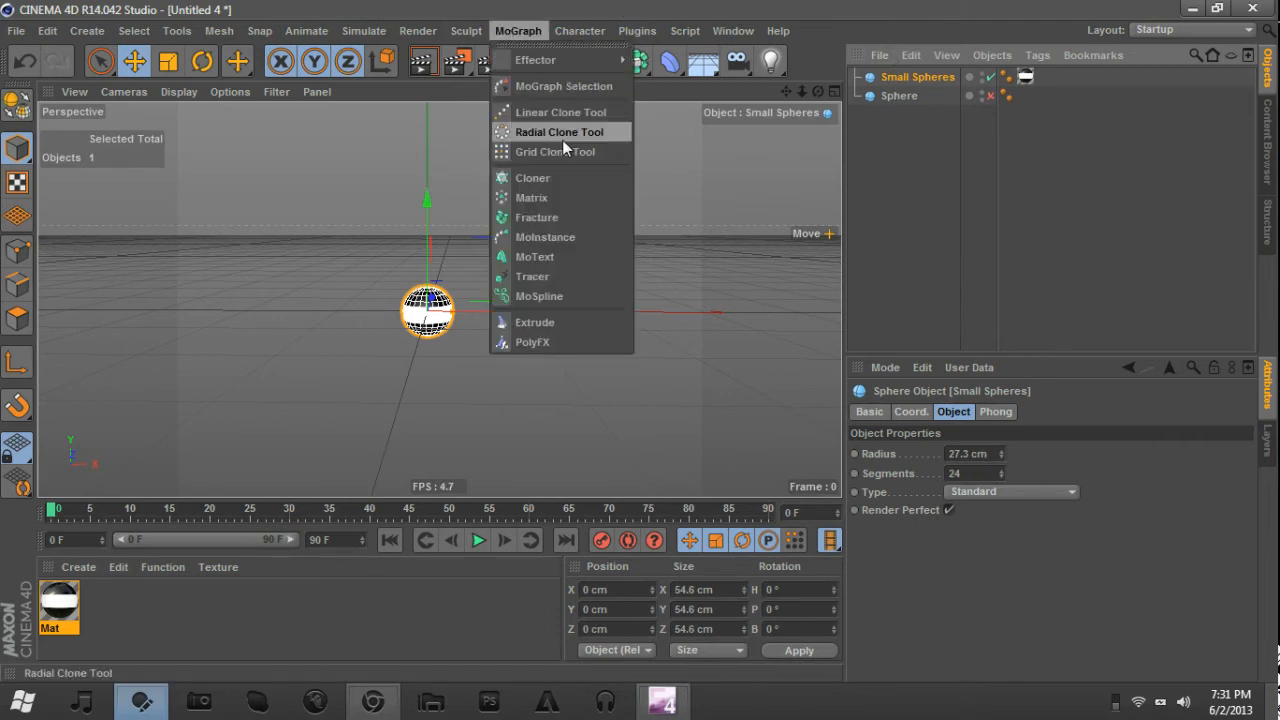
pyautogui.click(533, 177)
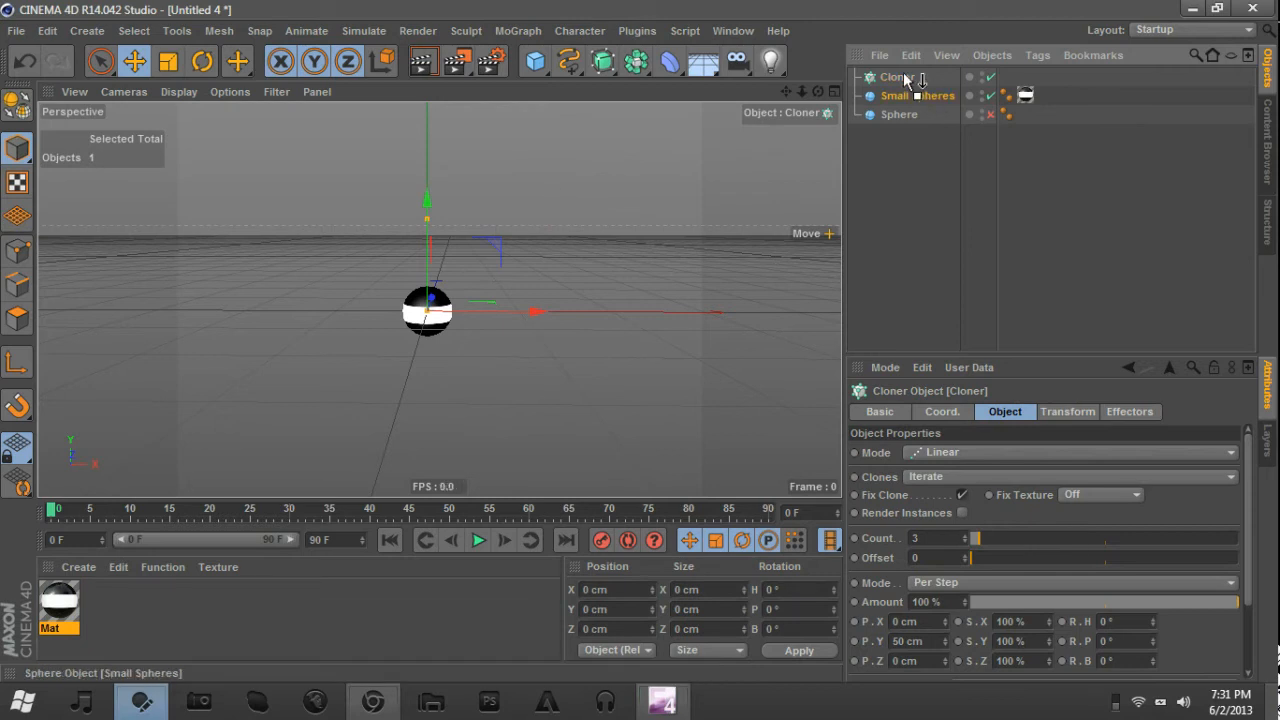
pyautogui.click(918, 95)
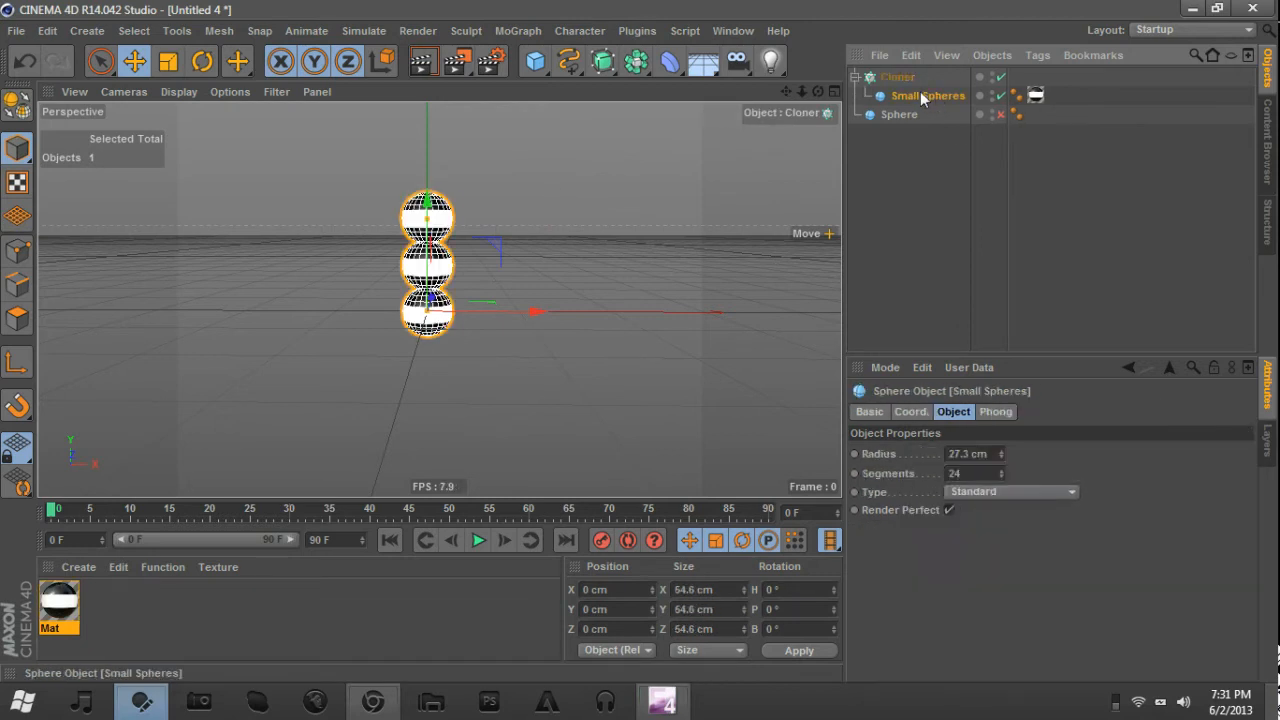
pyautogui.click(897, 76)
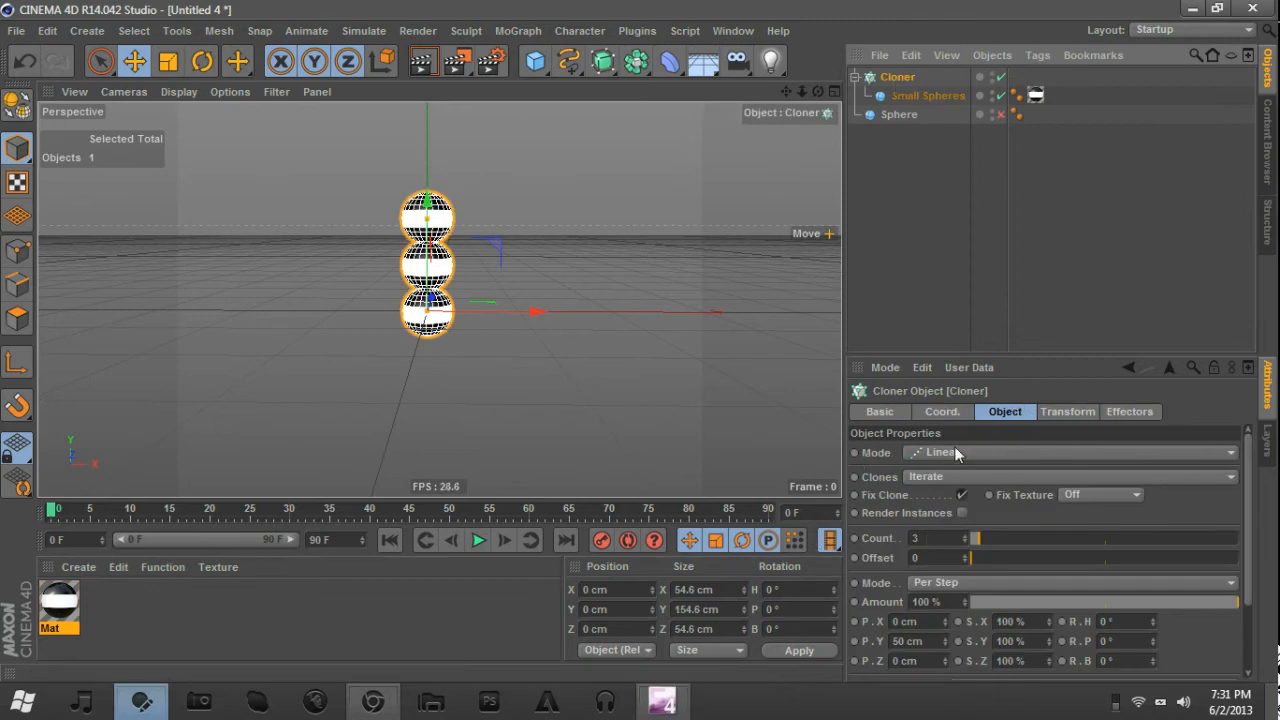
pyautogui.click(1070, 452)
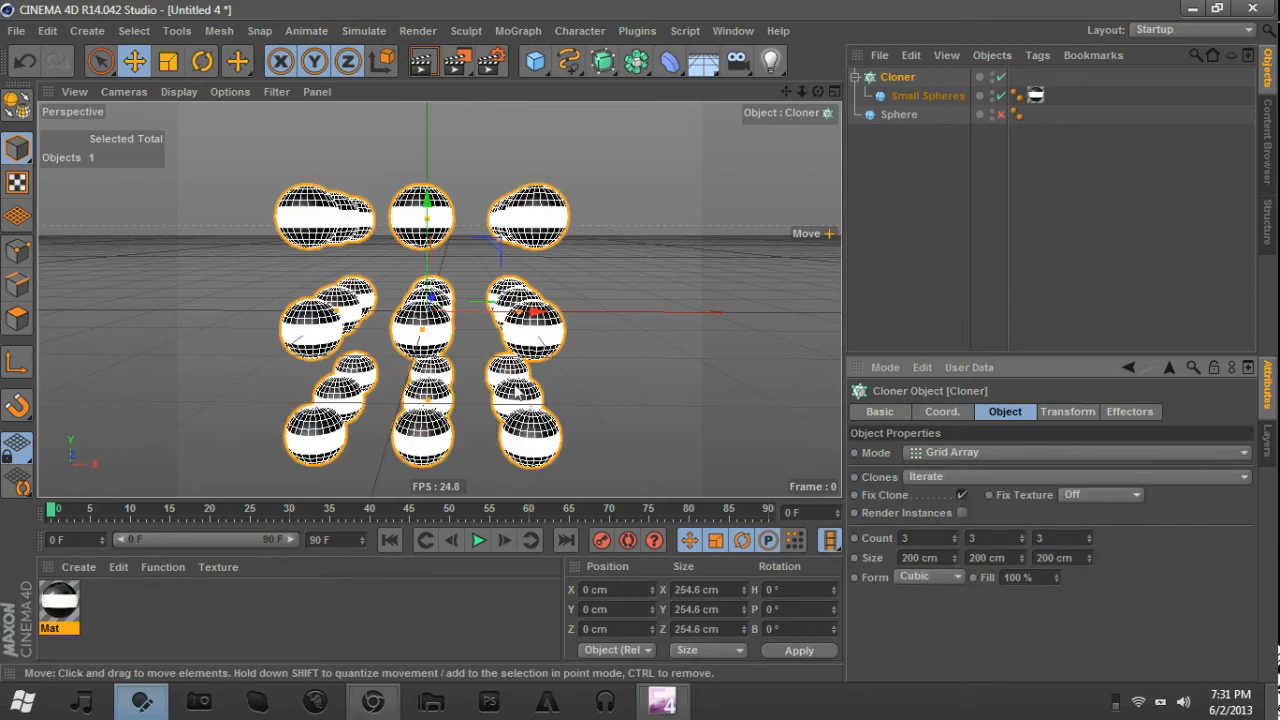
pyautogui.moveTo(417, 373)
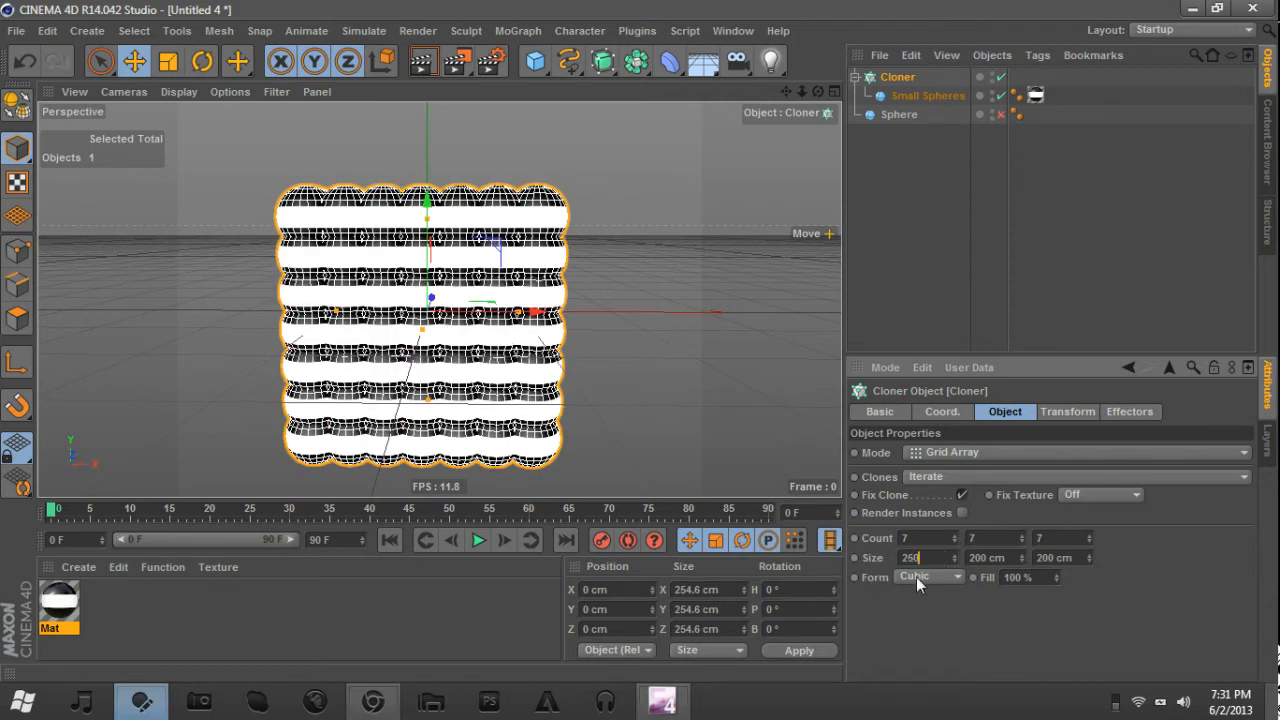
pyautogui.write('25')
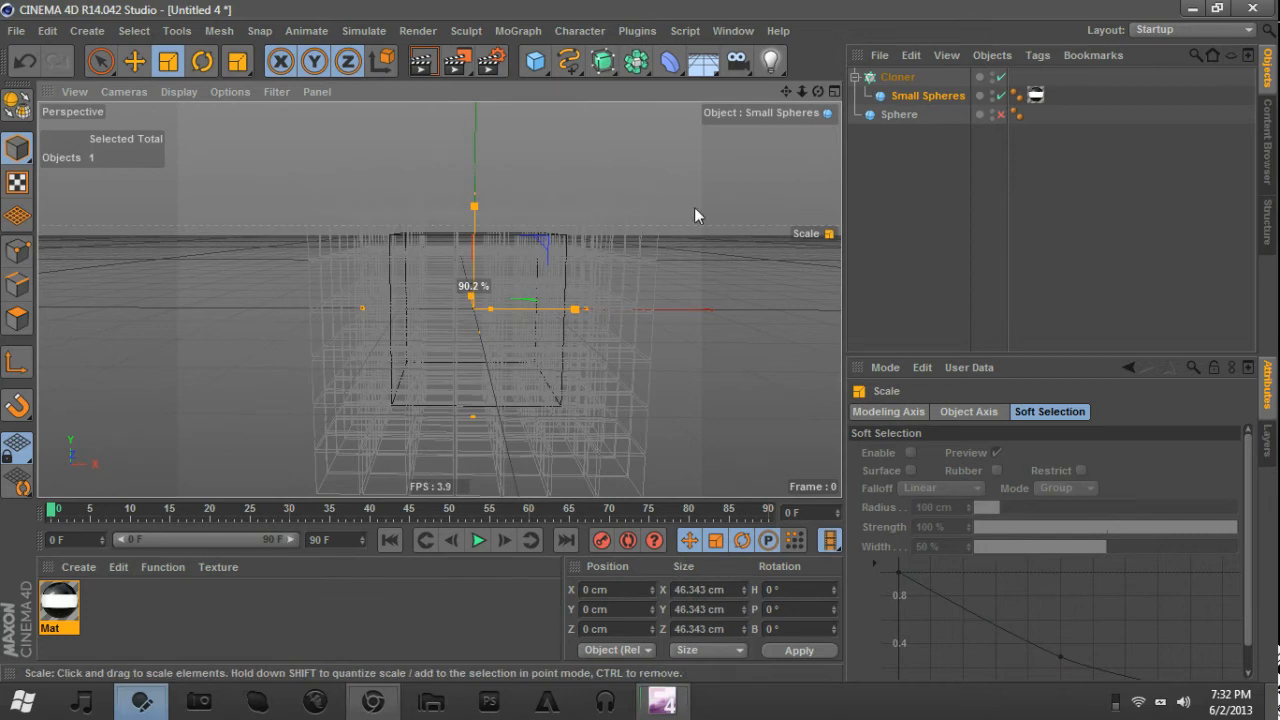
# Lower the Cloner's sphere grid beneath the large sphere and create material Mat.1.
pyautogui.click(898, 114)
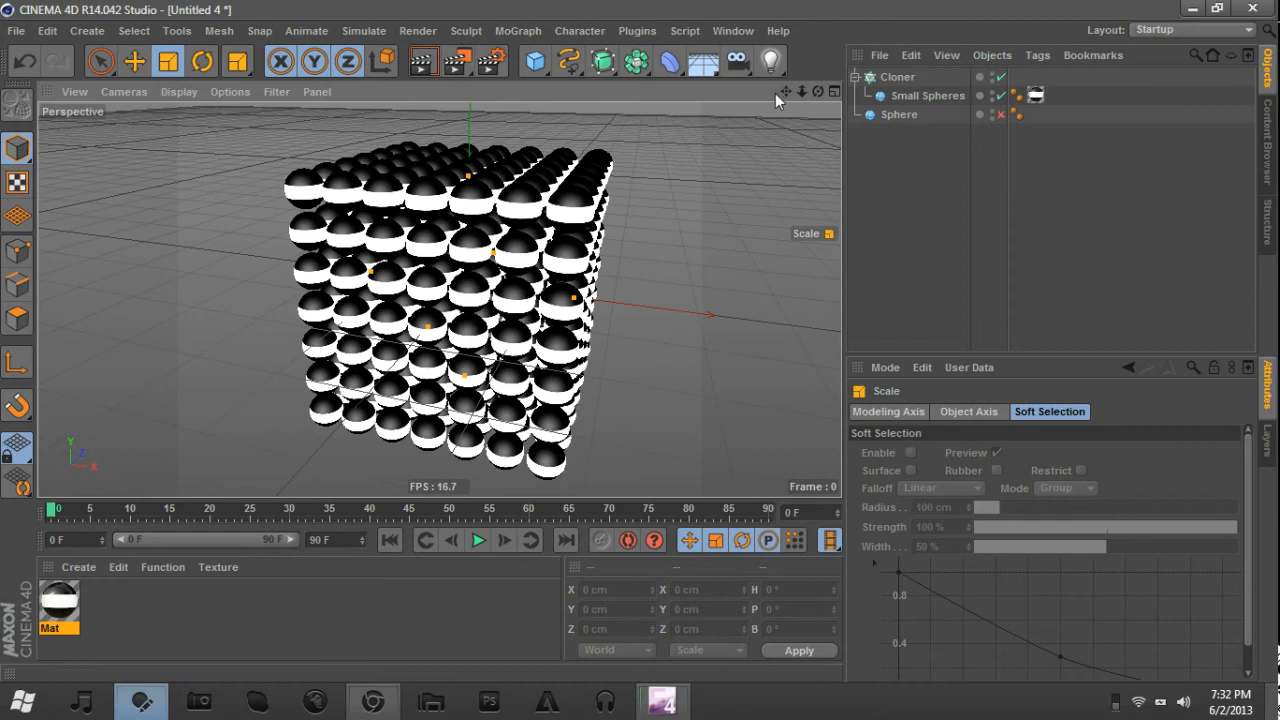
pyautogui.click(897, 76)
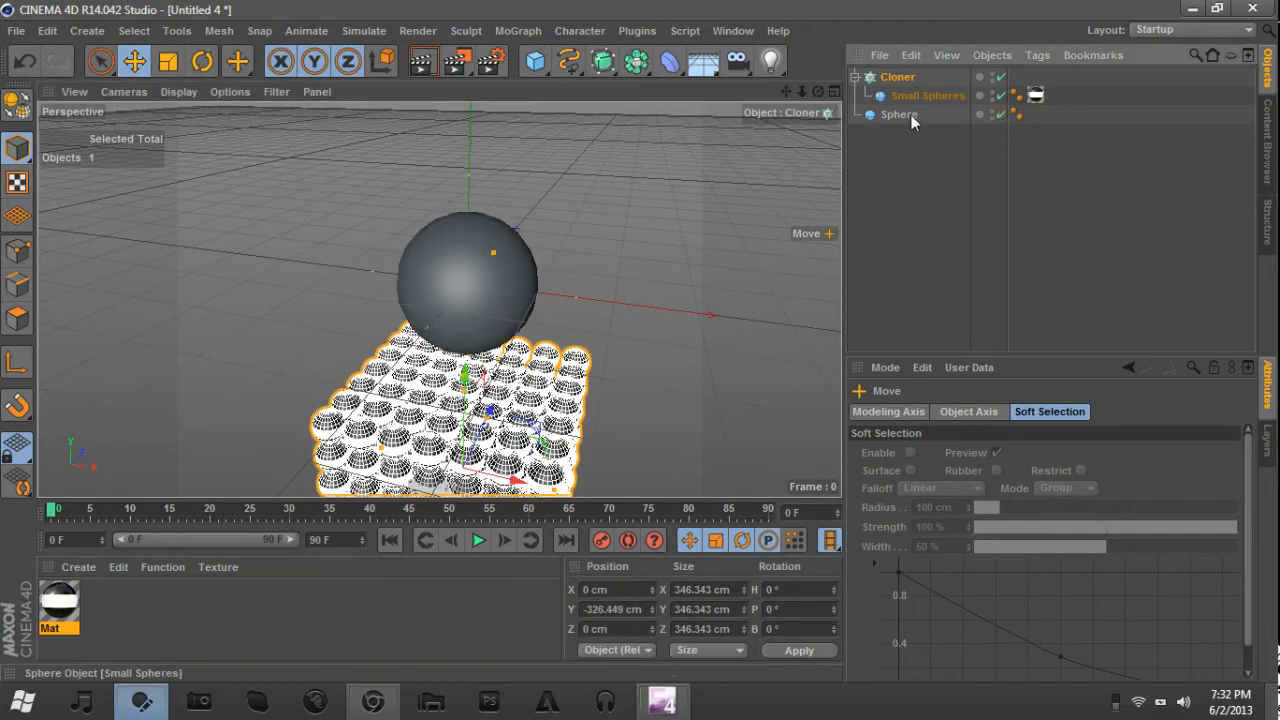
pyautogui.click(899, 114)
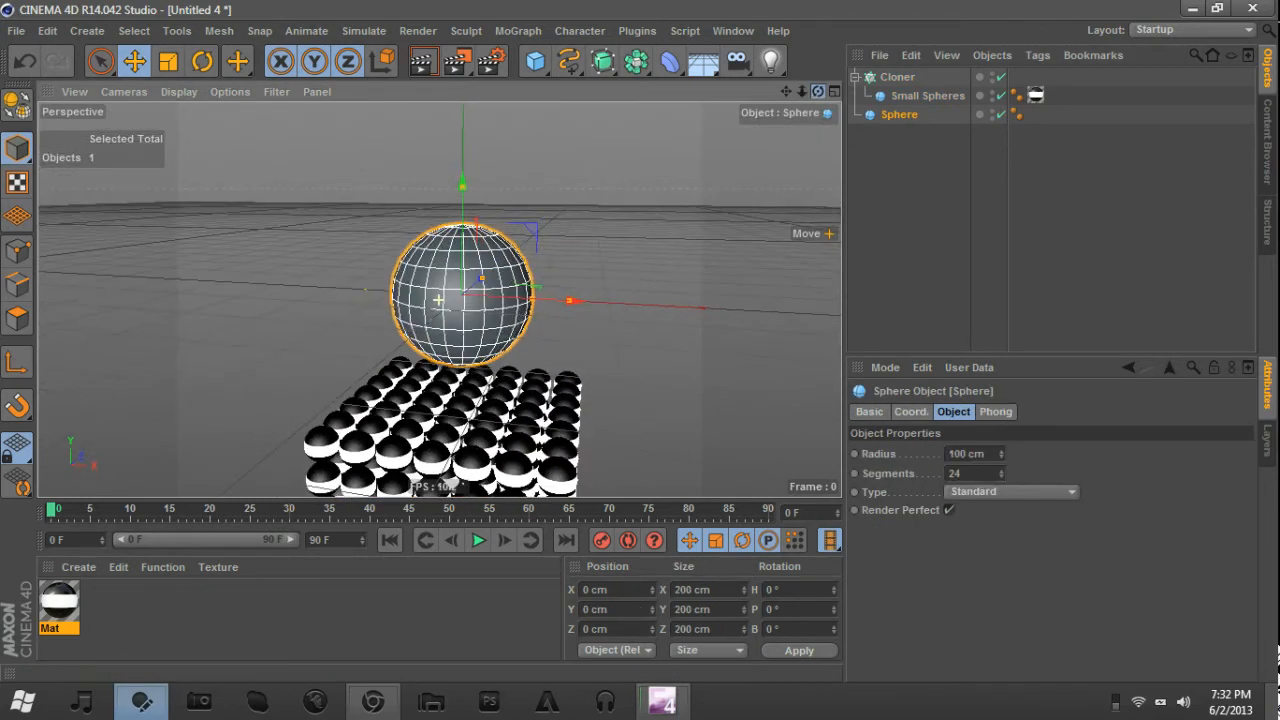
pyautogui.click(897, 77)
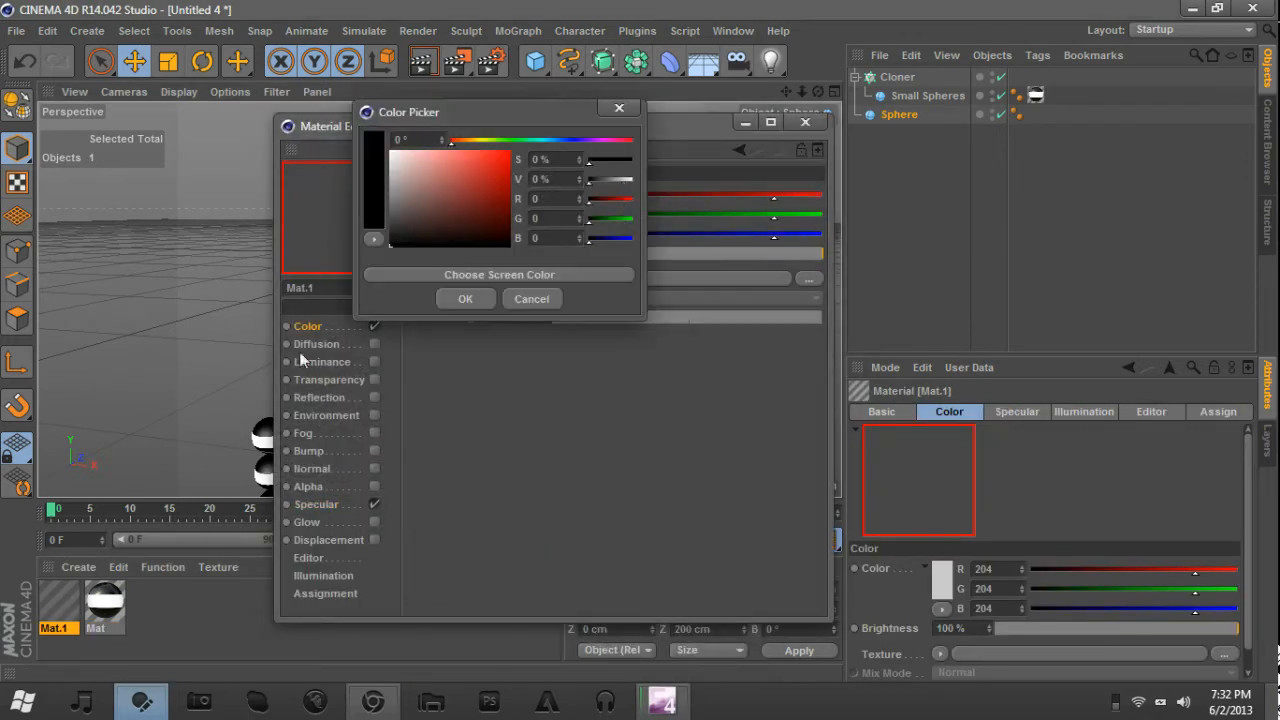
# Make Mat.1 black with 20% Fresnel reflection and apply it to the large sphere.
pyautogui.click(465, 298)
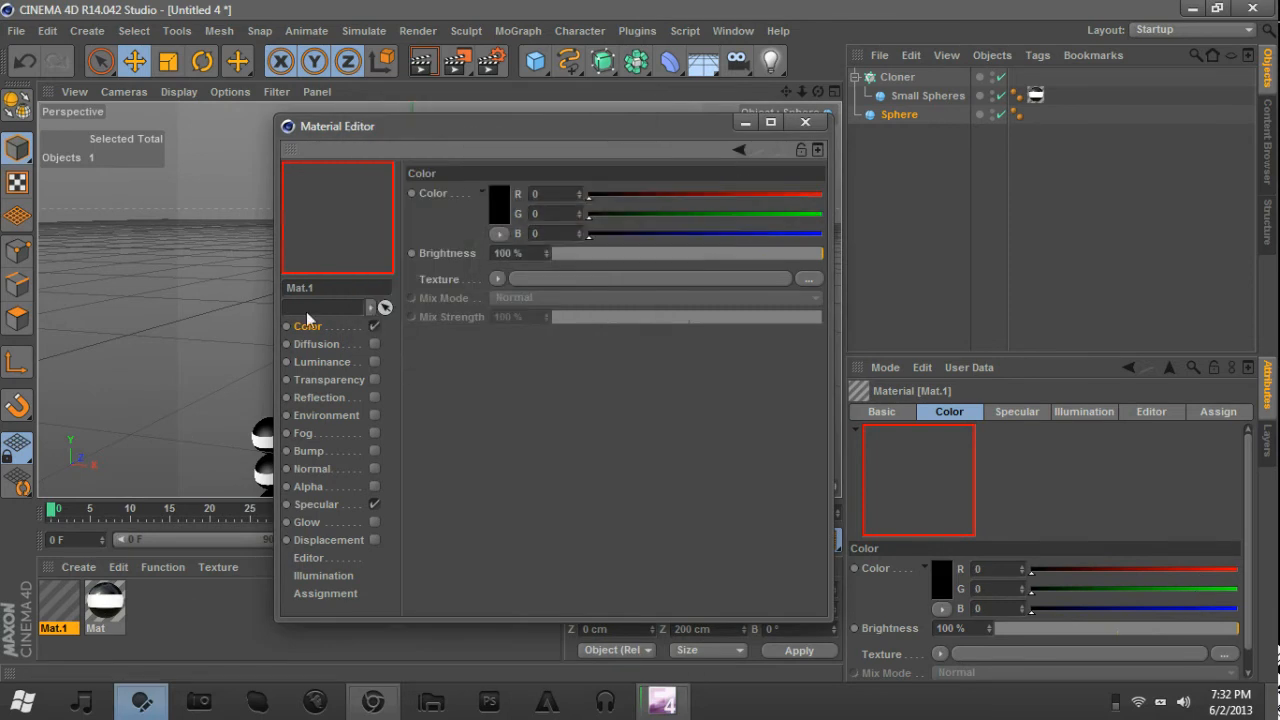
pyautogui.moveTo(273, 380)
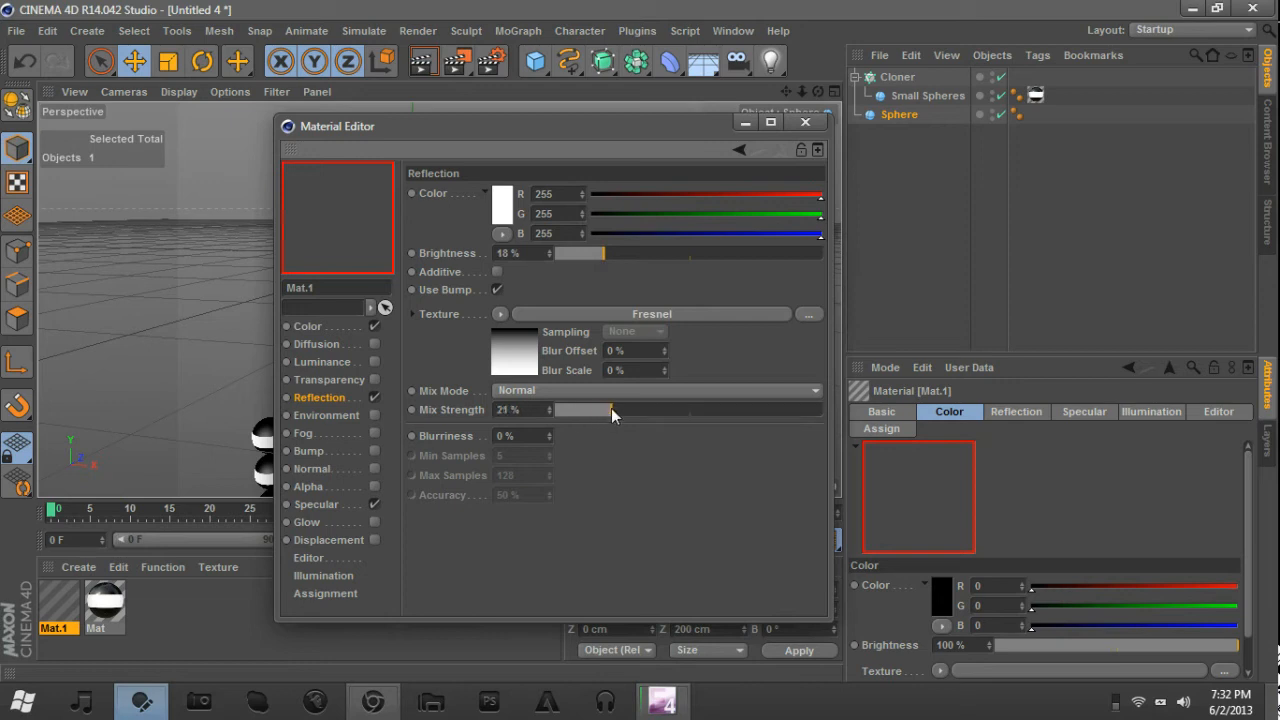
pyautogui.moveTo(613, 410); pyautogui.dragTo(608, 410)
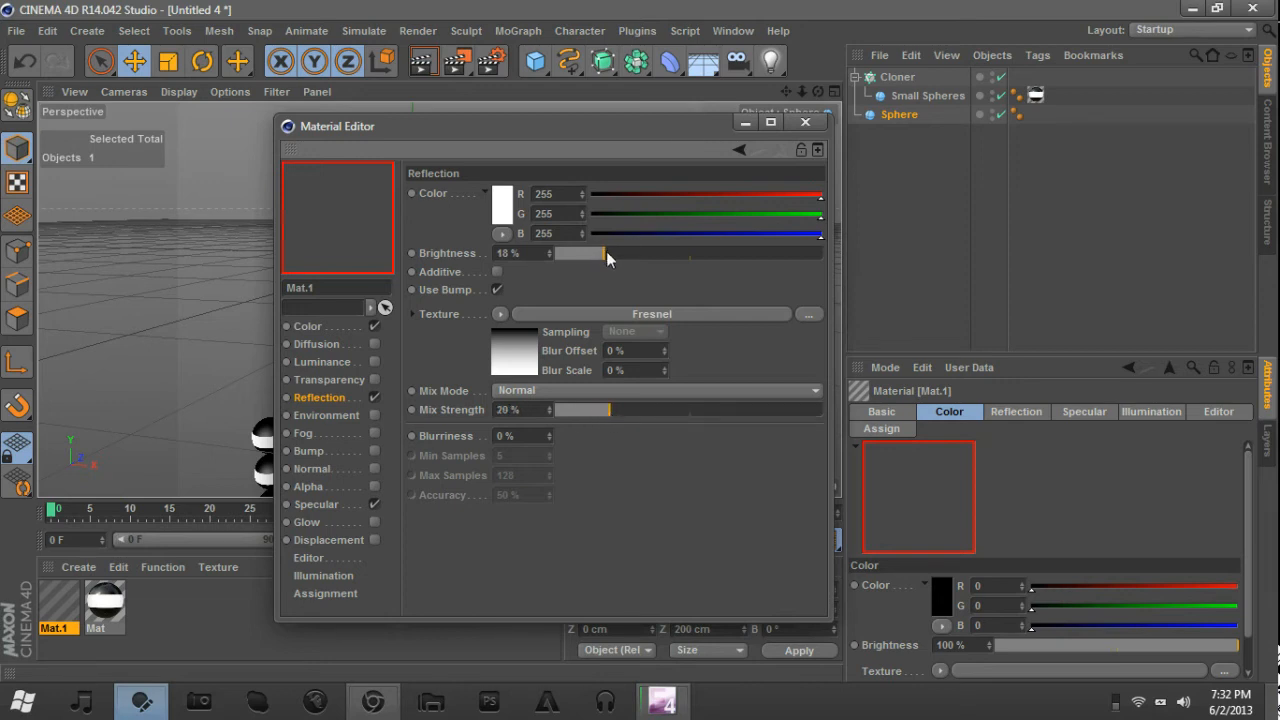
pyautogui.moveTo(605, 253); pyautogui.dragTo(580, 253)
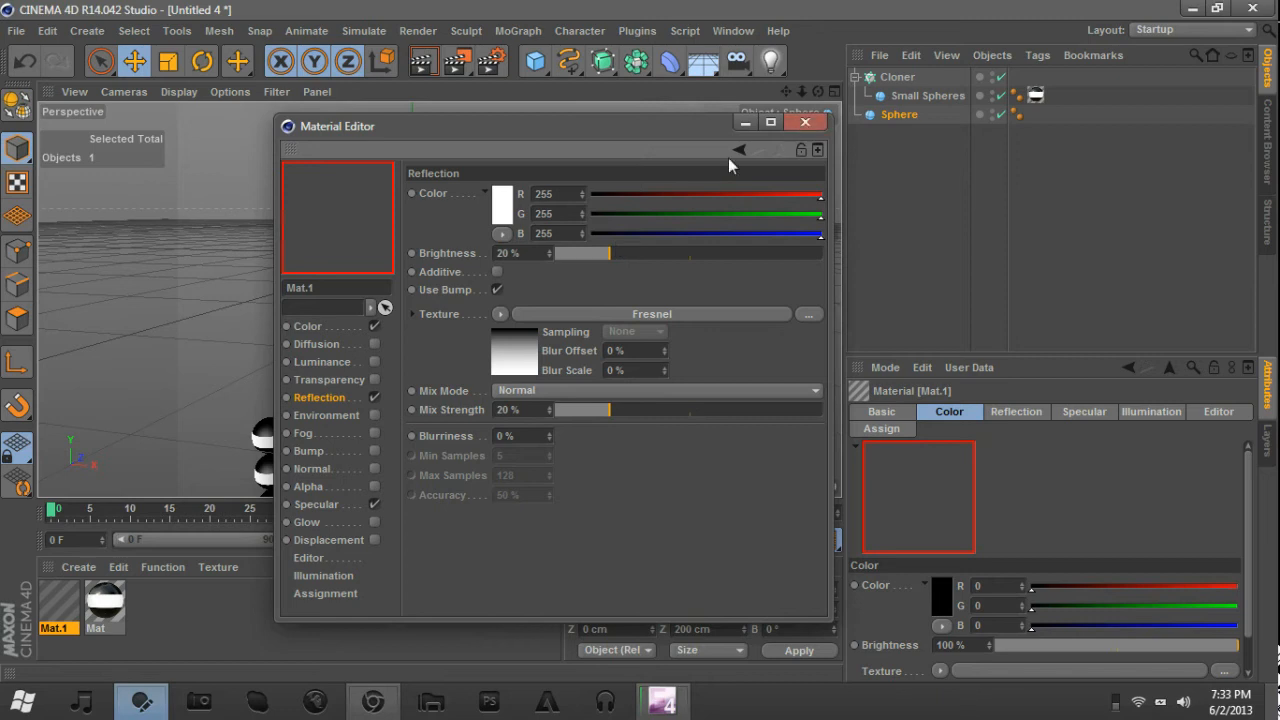
pyautogui.moveTo(725, 160)
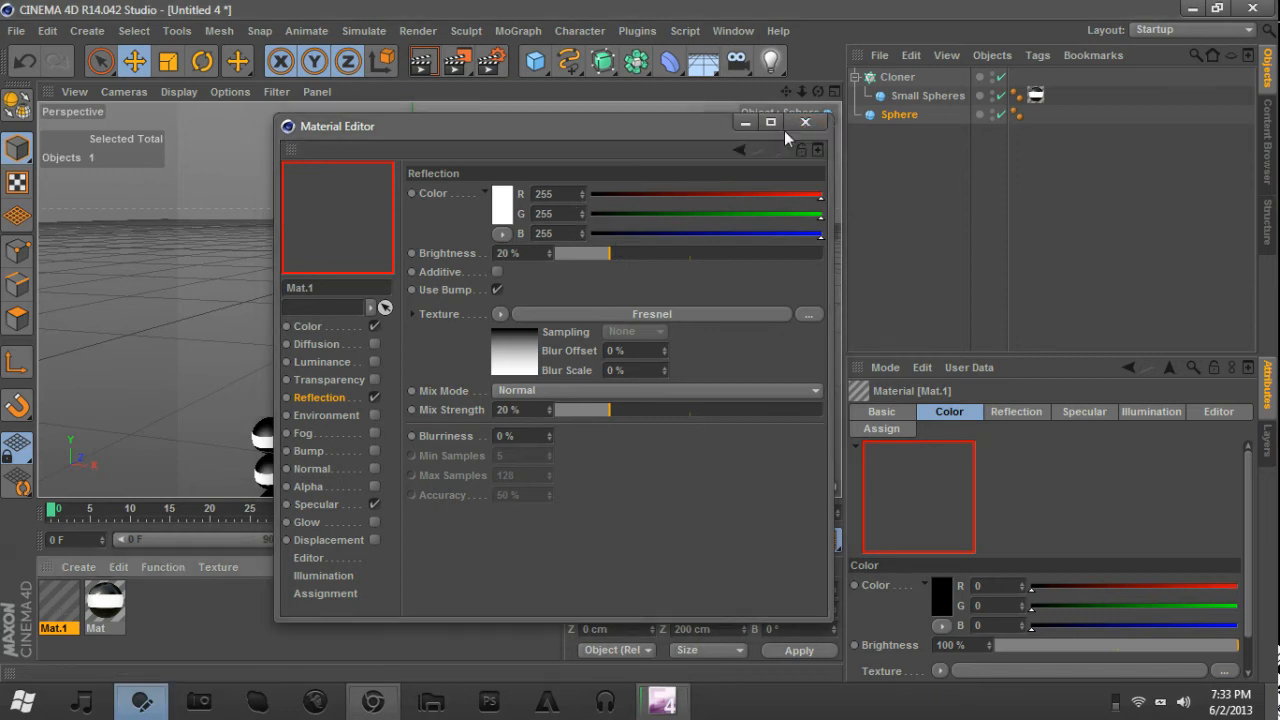
pyautogui.click(806, 122)
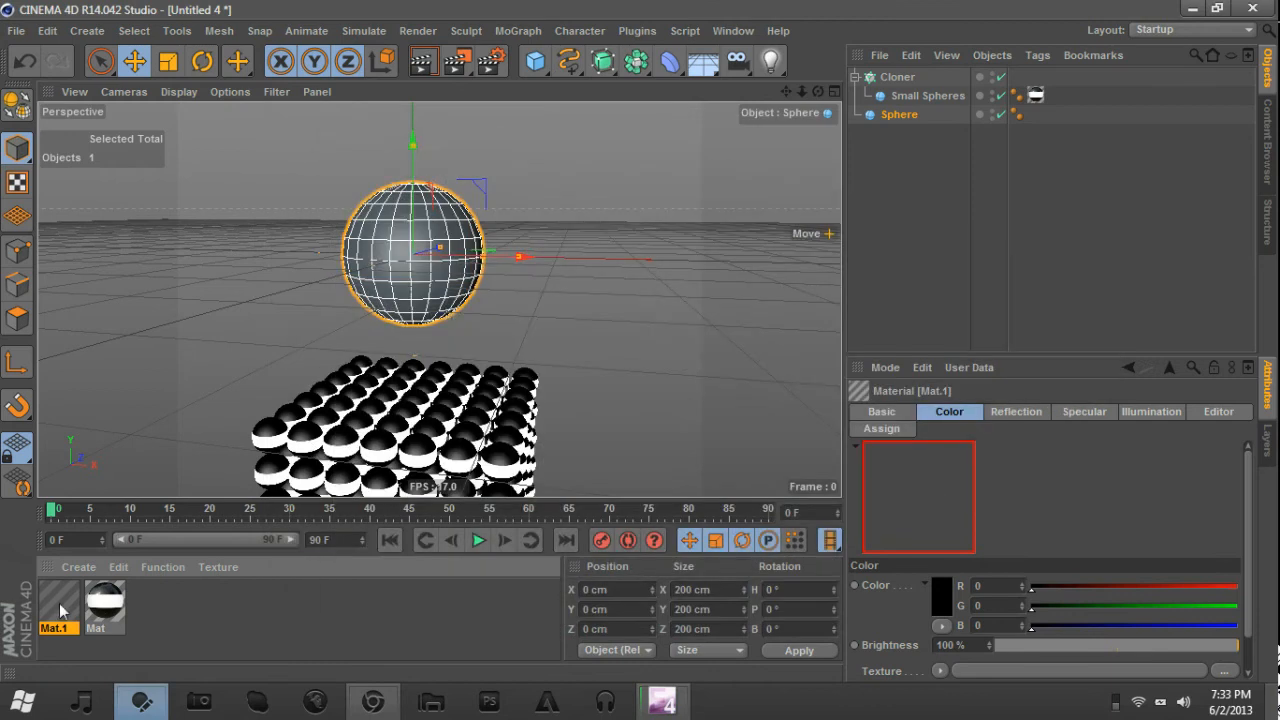
pyautogui.moveTo(420, 285)
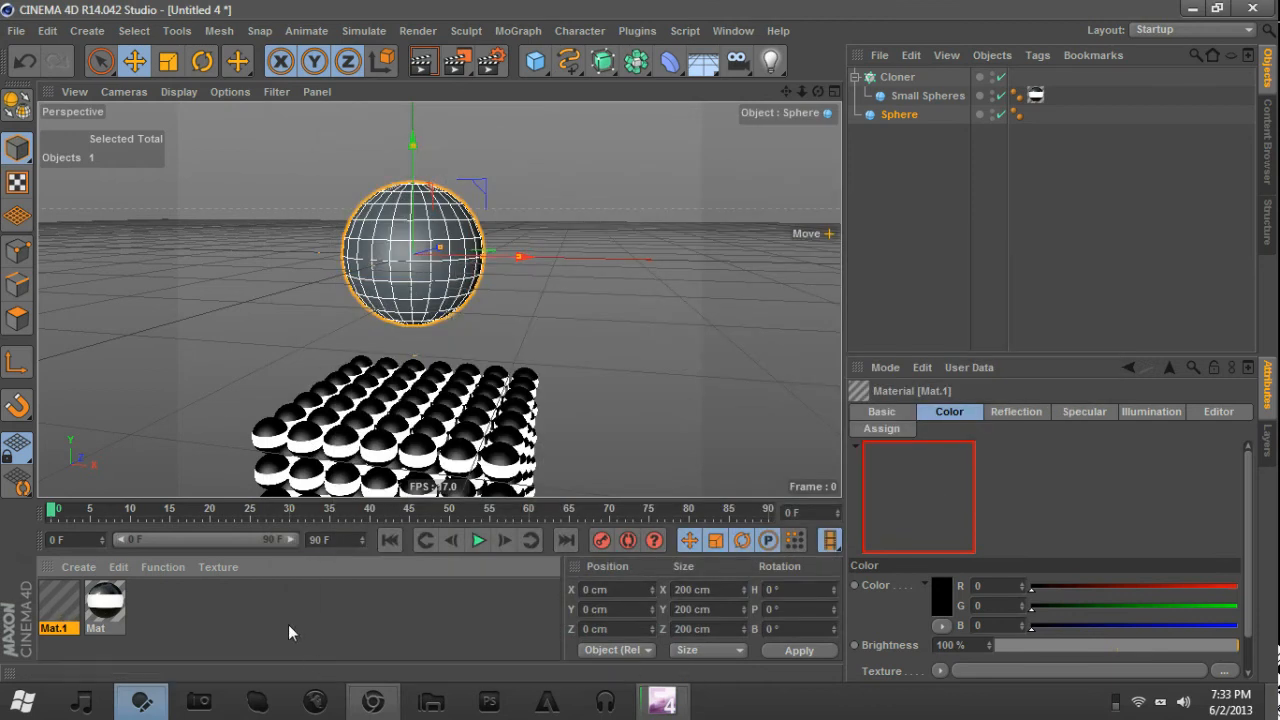
pyautogui.click(95, 610)
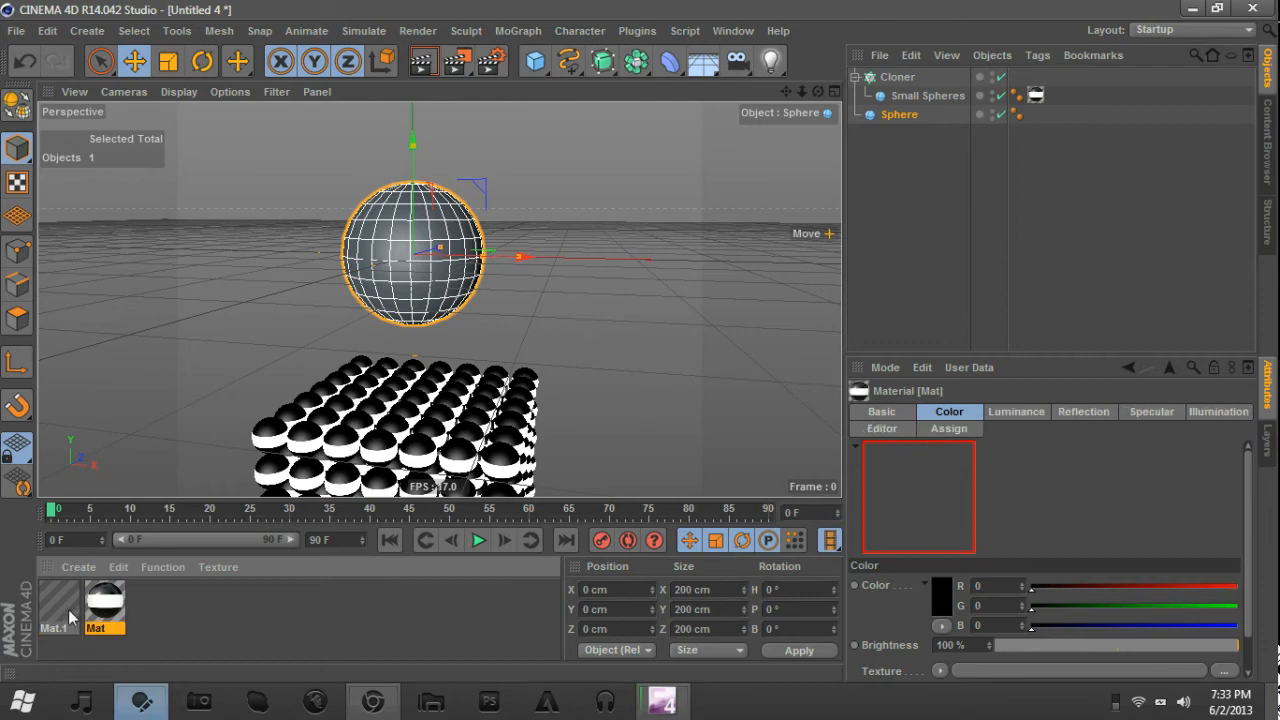
pyautogui.click(55, 610)
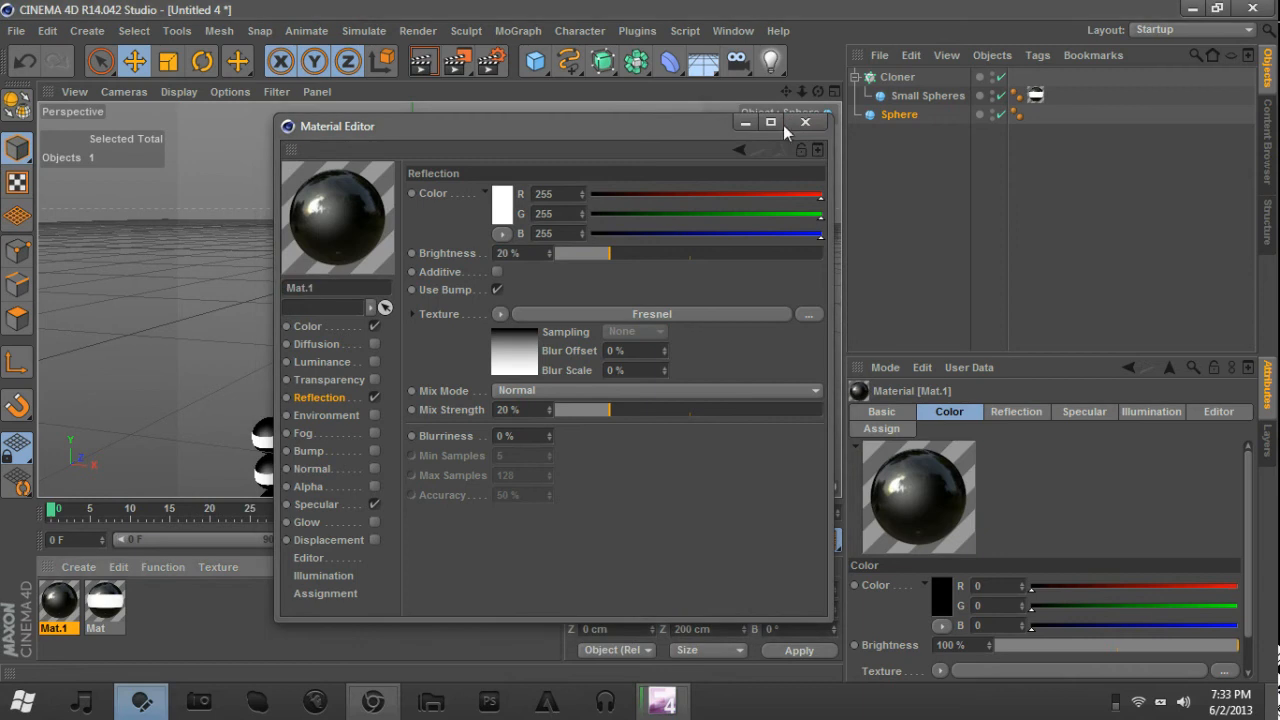
pyautogui.click(805, 123)
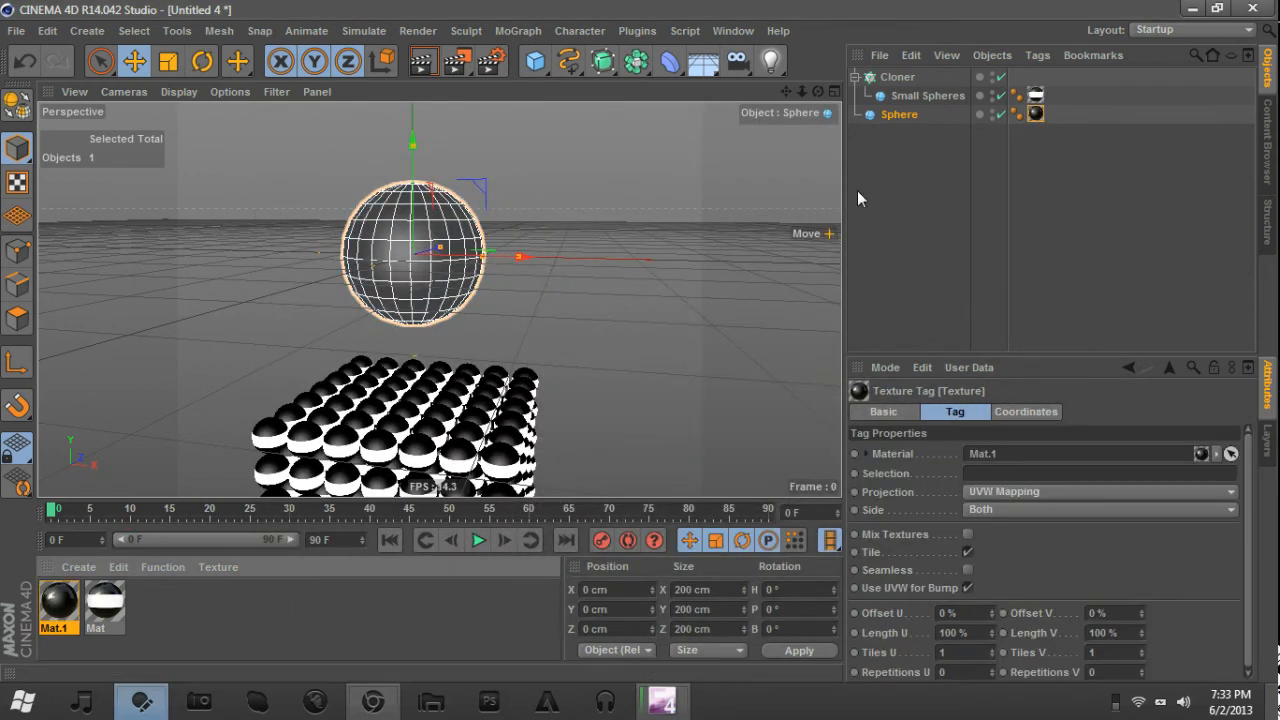
# Add a Soft Body dynamics tag to Small Spheres.
pyautogui.click(898, 114)
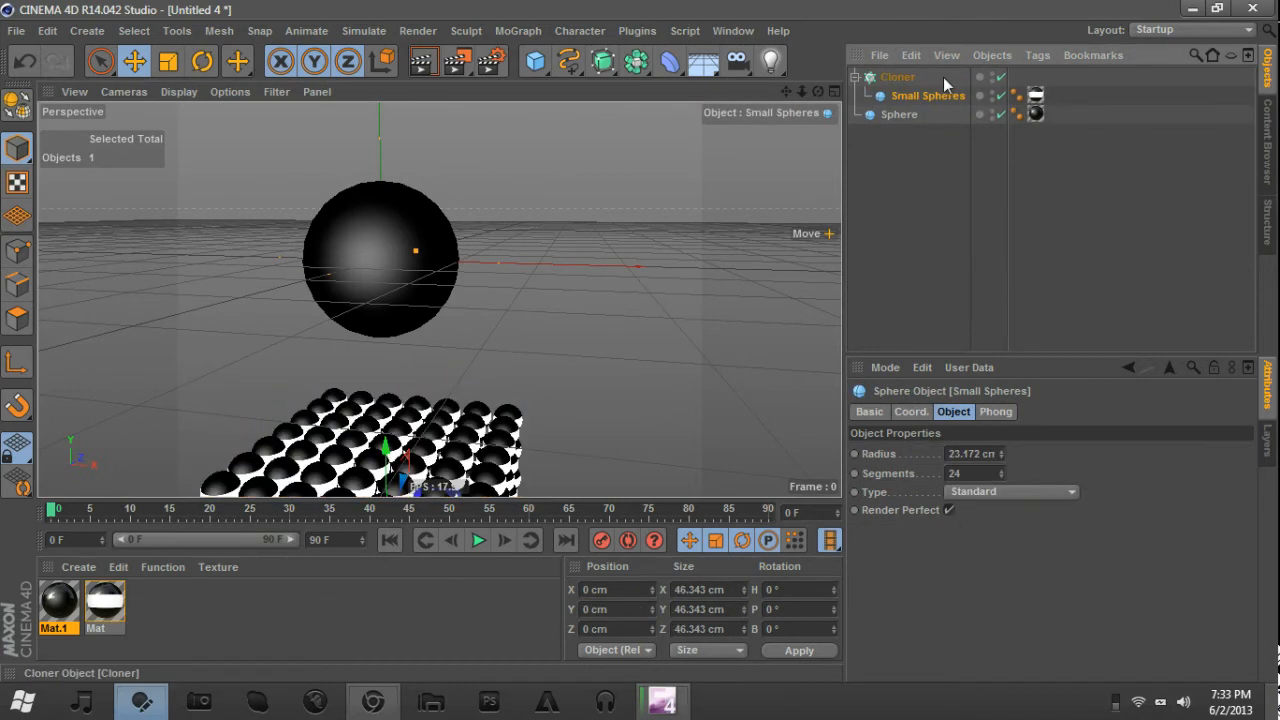
pyautogui.rightClick(927, 95)
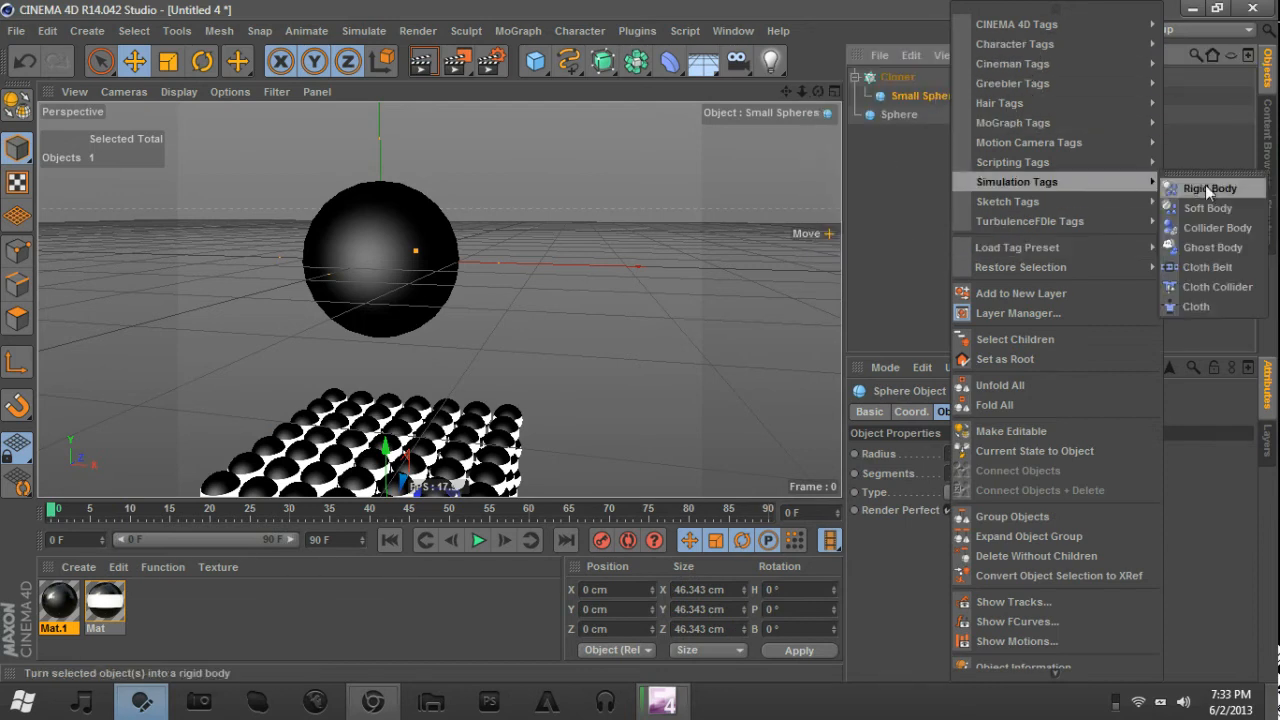
pyautogui.moveTo(1207, 208)
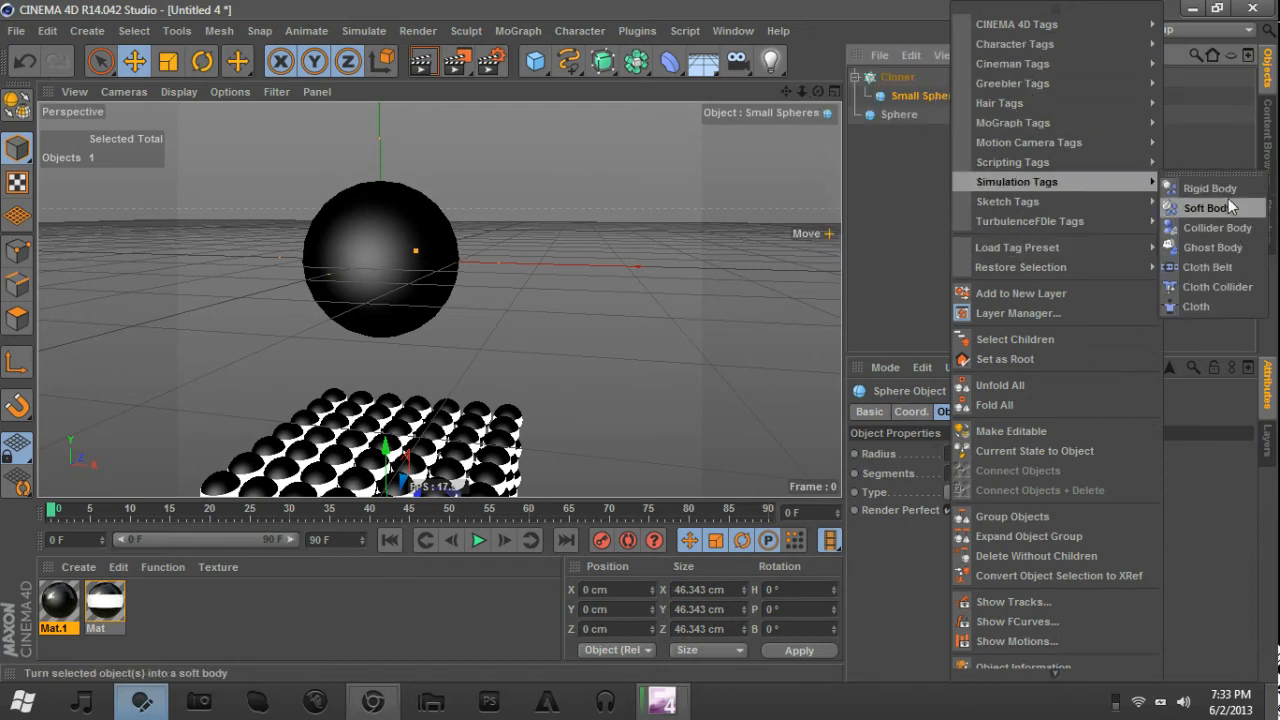
pyautogui.click(1205, 208)
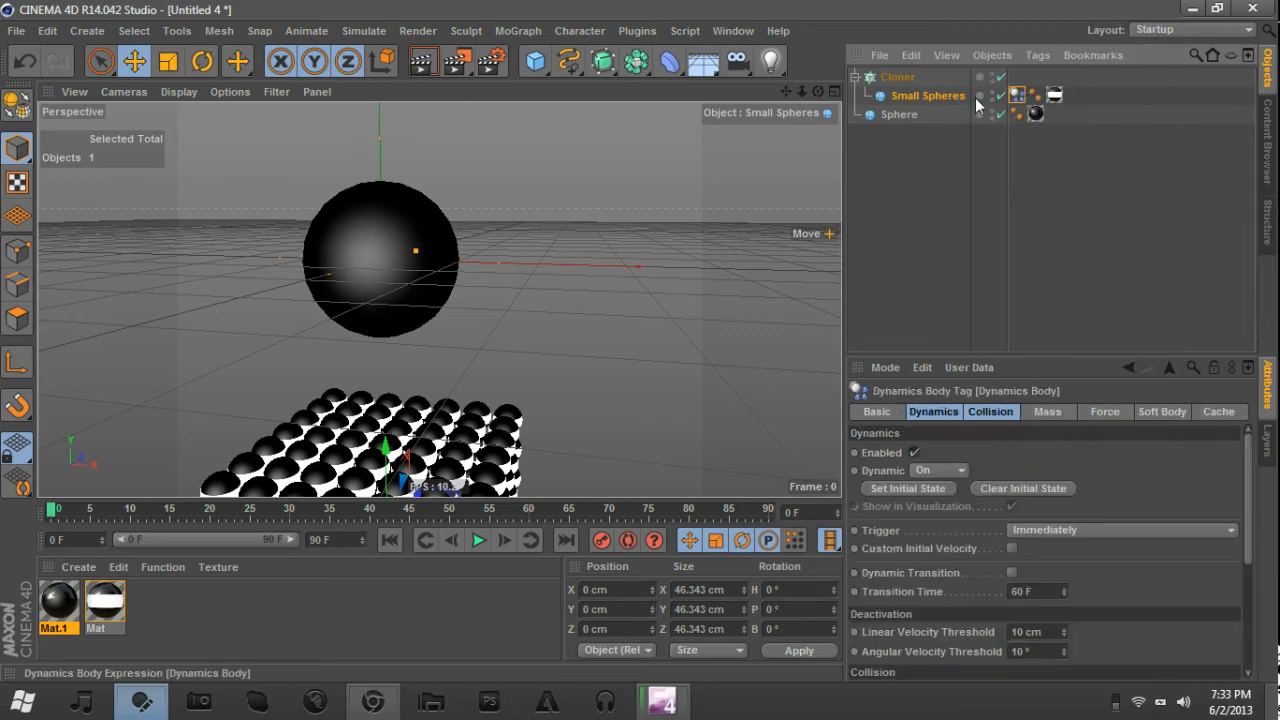
# Give the large sphere a Collider Body tag with dynamics switched off.
pyautogui.rightClick(898, 114)
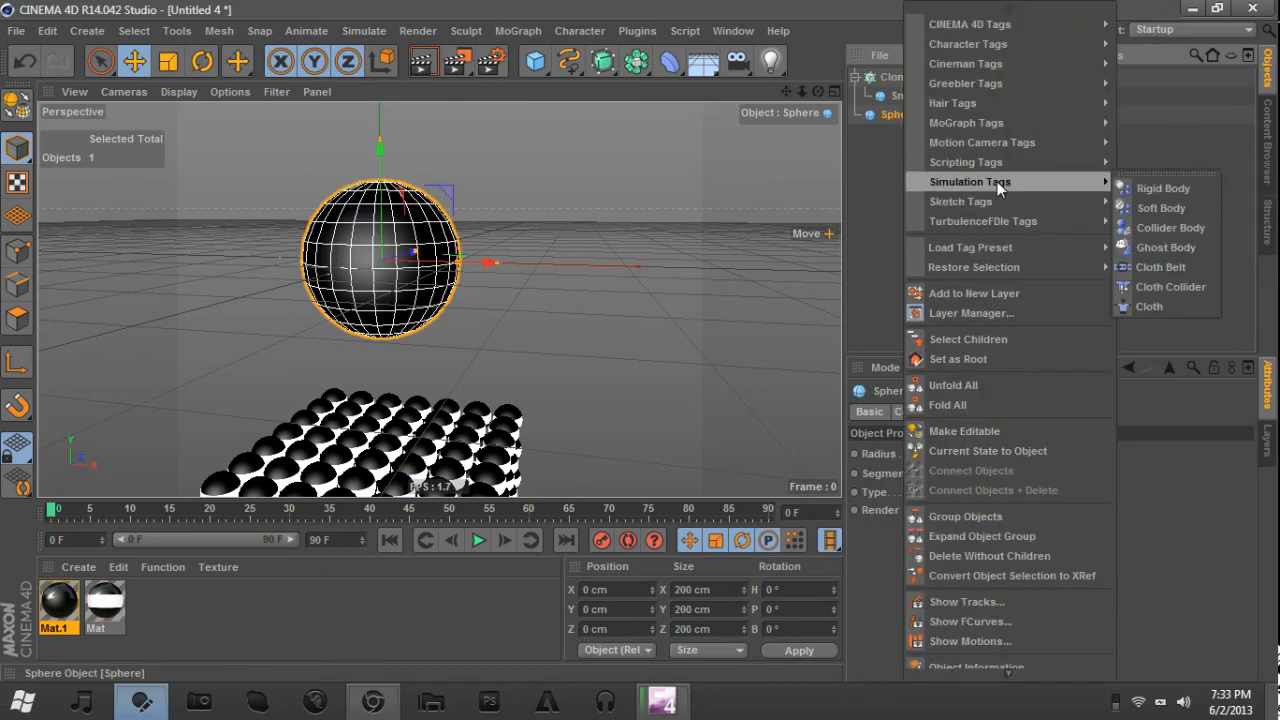
pyautogui.moveTo(1165, 188)
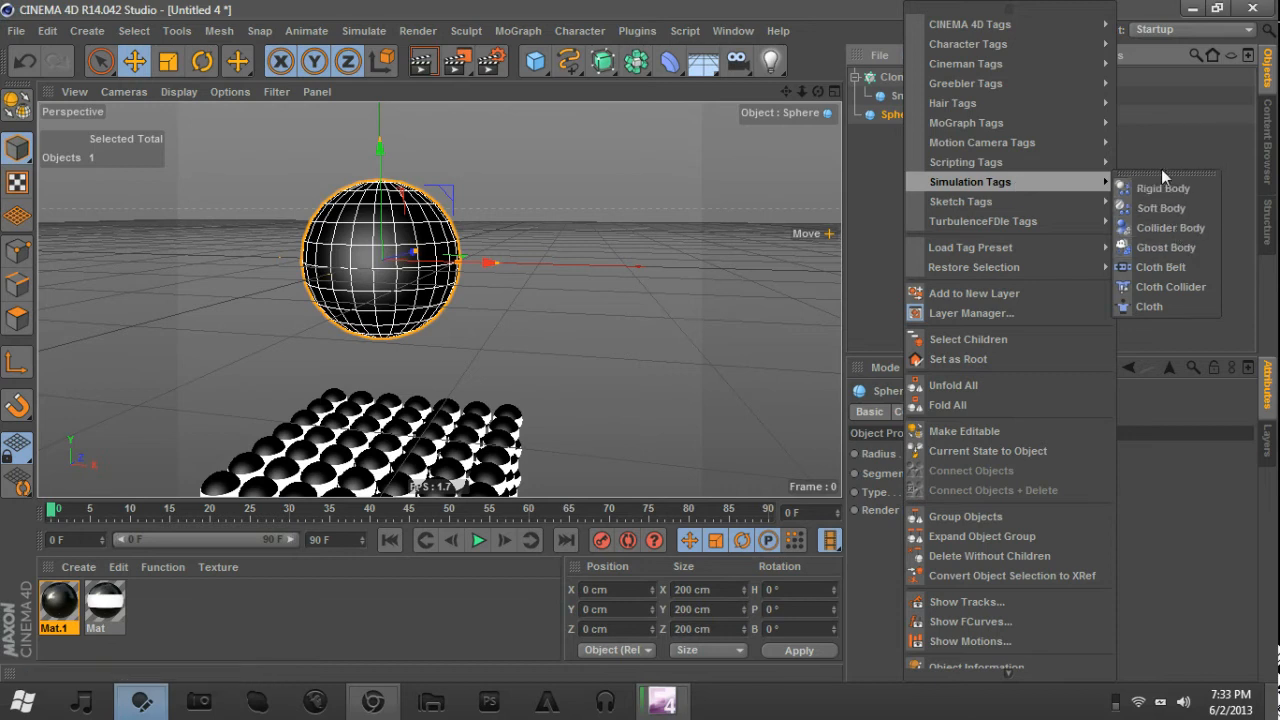
pyautogui.click(1162, 188)
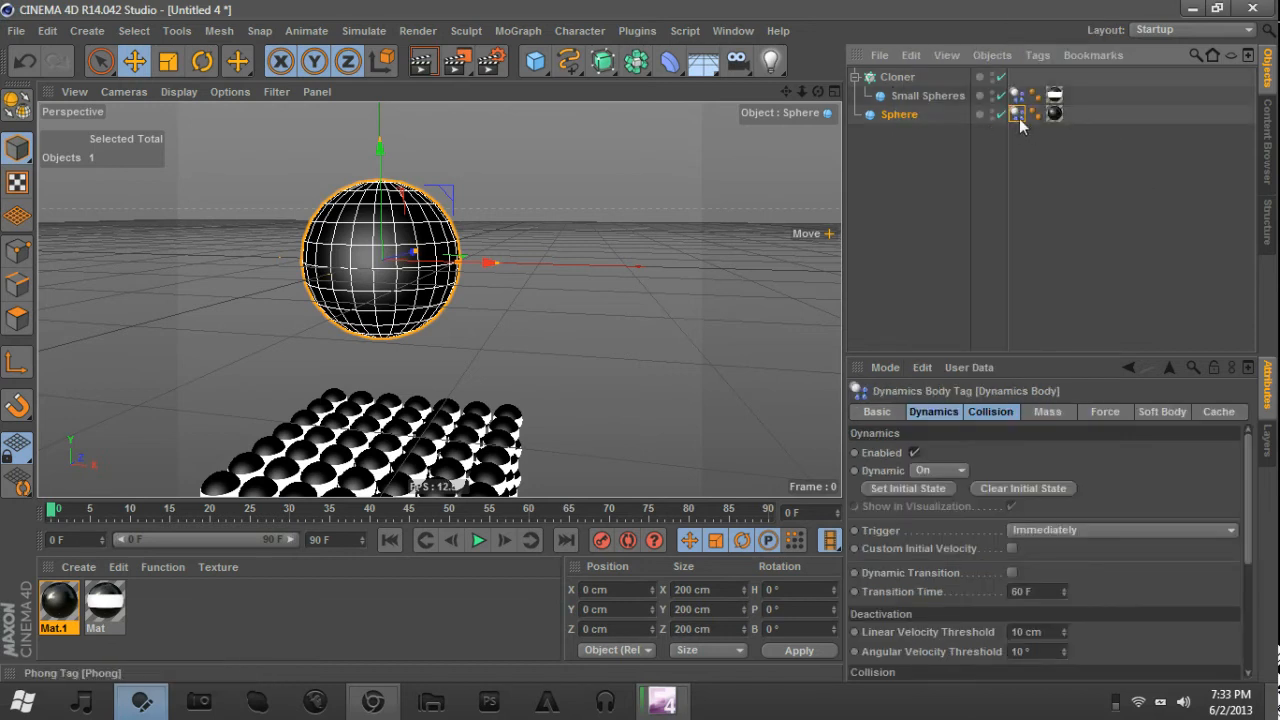
pyautogui.rightClick(1020, 125)
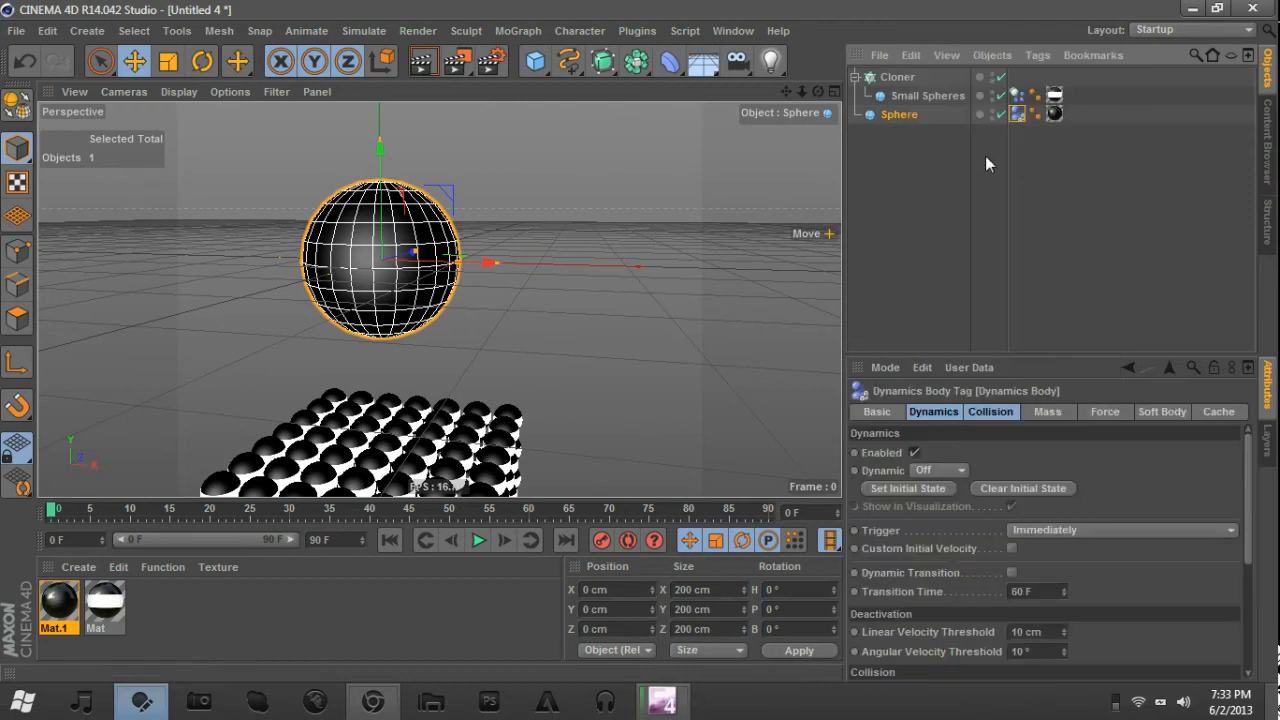
pyautogui.moveTo(1024, 160)
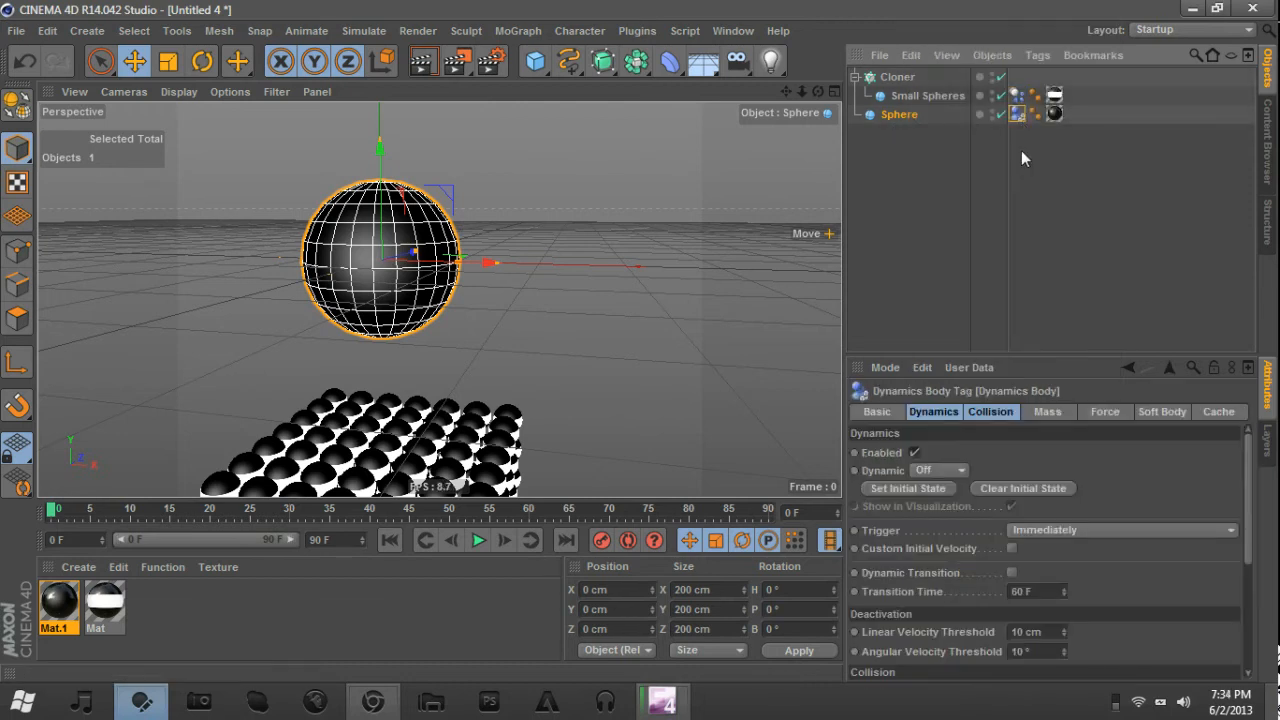
pyautogui.click(898, 114)
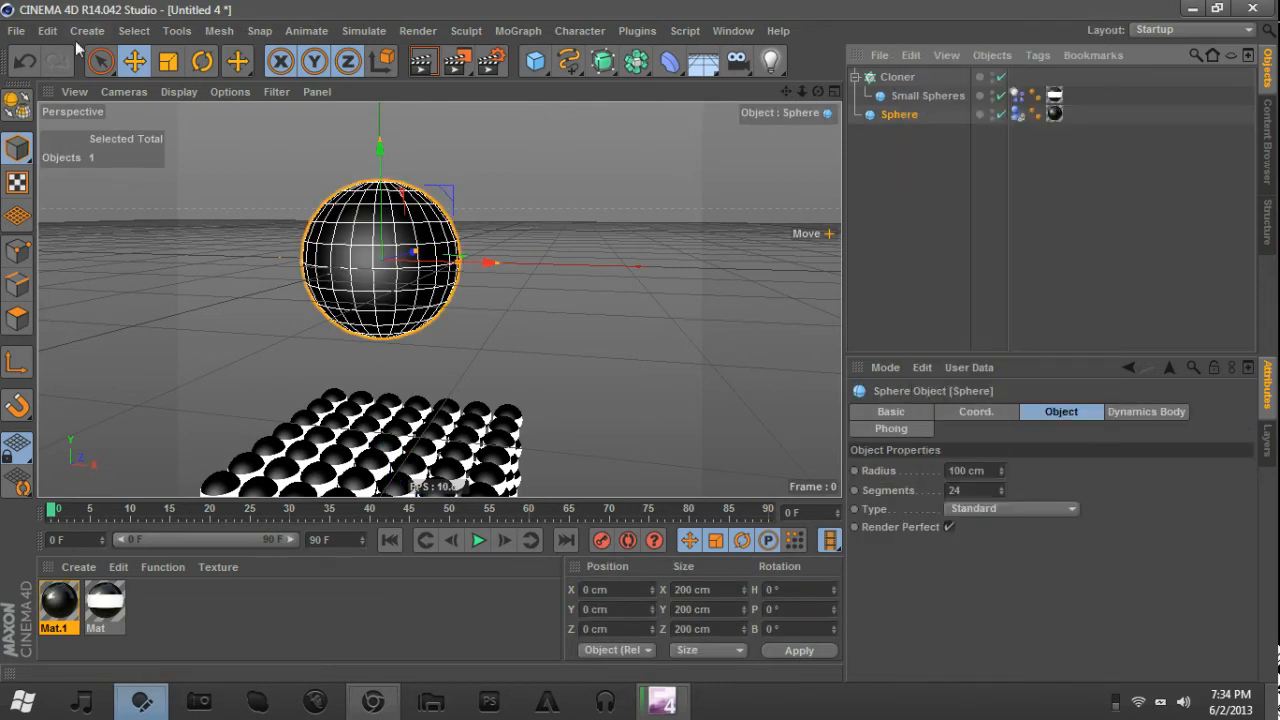
# Add an Attractor force and set its Strength to 10000.
pyautogui.click(259, 30)
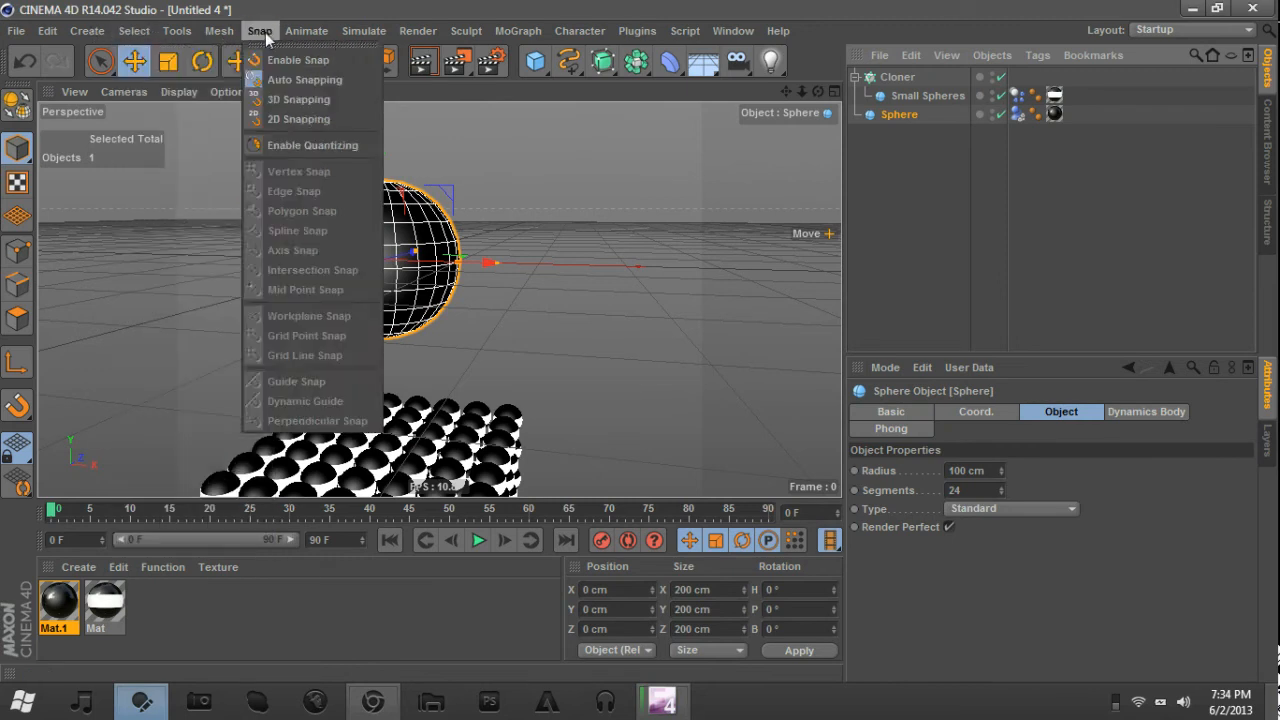
pyautogui.click(363, 30)
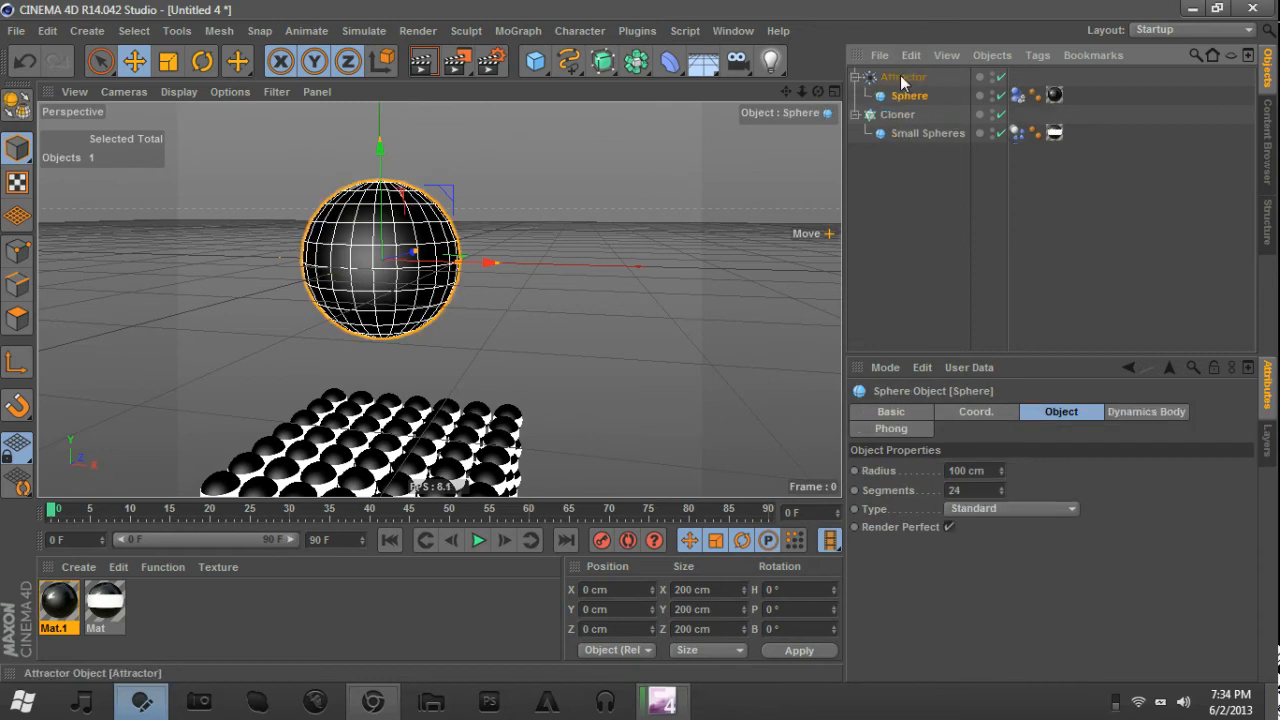
pyautogui.click(477, 540)
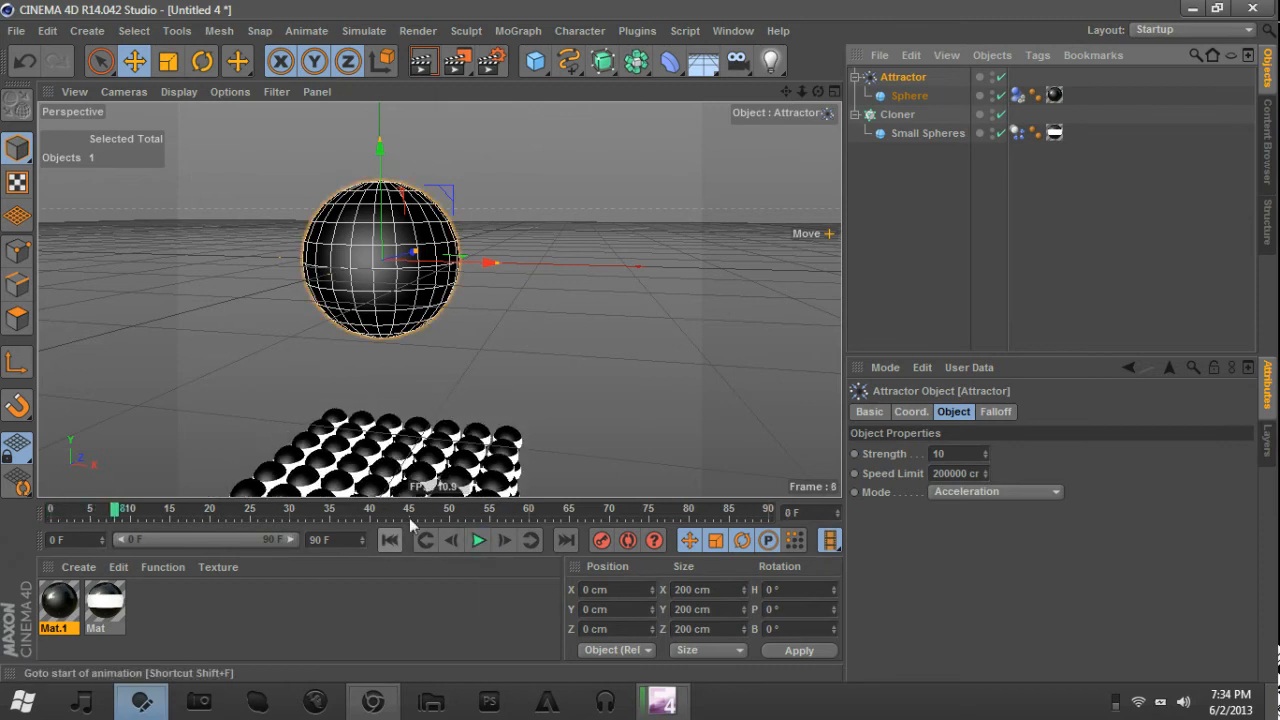
pyautogui.click(909, 95)
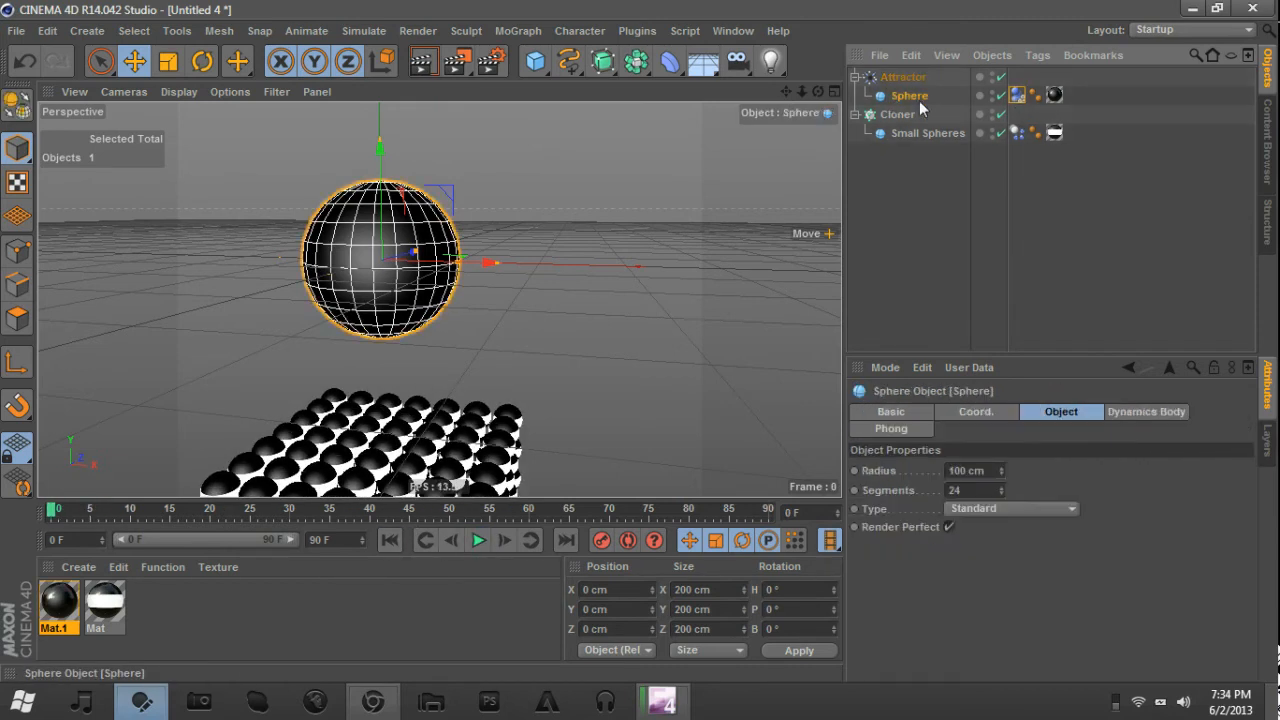
pyautogui.click(902, 76)
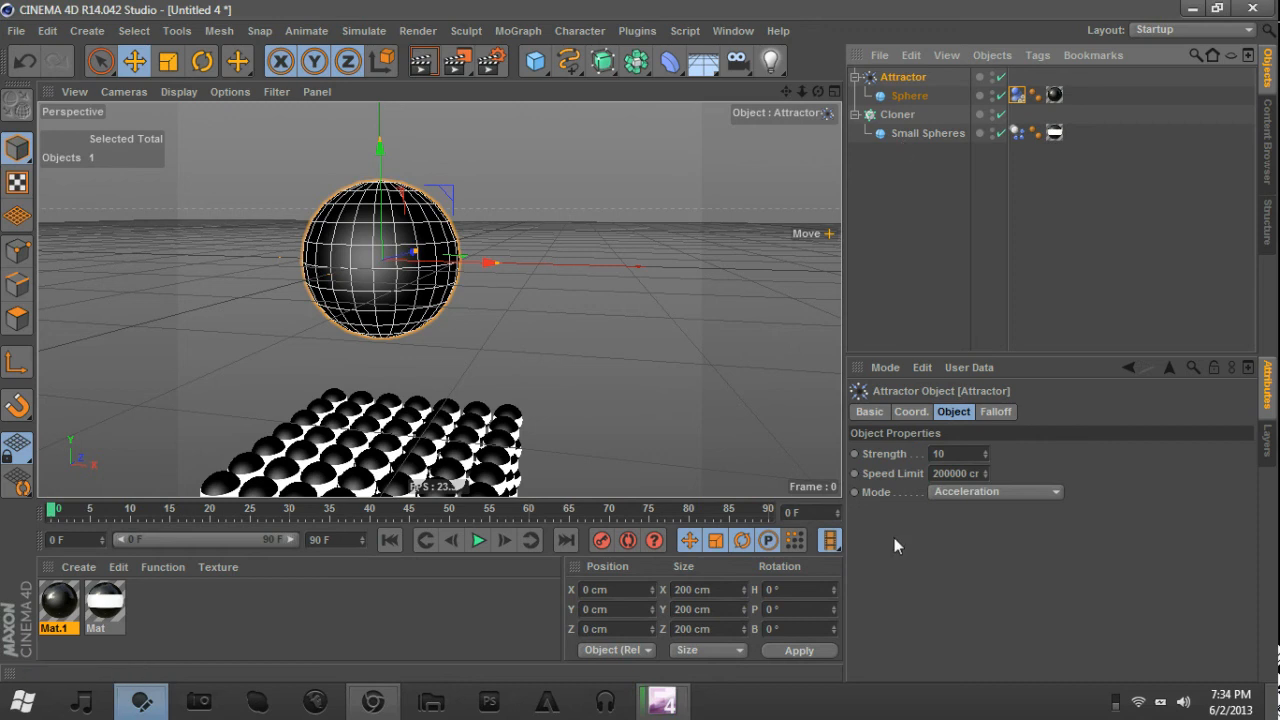
pyautogui.click(952, 453)
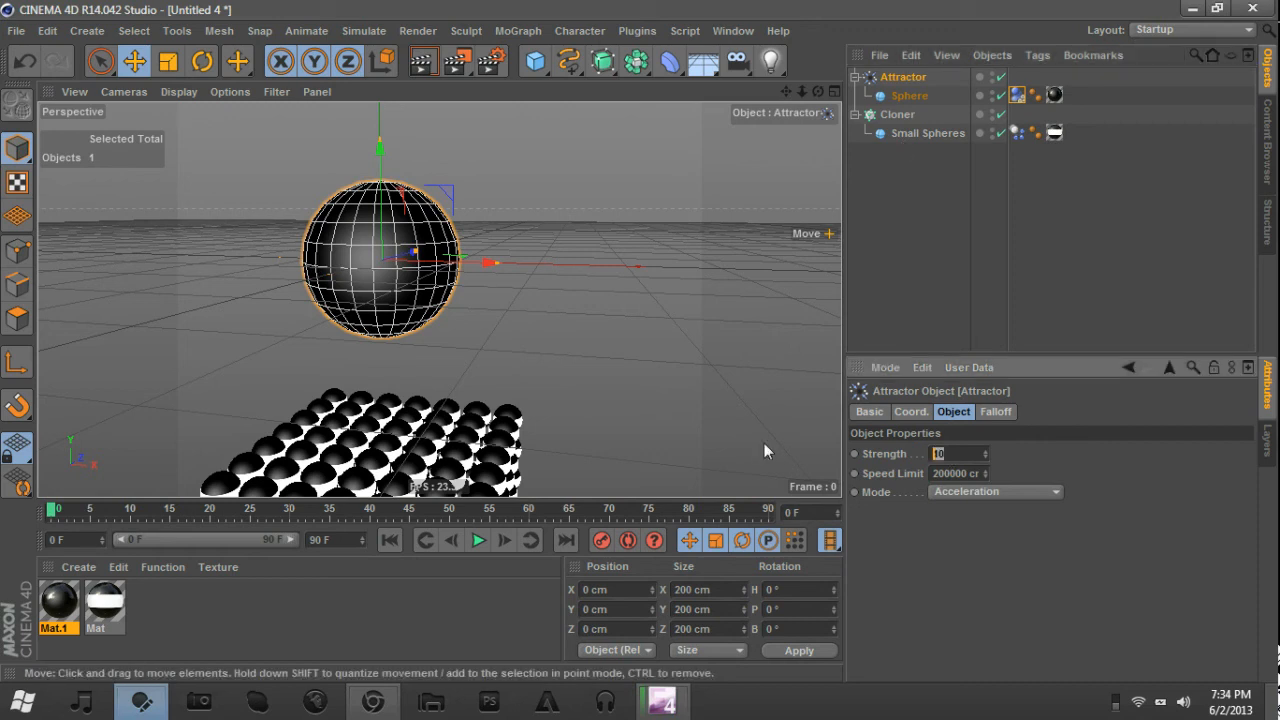
pyautogui.write('10000')
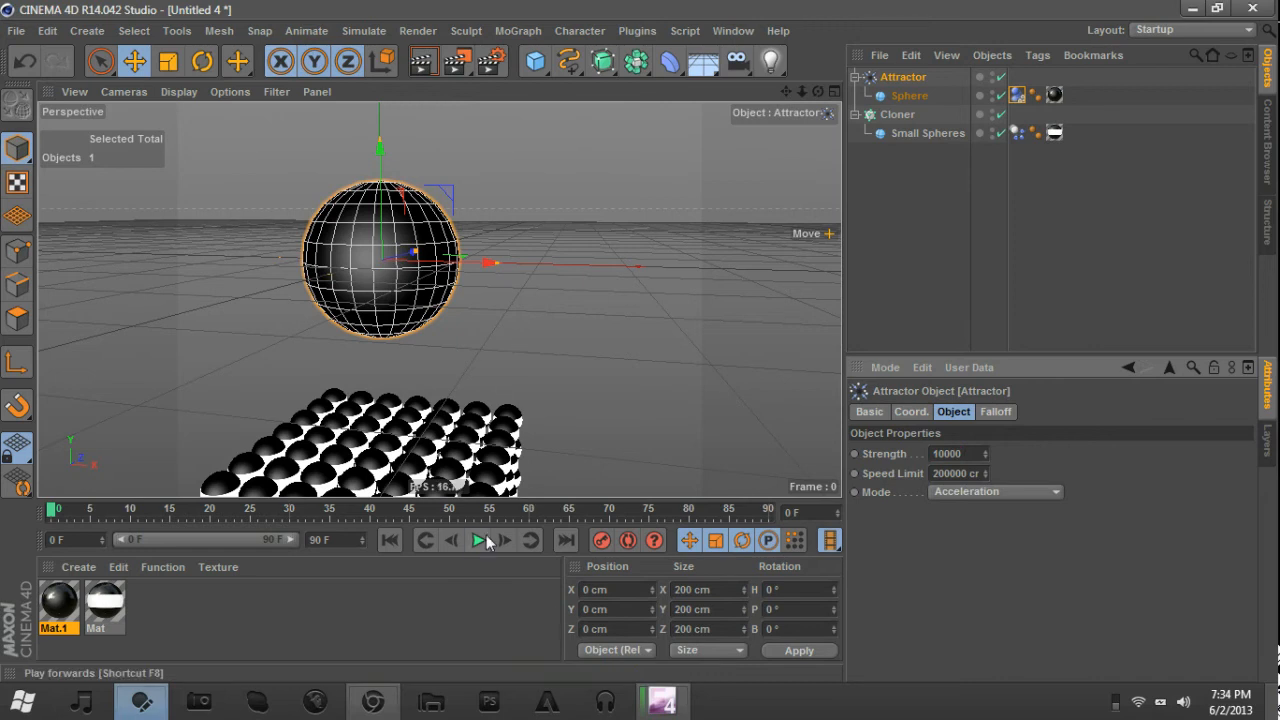
# Play a preview of the spheres being attracted, rewind to frame 0, and select Sphere.
pyautogui.click(477, 540)
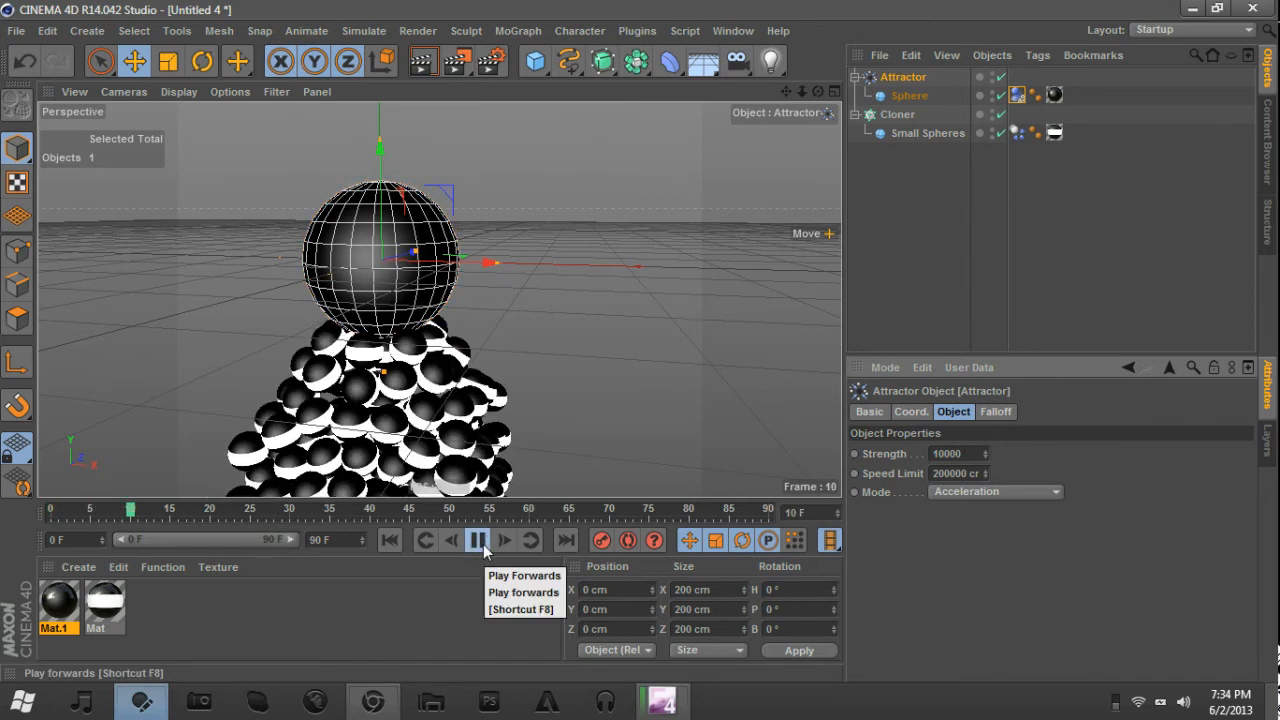
pyautogui.click(477, 540)
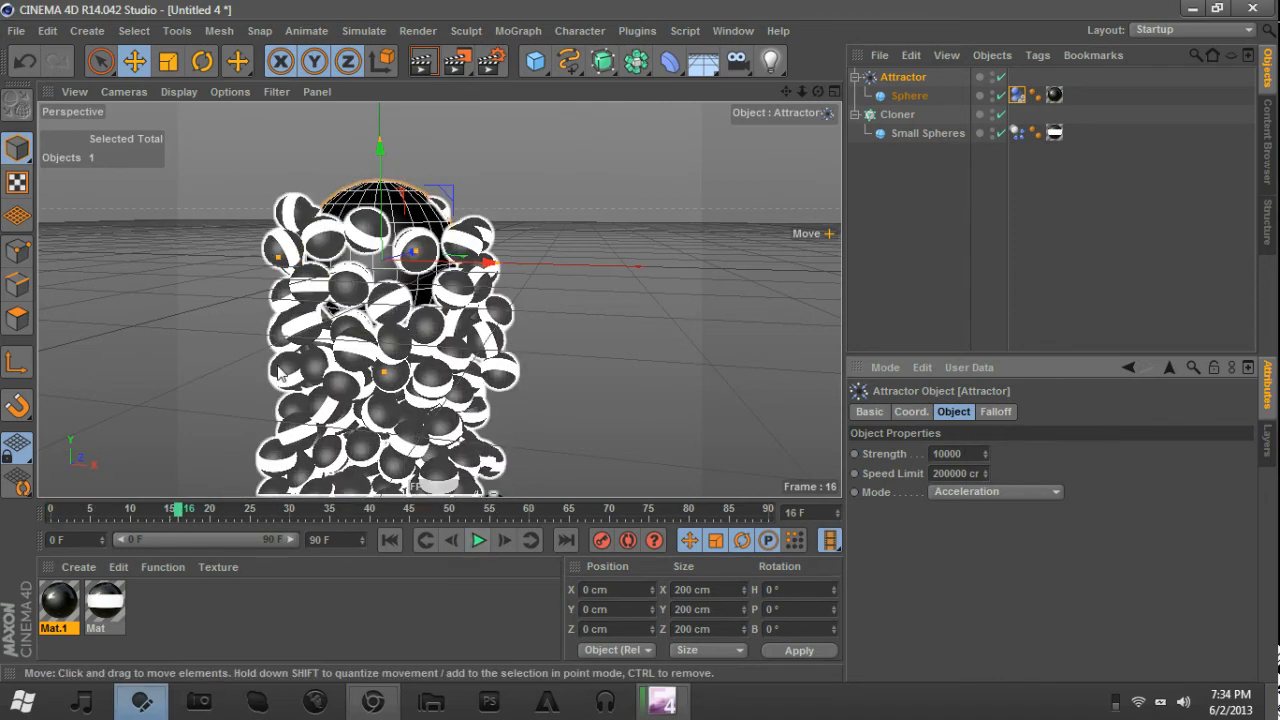
pyautogui.click(389, 540)
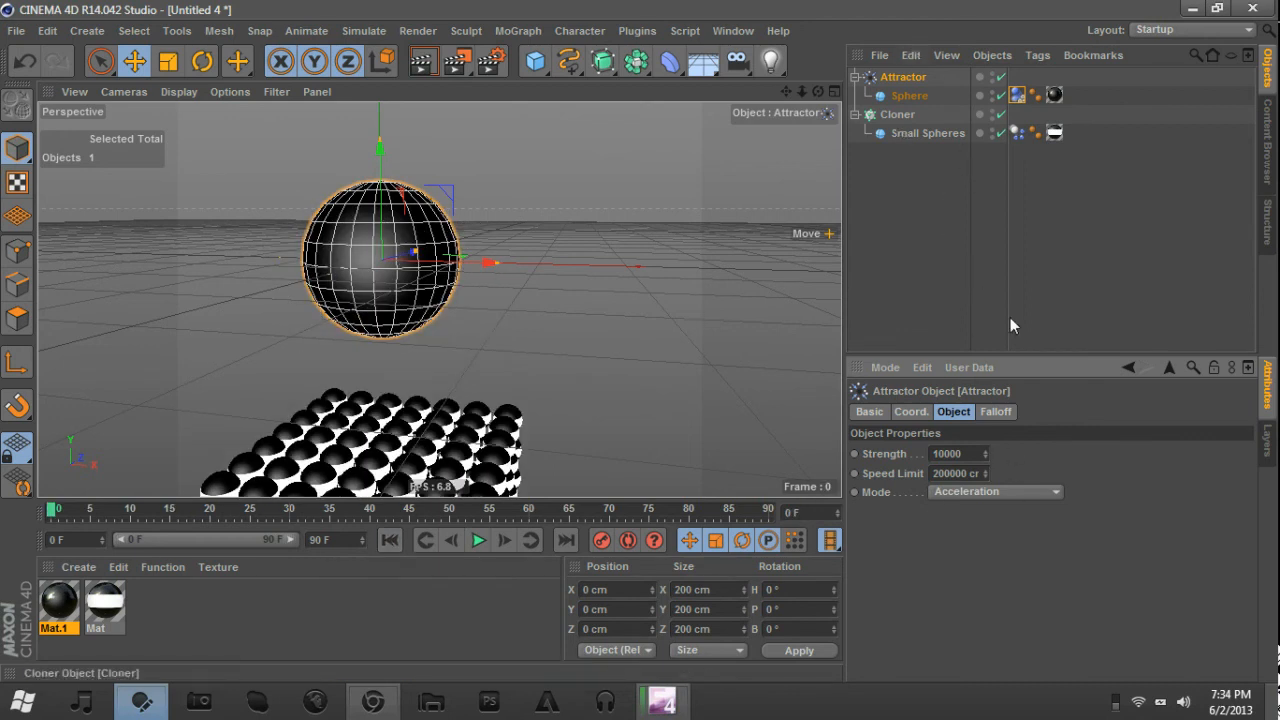
pyautogui.click(909, 95)
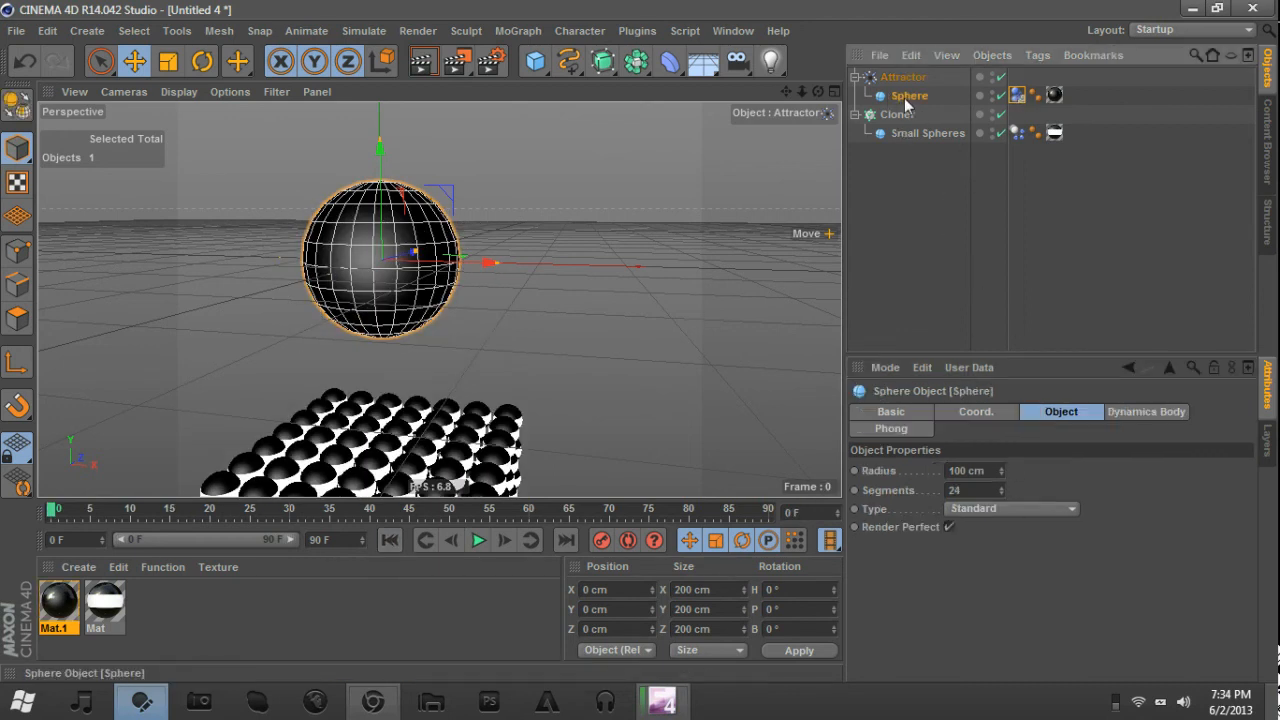
# Nudge the small sphere downward and preview the cloner simulation frame by frame.
pyautogui.click(927, 133)
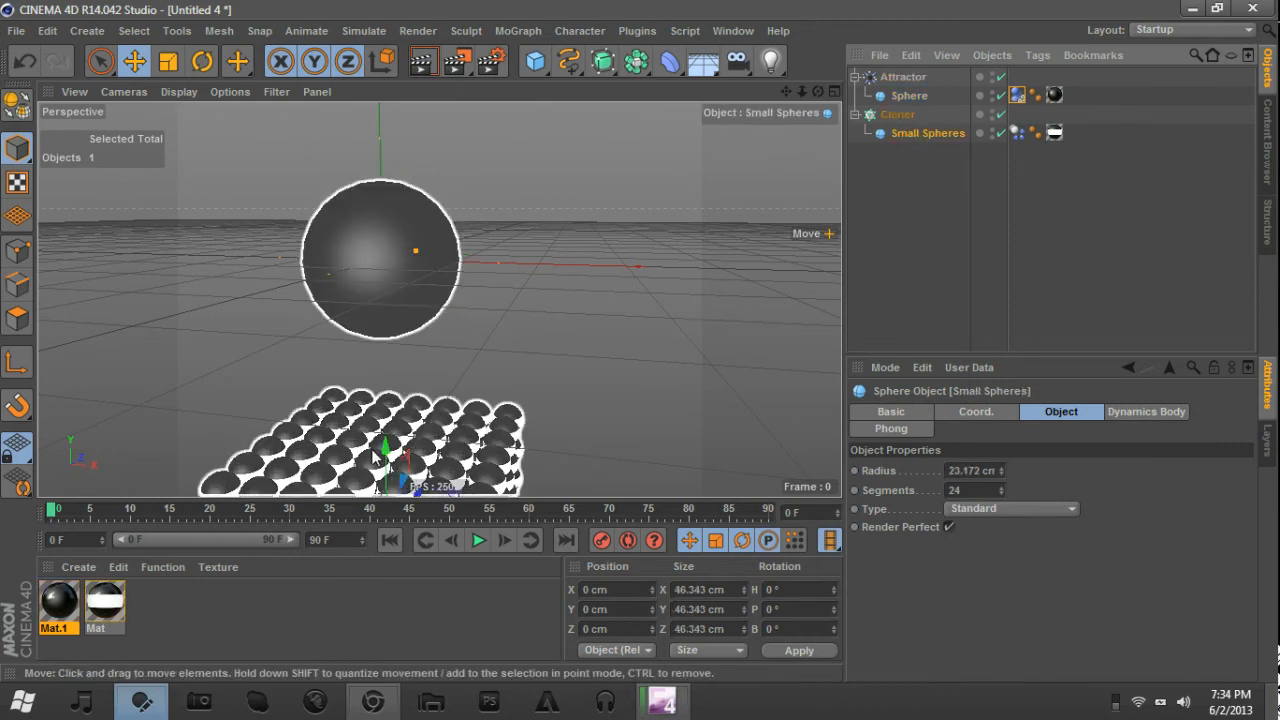
pyautogui.moveTo(385, 445); pyautogui.dragTo(385, 468)
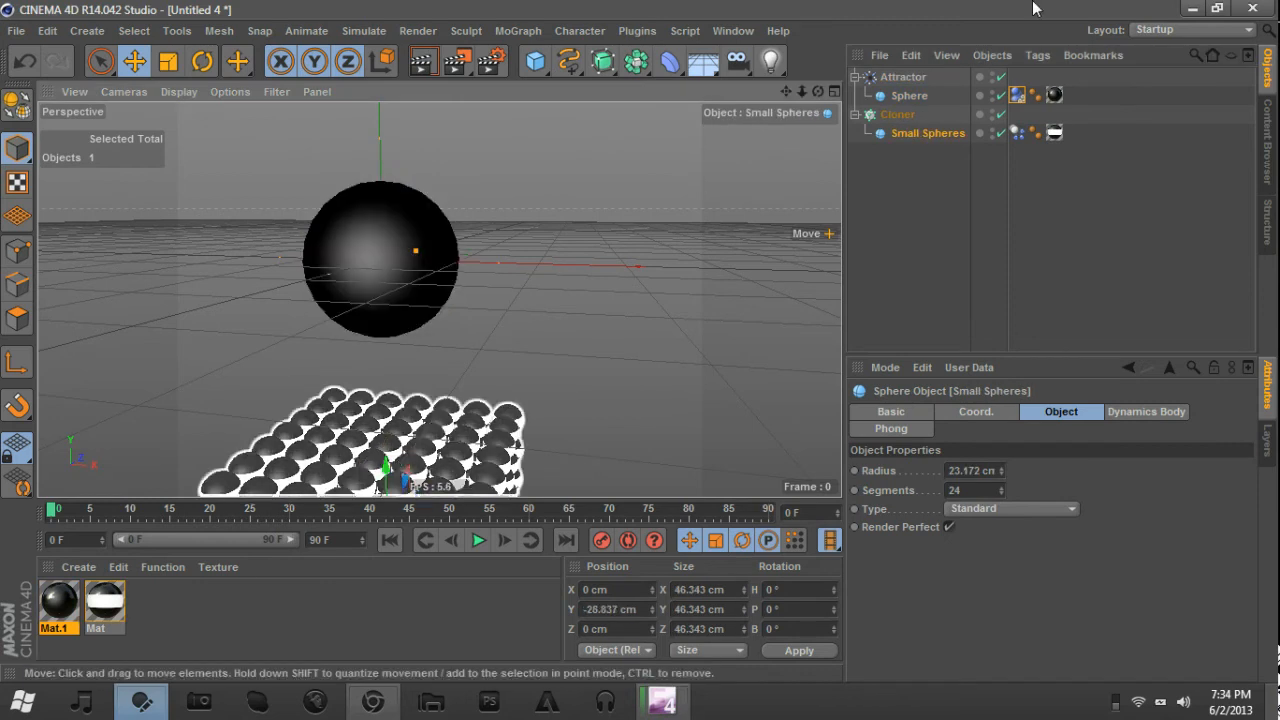
pyautogui.click(897, 114)
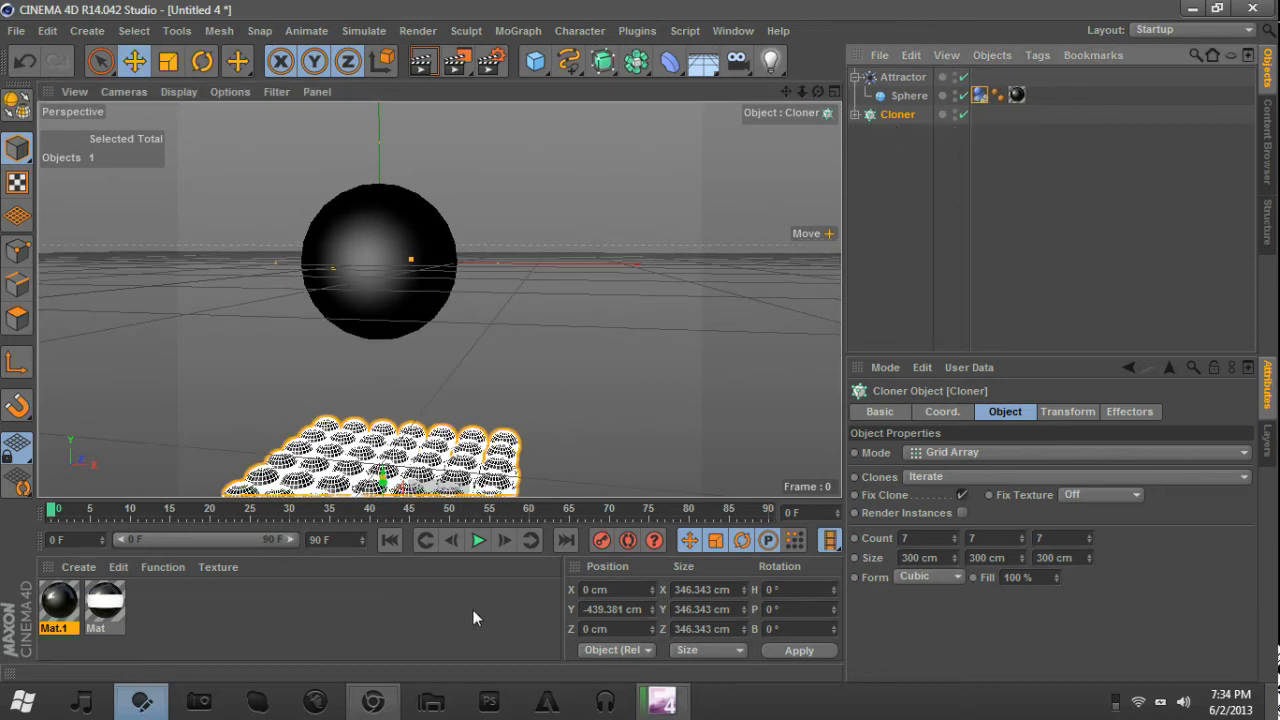
pyautogui.click(478, 540)
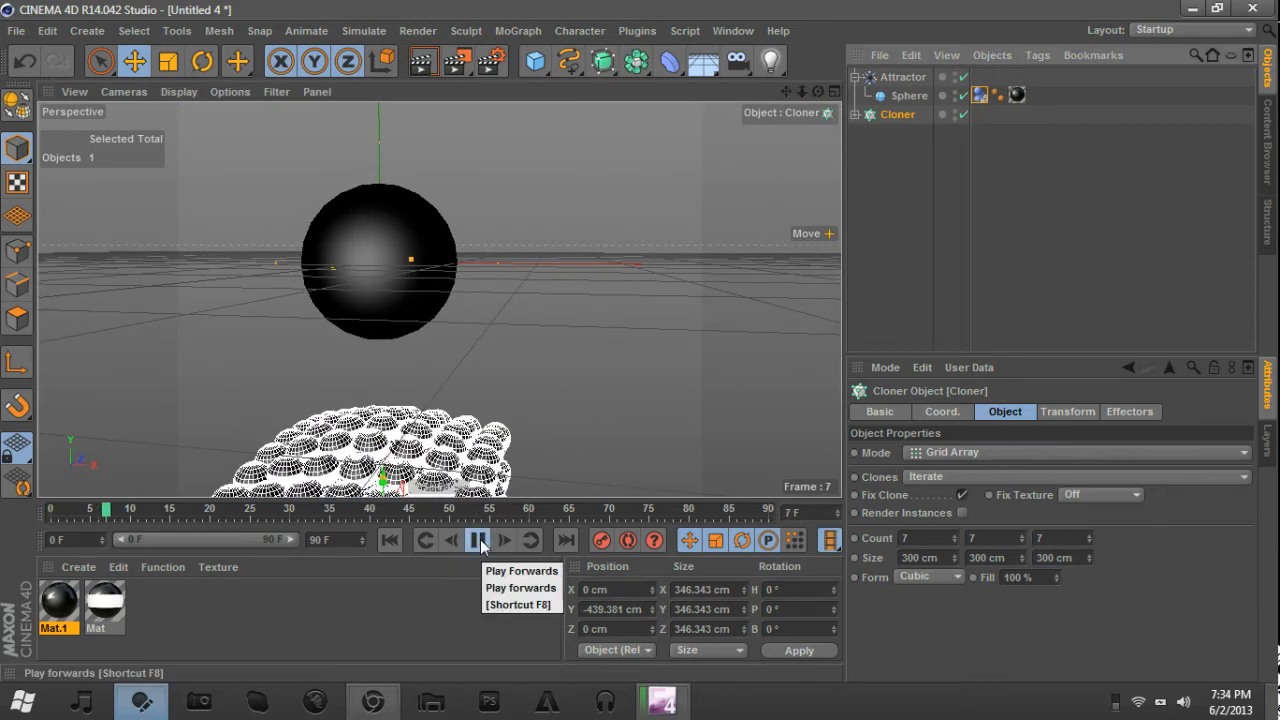
pyautogui.click(477, 540)
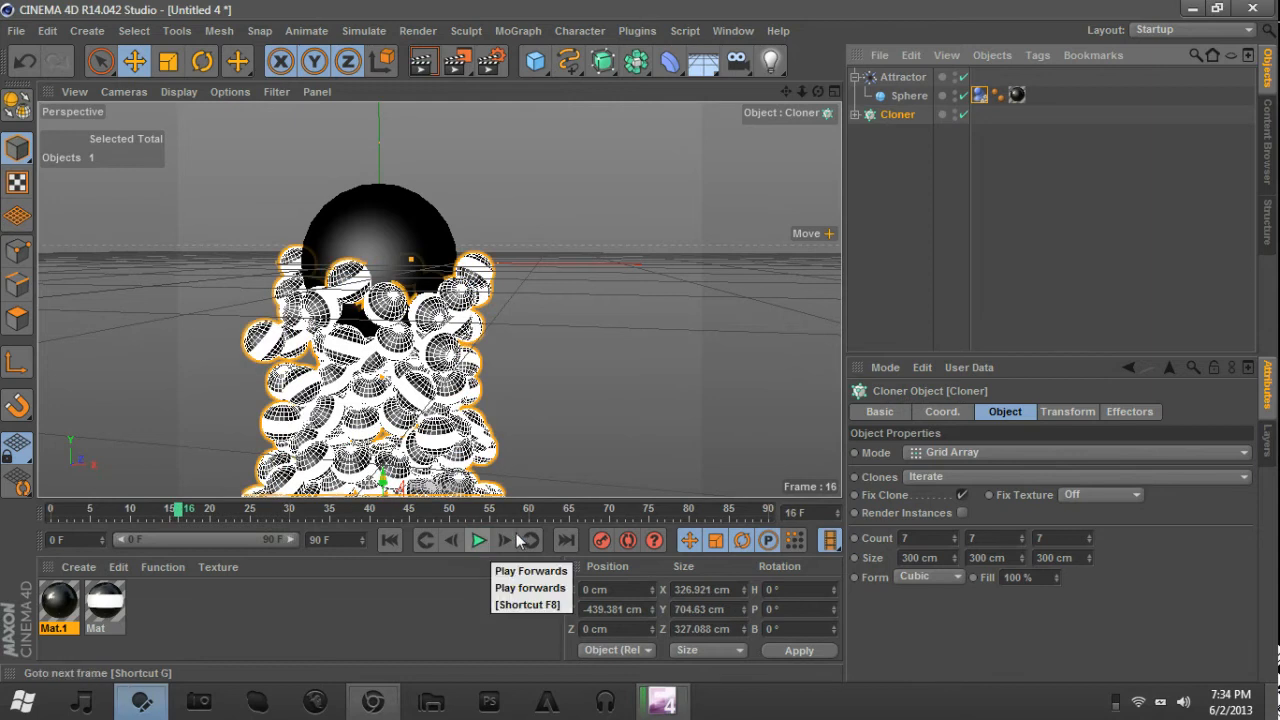
pyautogui.click(530, 540)
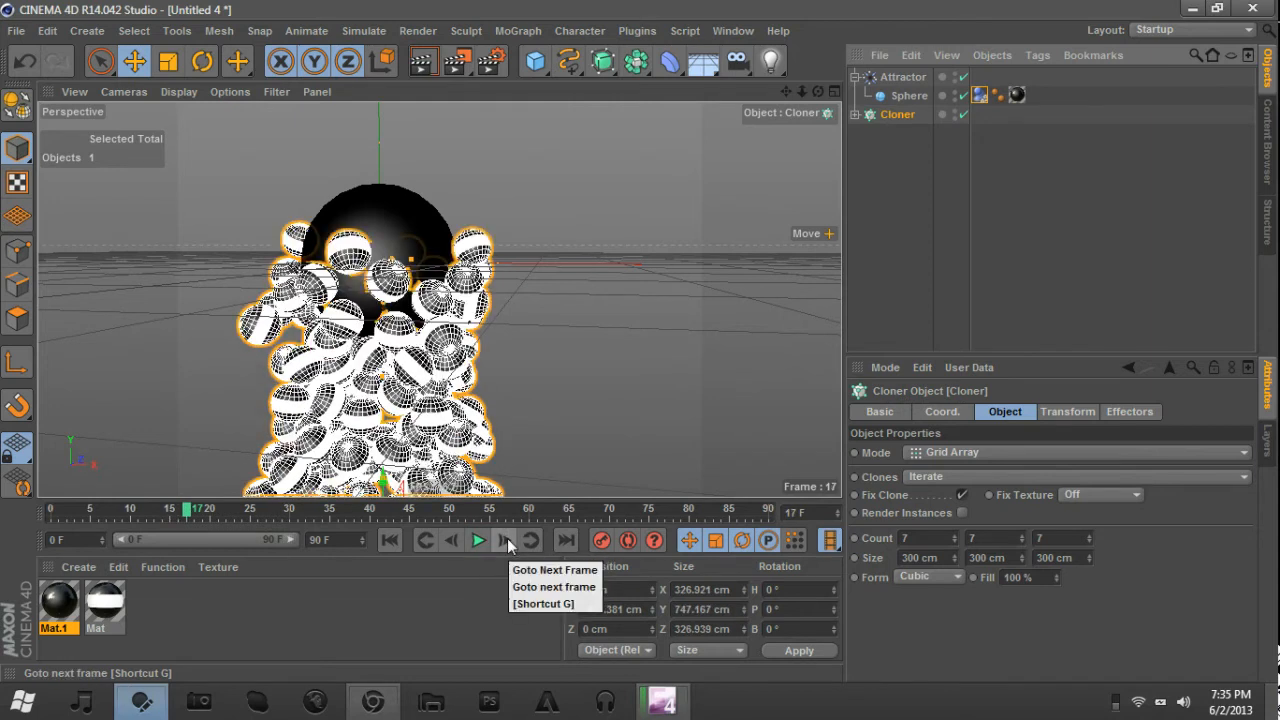
pyautogui.click(477, 540)
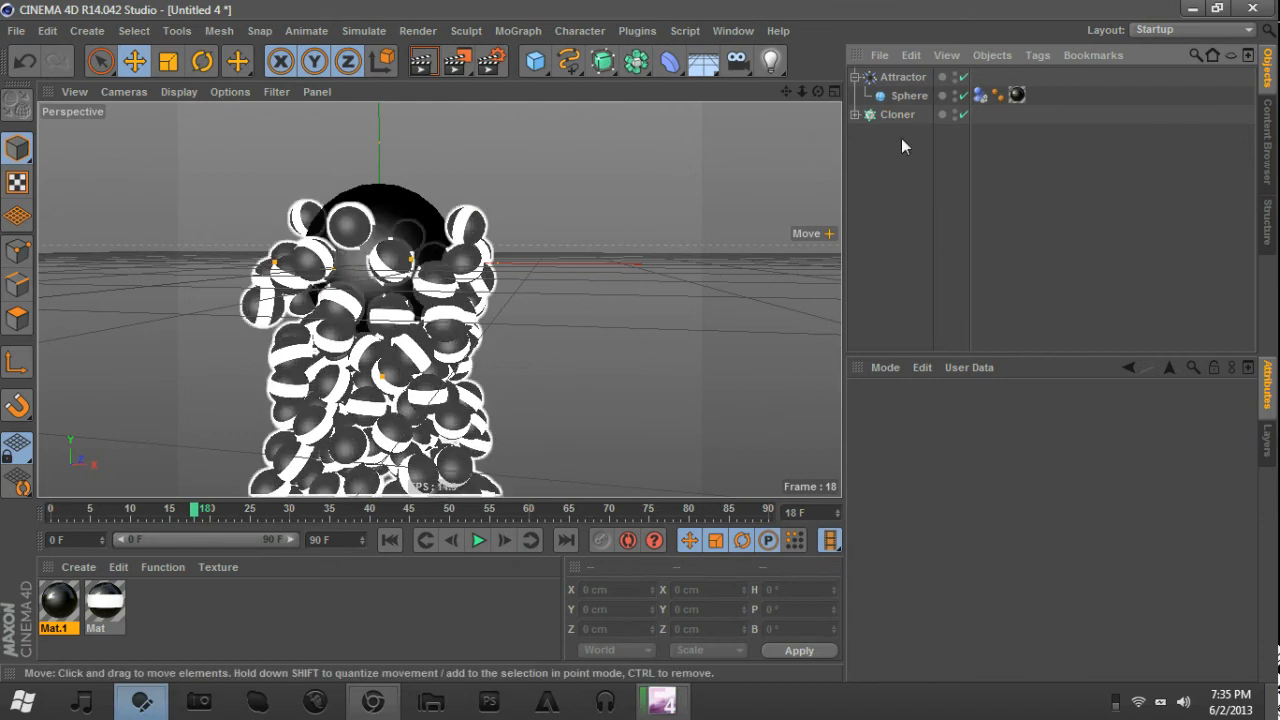
# Change the Cloner count to 6×6×6 and replay the simulation from the start.
pyautogui.click(903, 76)
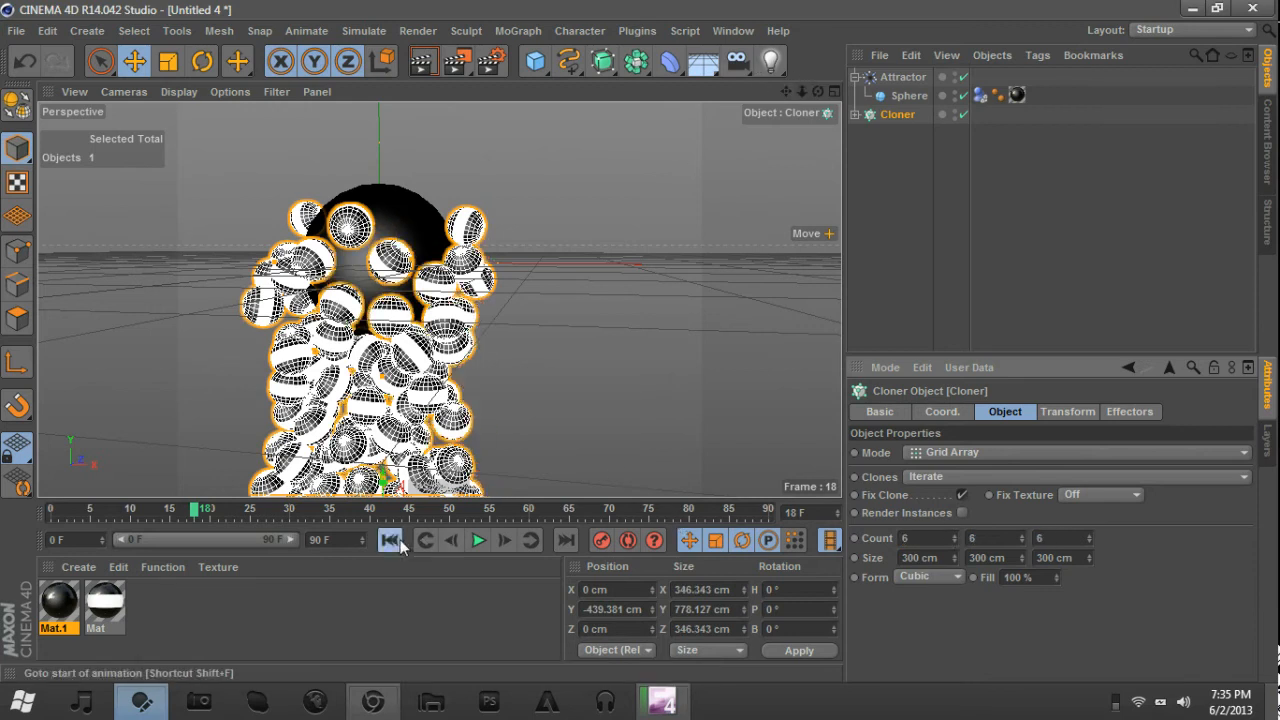
pyautogui.click(478, 540)
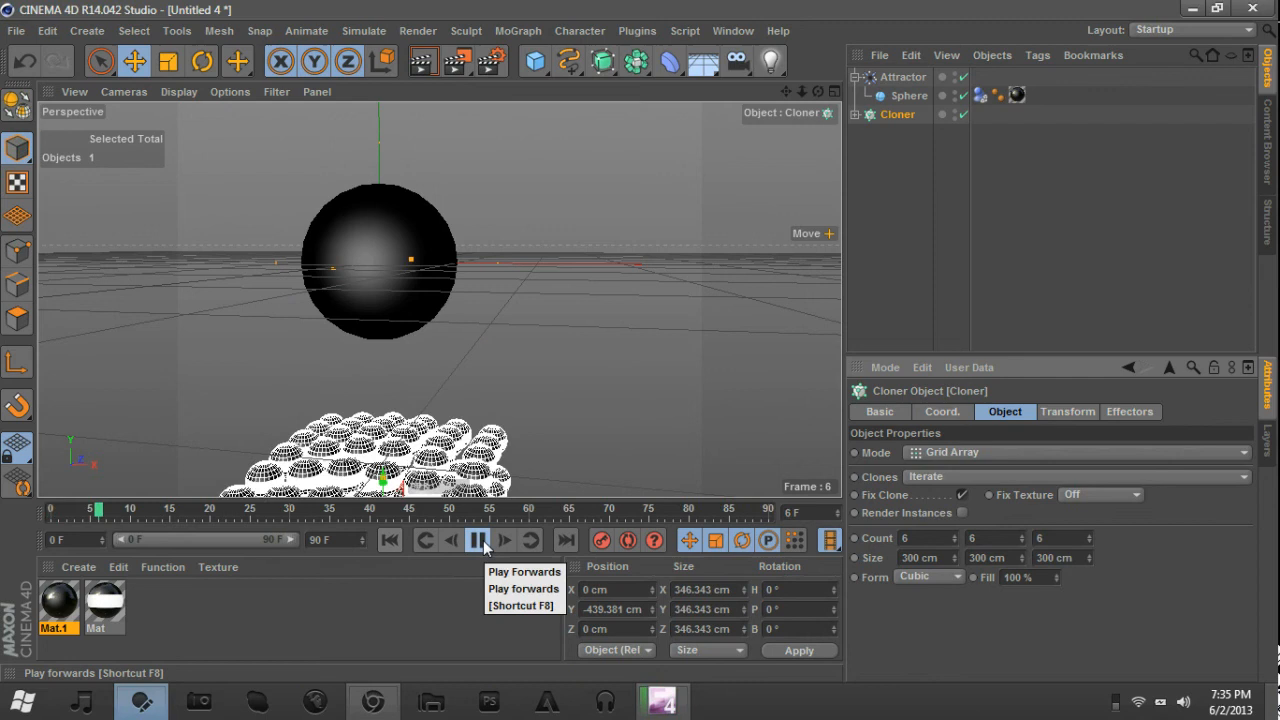
pyautogui.click(477, 540)
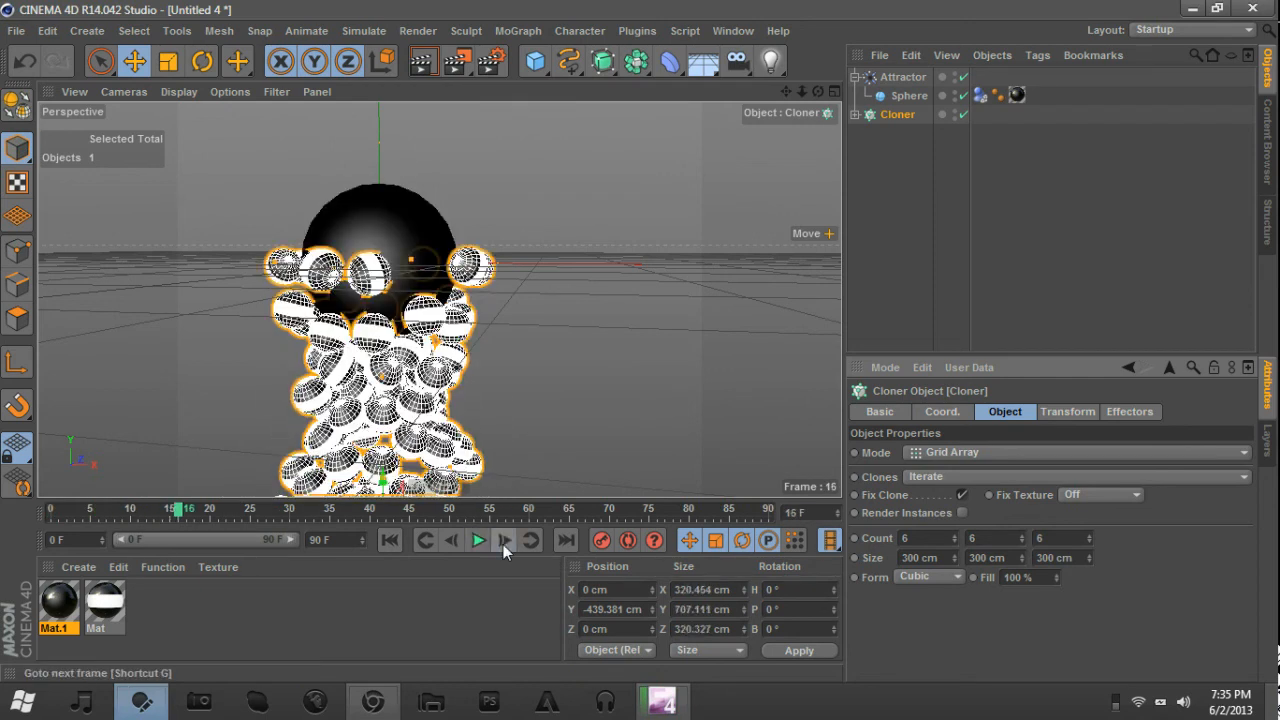
pyautogui.click(504, 540)
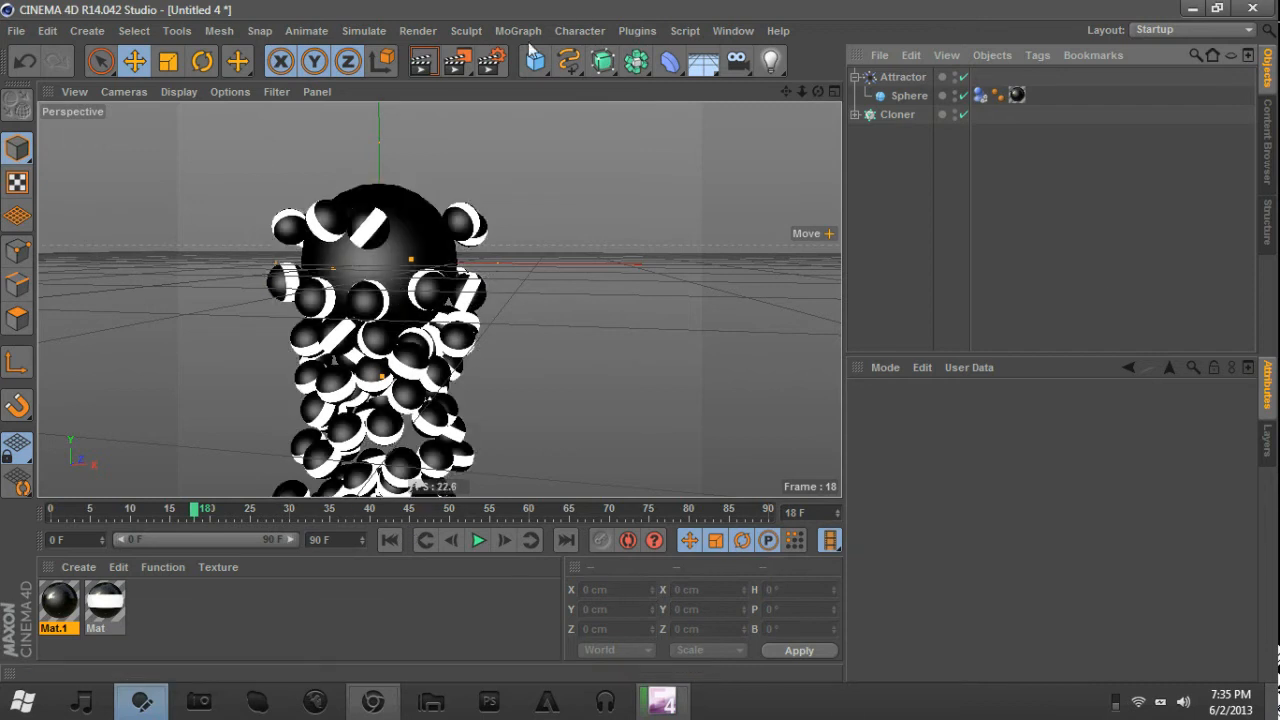
pyautogui.moveTo(490, 61)
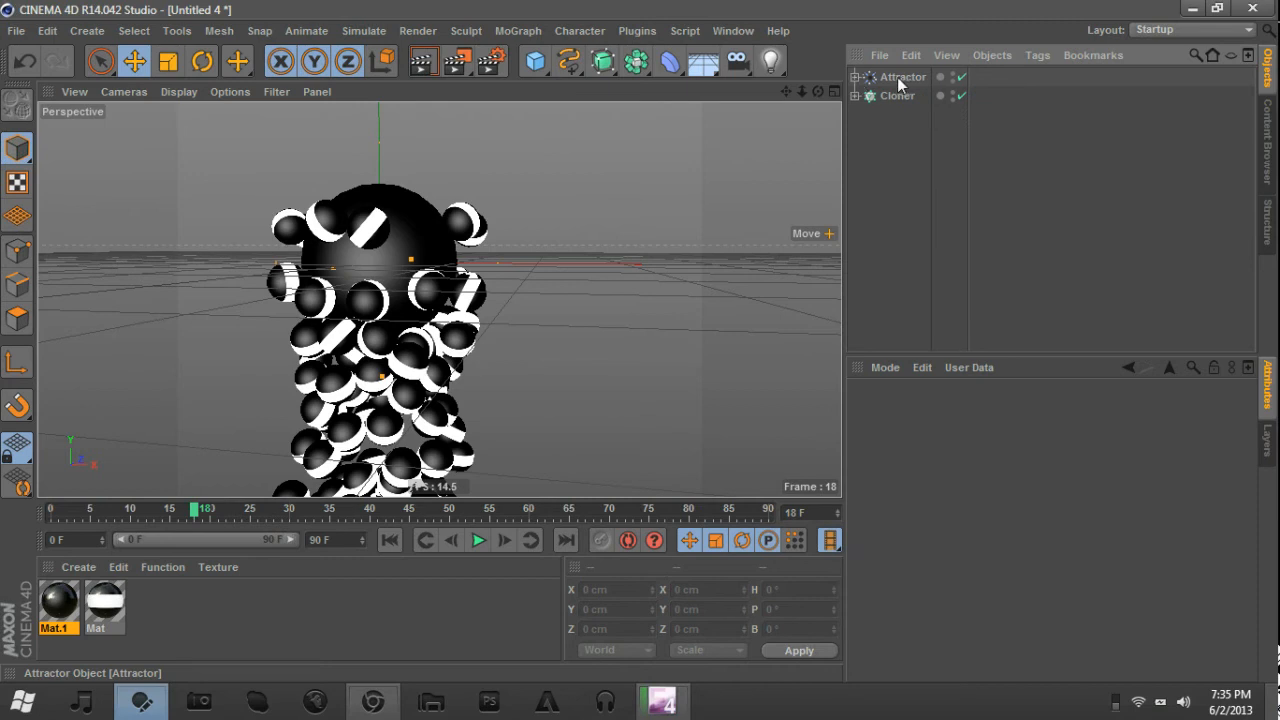
# Add a light with Soft Shadow Maps, then set its shadow type to Area.
pyautogui.click(903, 76)
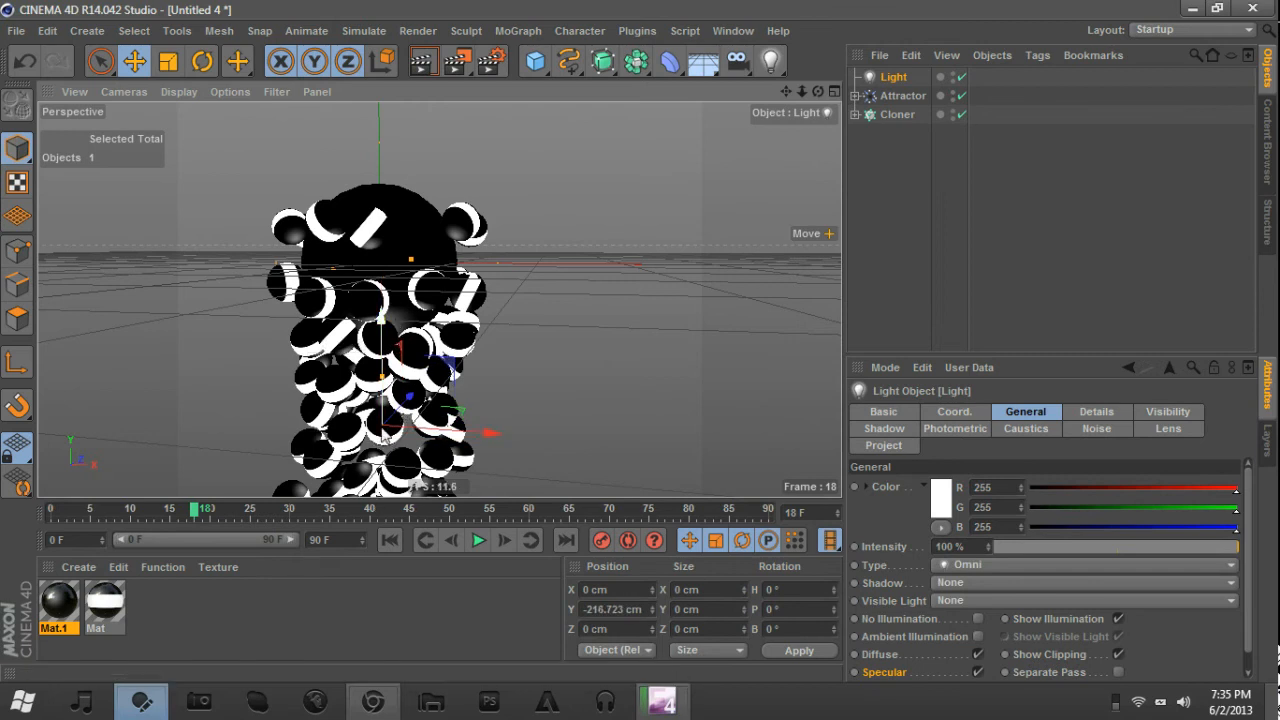
pyautogui.click(1083, 564)
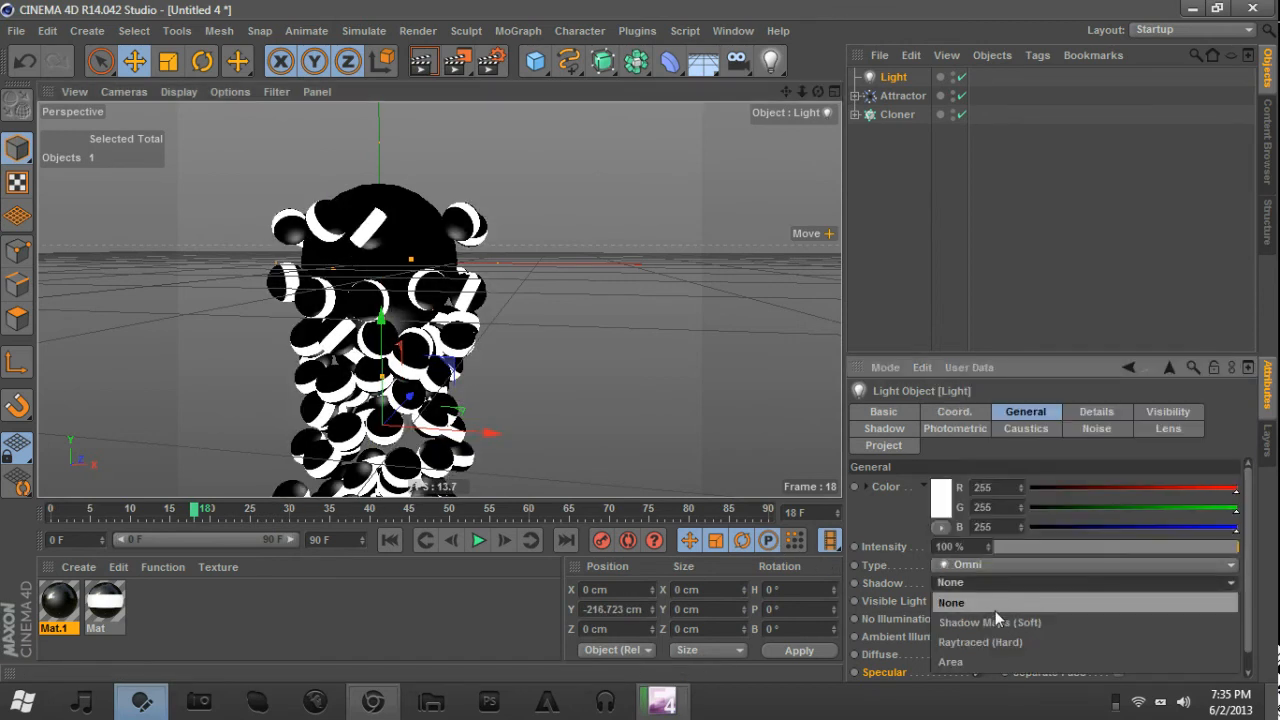
pyautogui.moveTo(1000, 622)
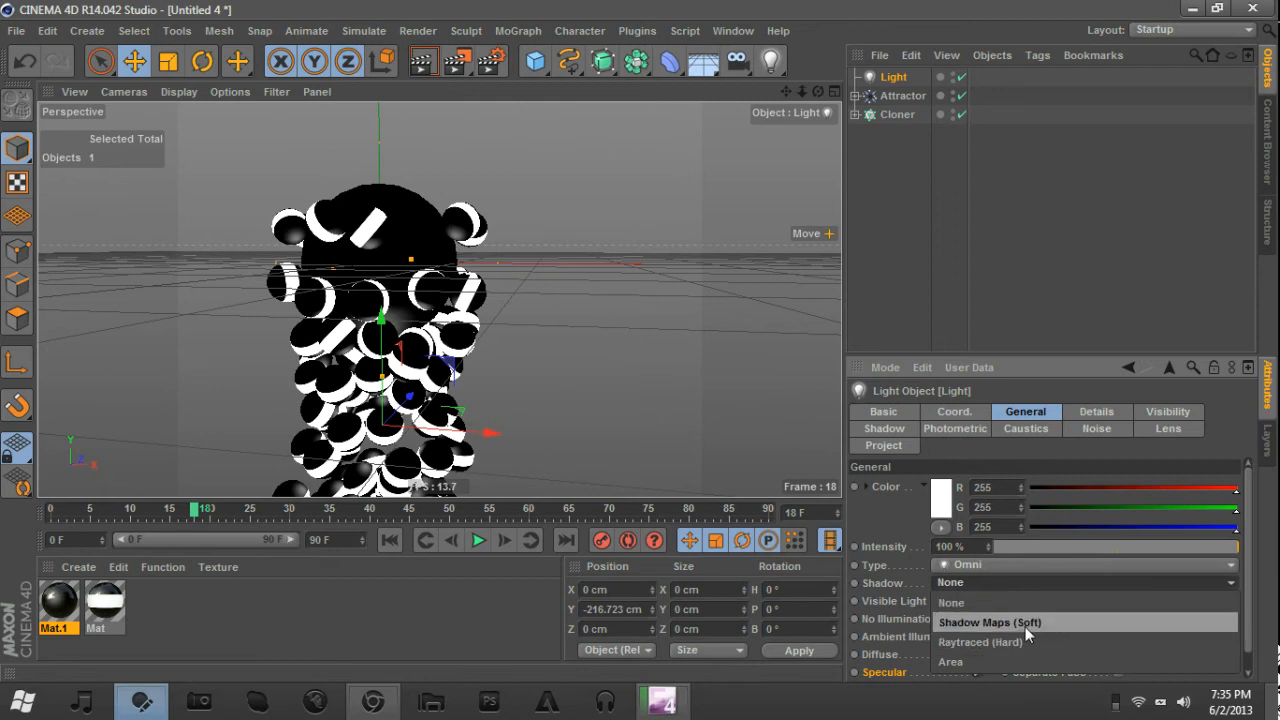
pyautogui.click(990, 622)
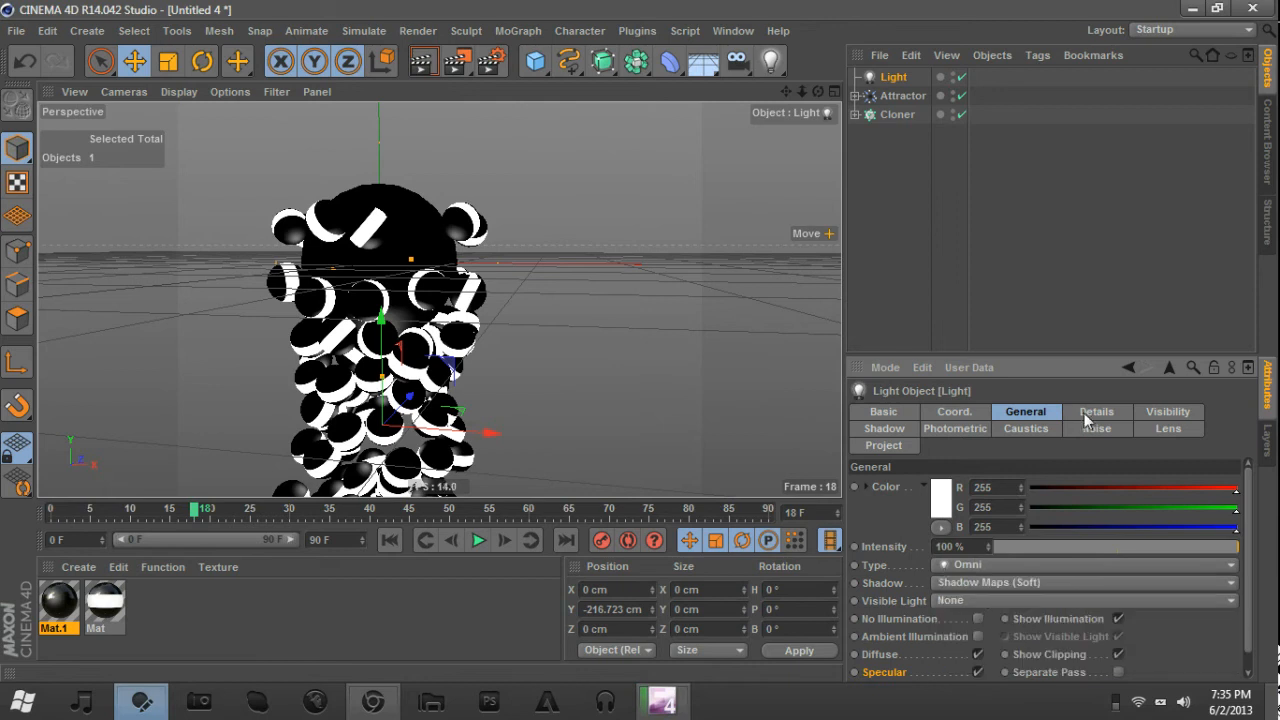
pyautogui.click(882, 428)
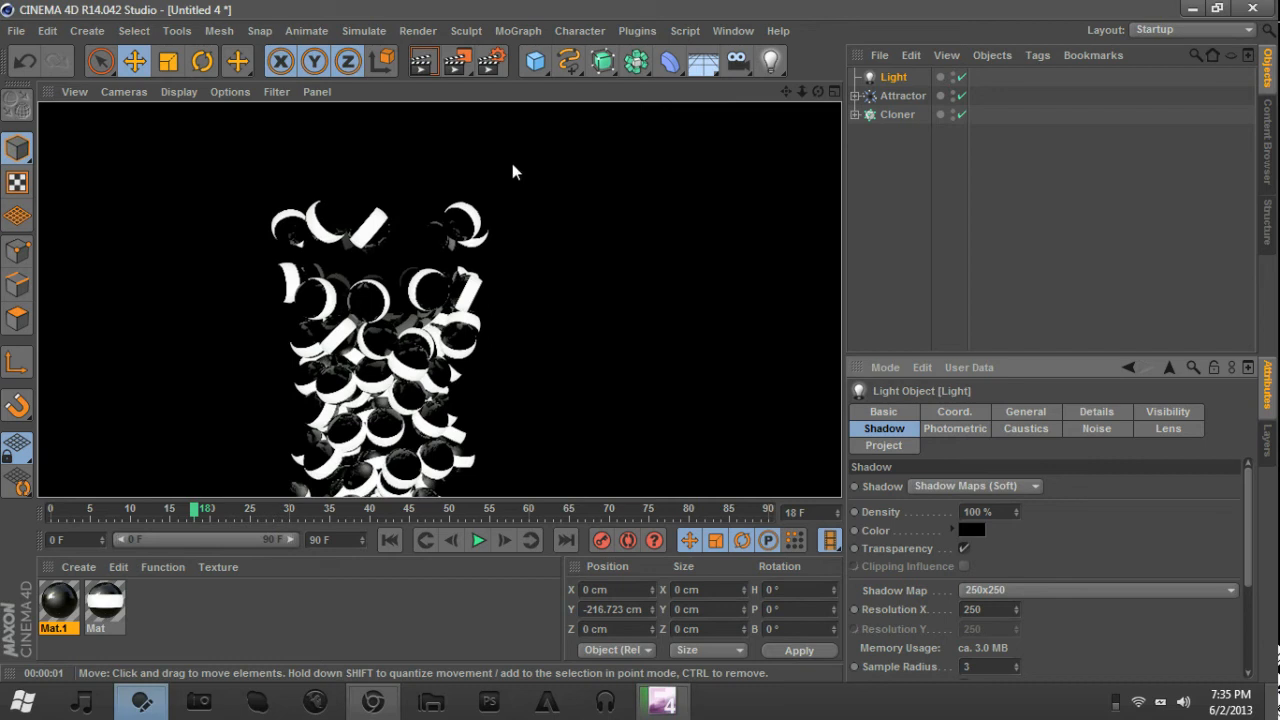
pyautogui.moveTo(491, 61)
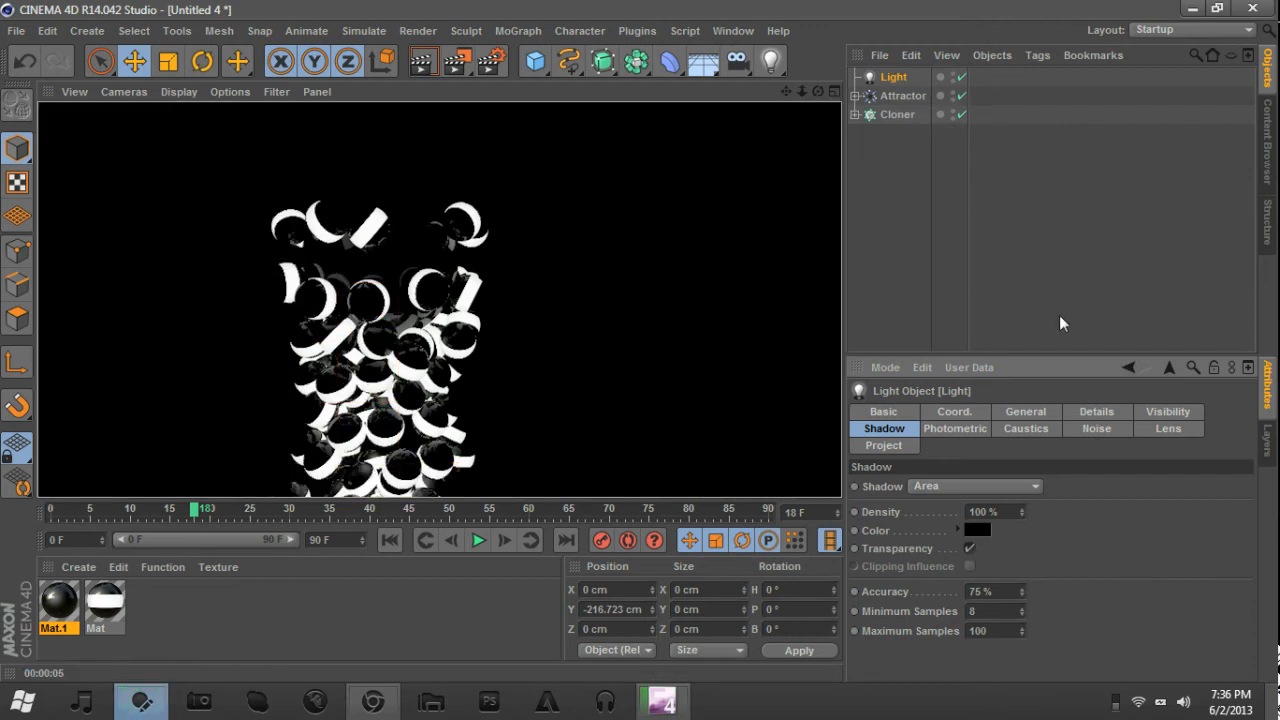
pyautogui.click(1025, 411)
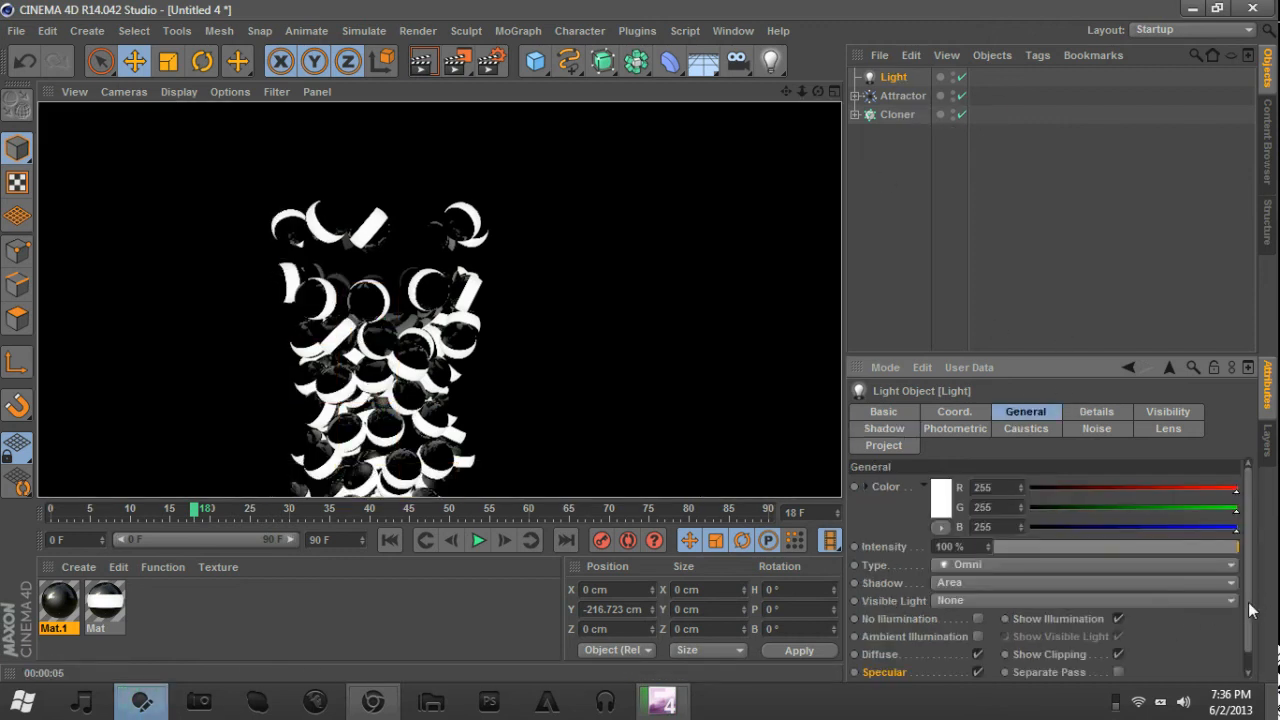
pyautogui.scroll(-3)
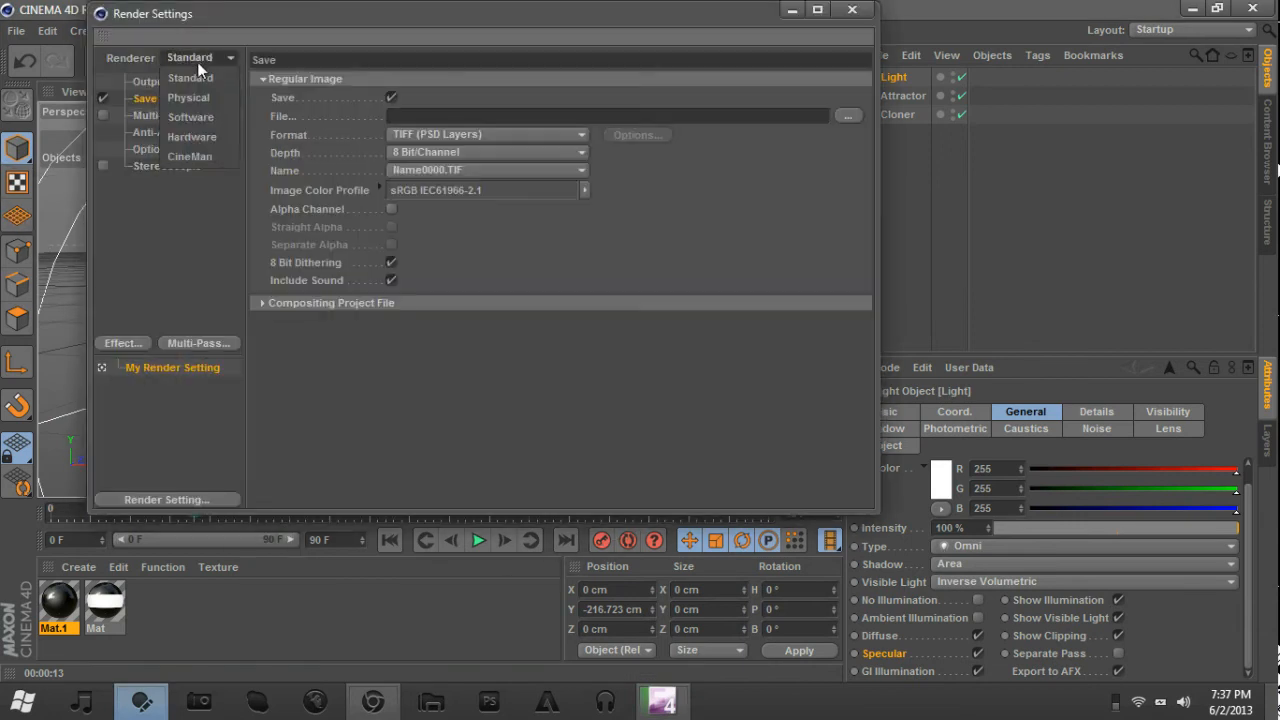
# Set the renderer to Physical with a Fixed sampler and add Ambient Occlusion.
pyautogui.click(188, 97)
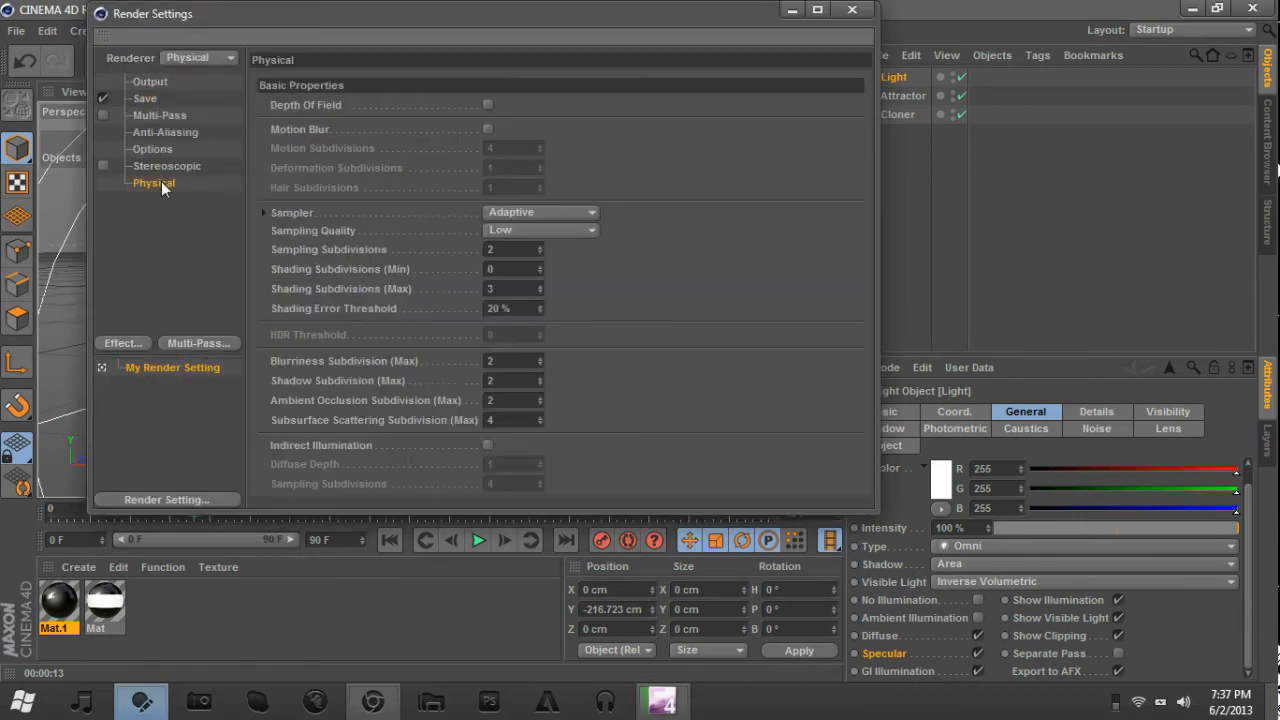
pyautogui.click(540, 212)
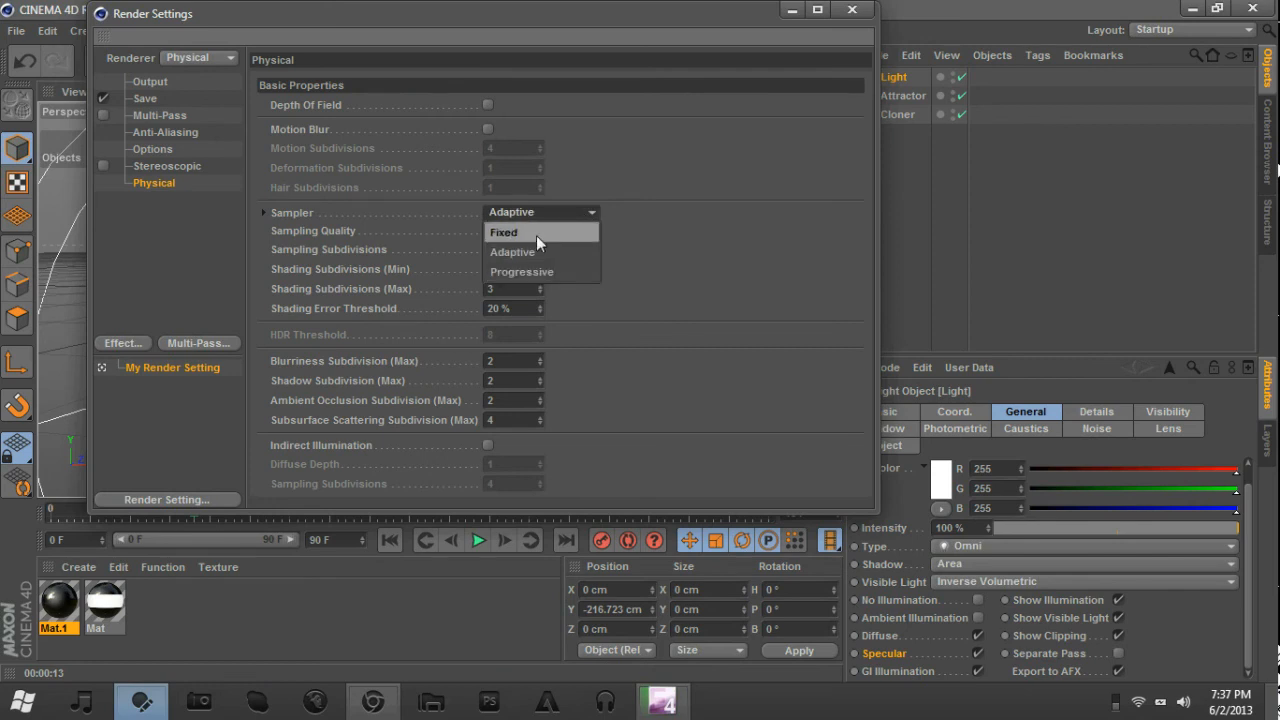
pyautogui.click(504, 232)
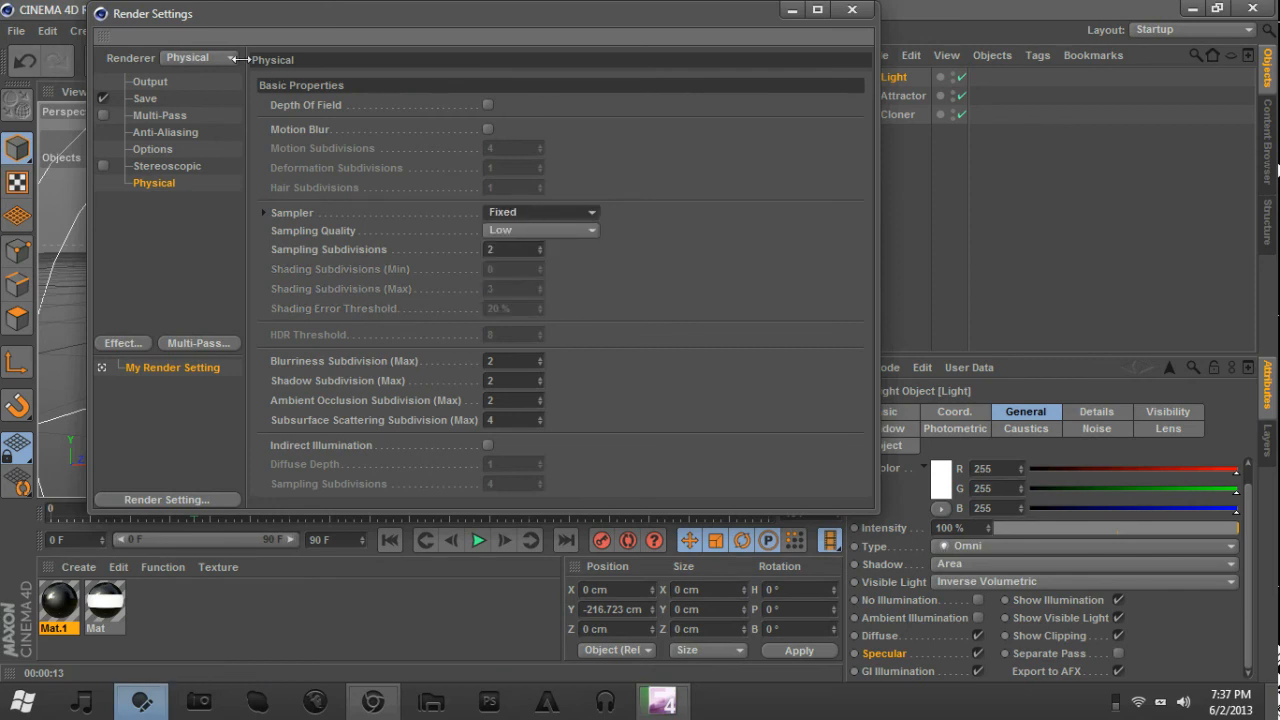
pyautogui.click(541, 212)
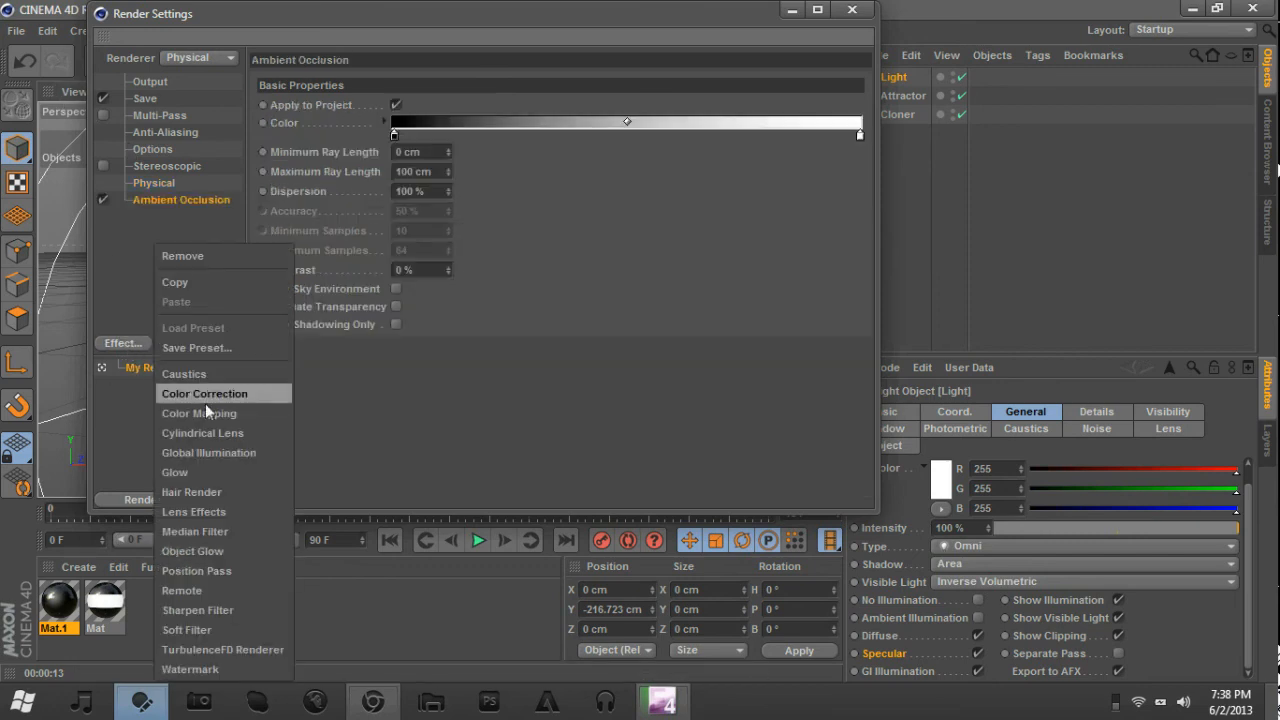
# Add the Global Illumination effect with GI mode IR + QMC (Still Image).
pyautogui.click(175, 472)
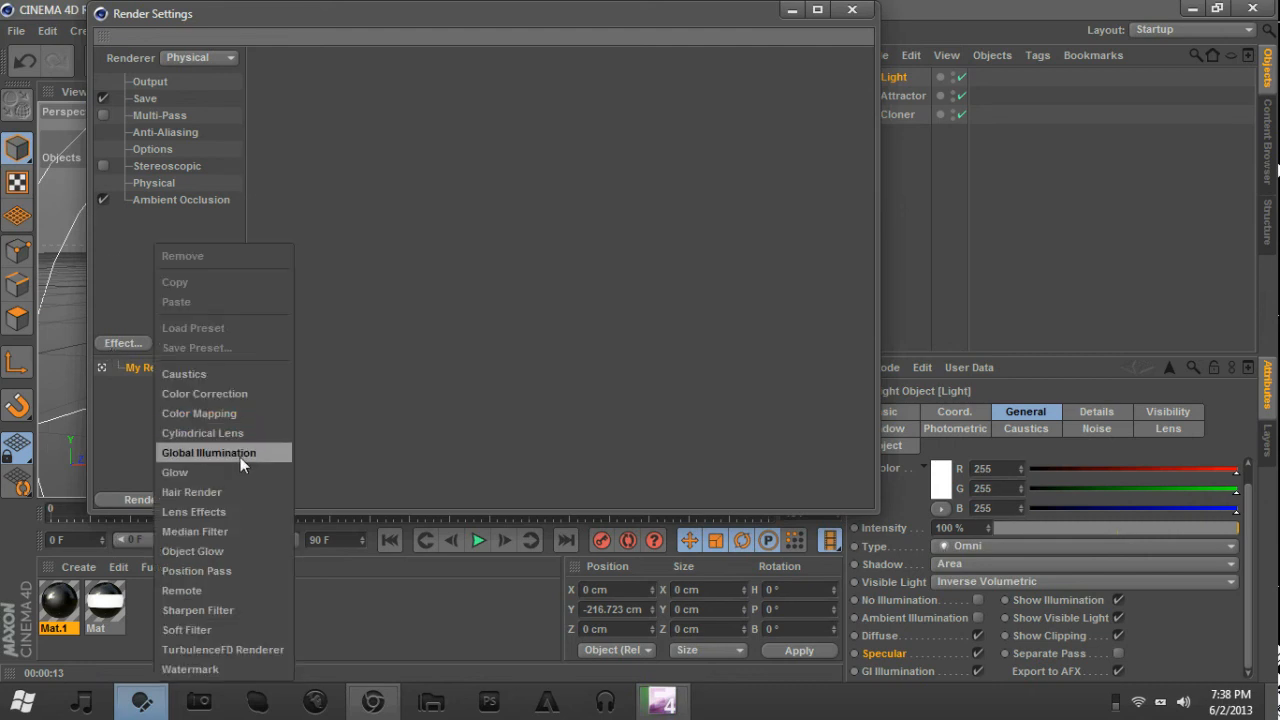
pyautogui.click(209, 453)
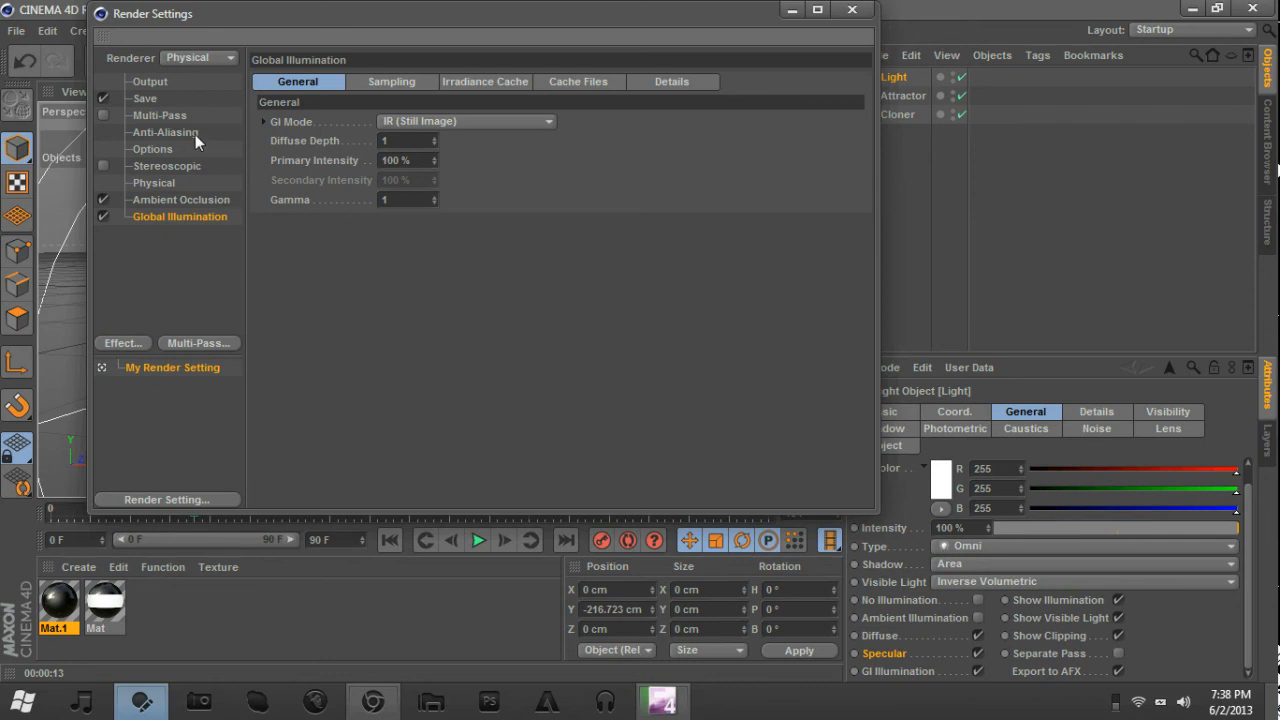
pyautogui.moveTo(231, 163)
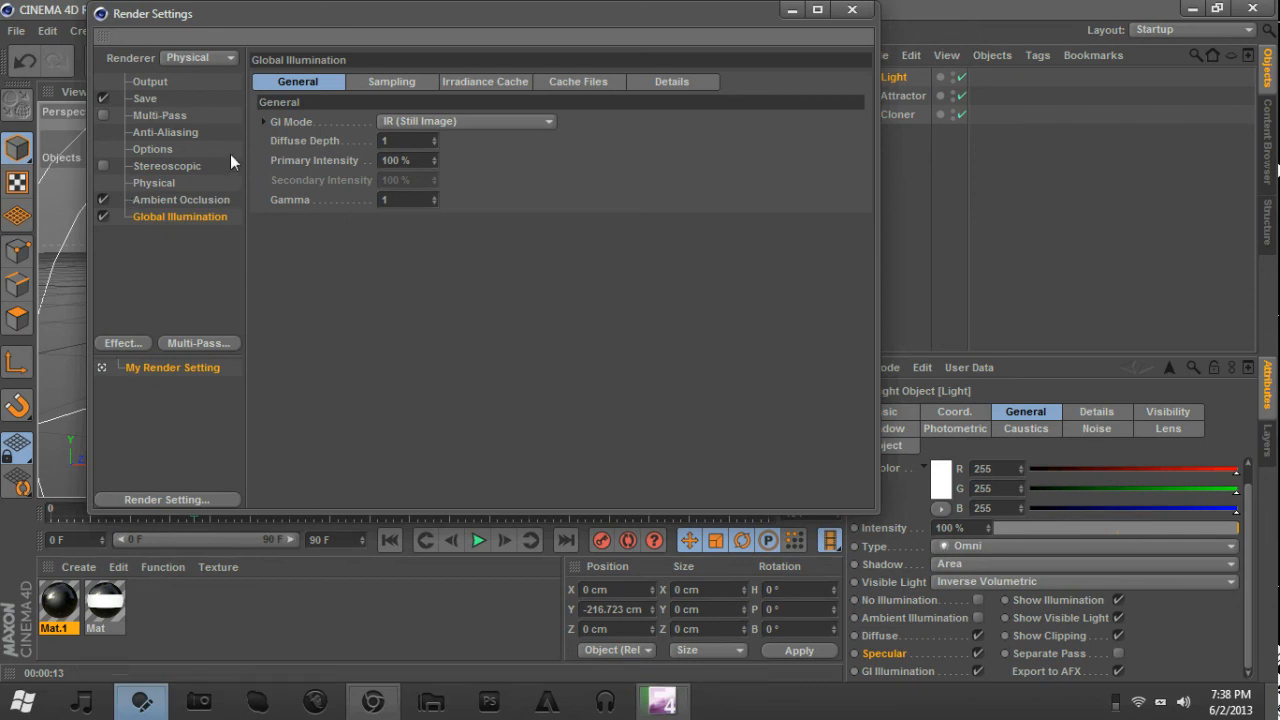
pyautogui.moveTo(428, 121)
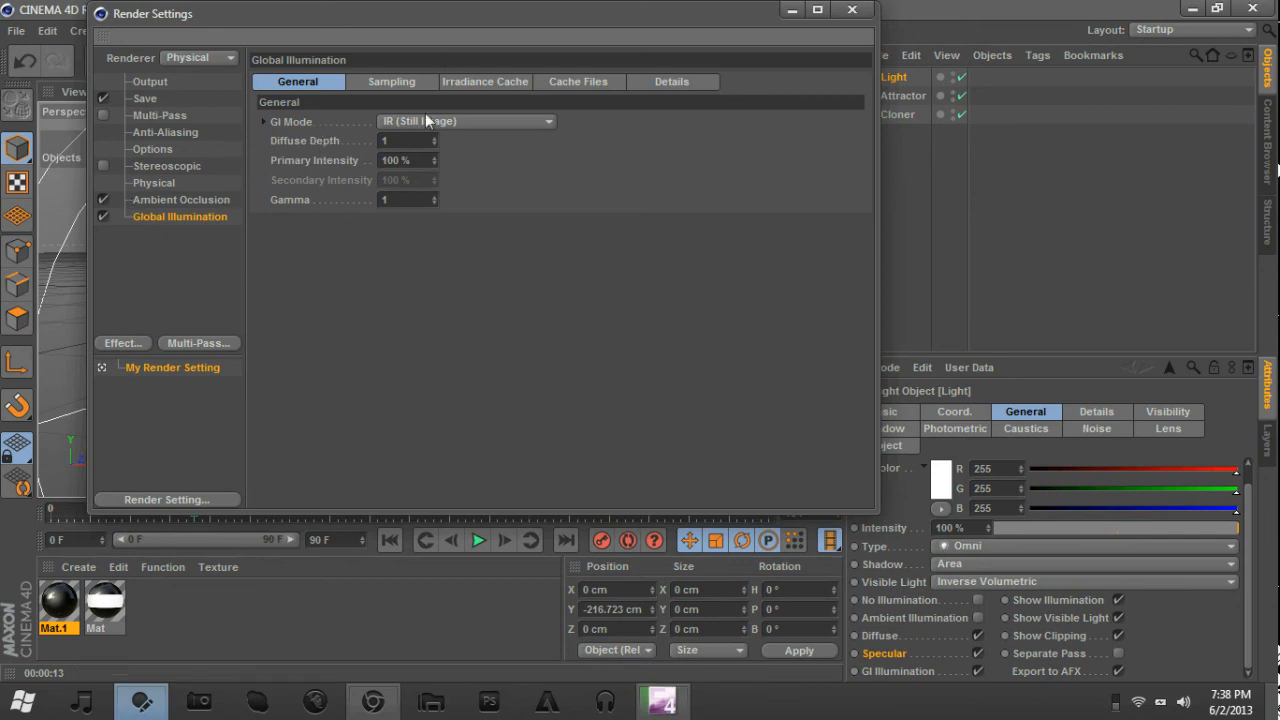
pyautogui.click(465, 121)
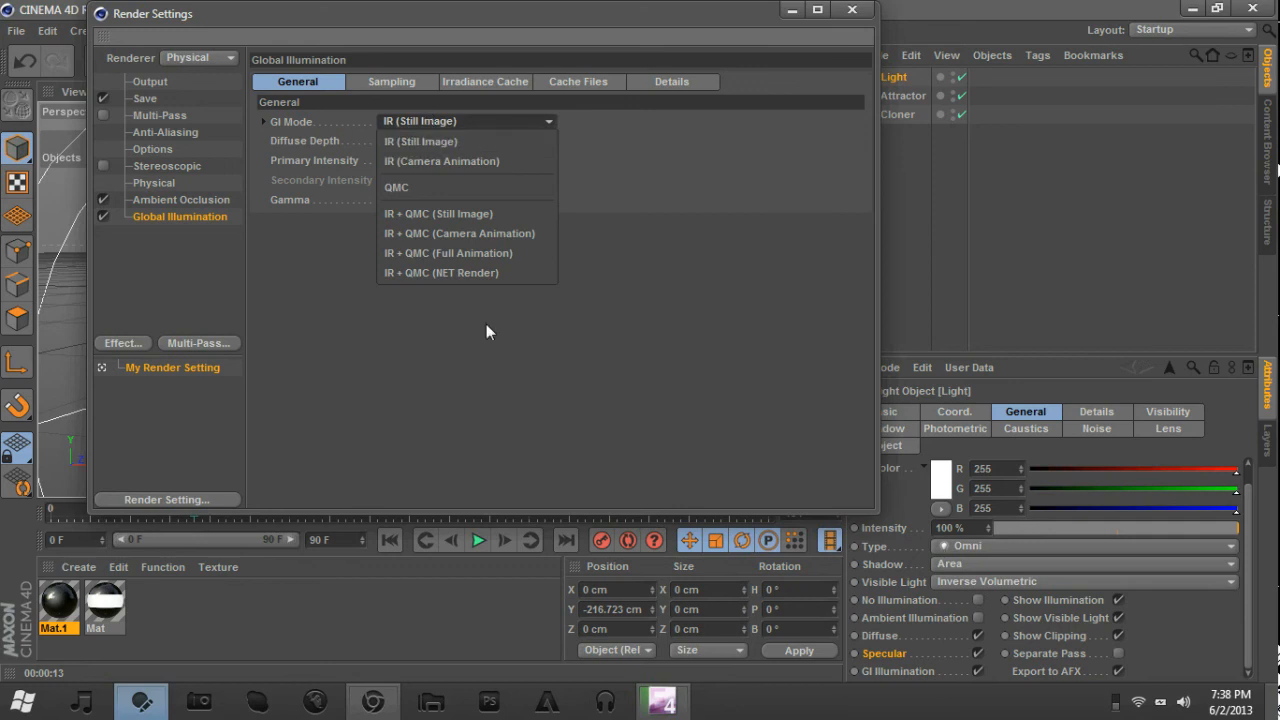
pyautogui.moveTo(460, 233)
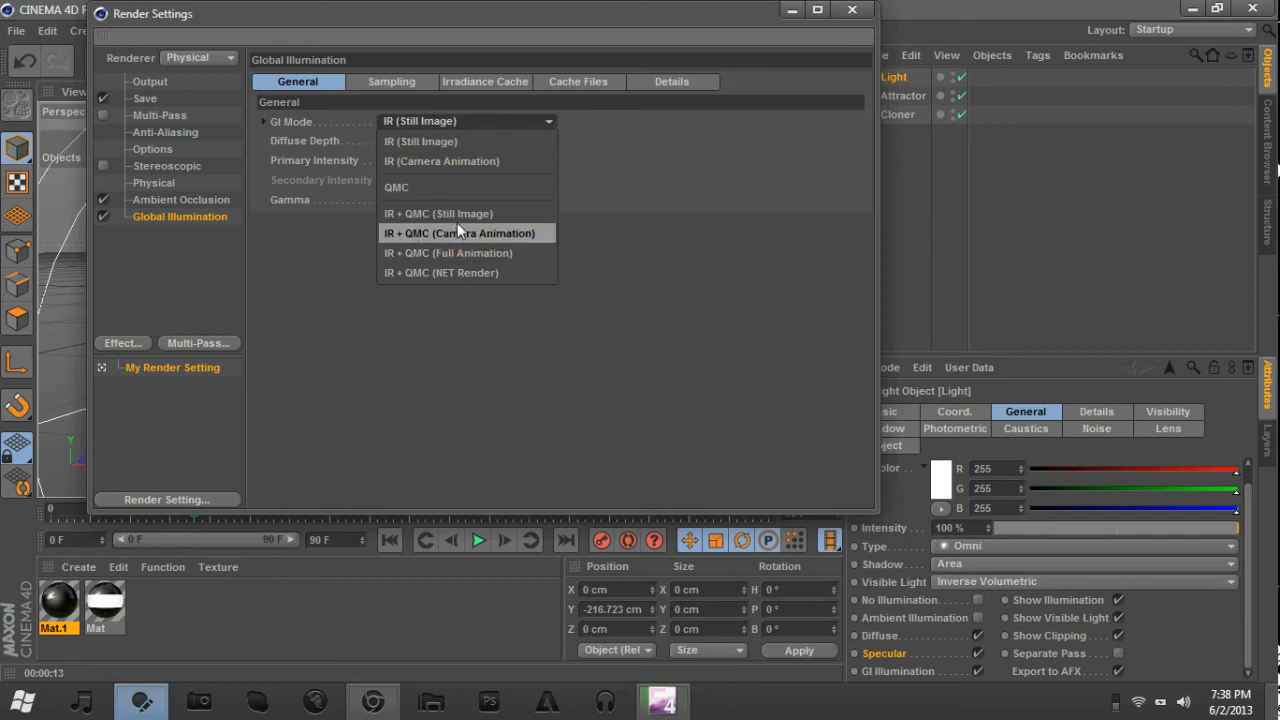
pyautogui.moveTo(448, 141)
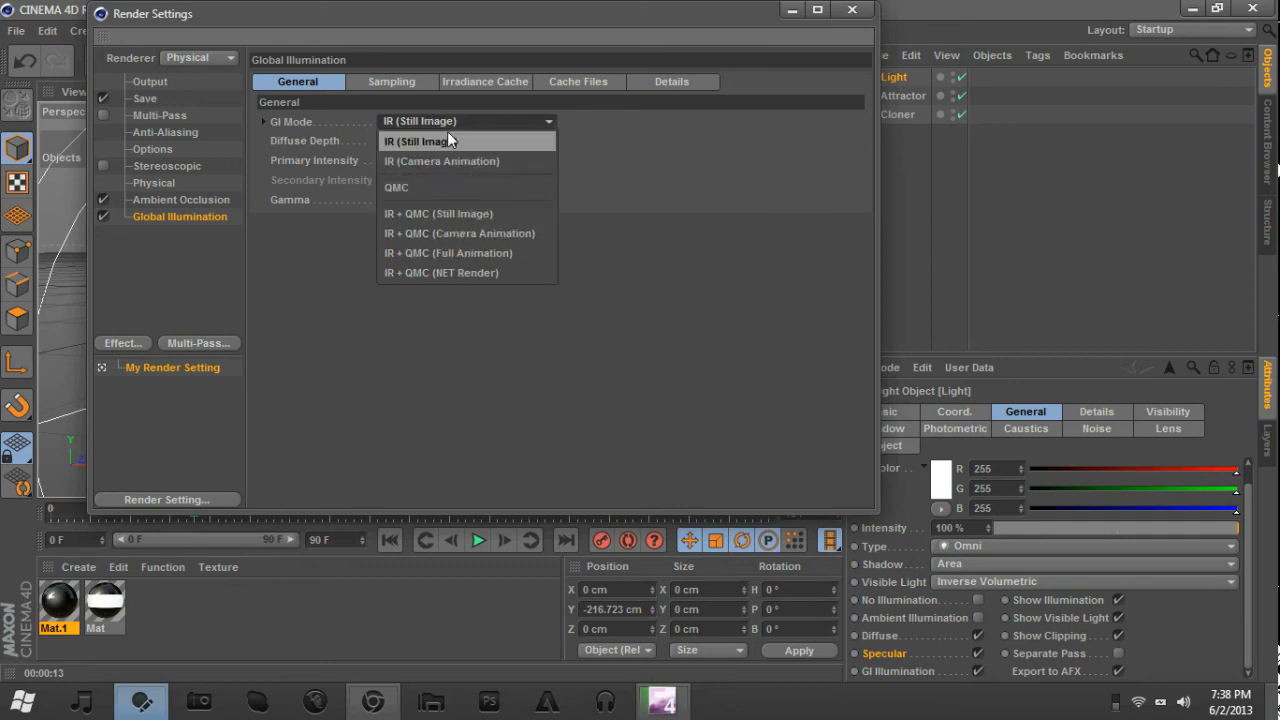
pyautogui.moveTo(438, 213)
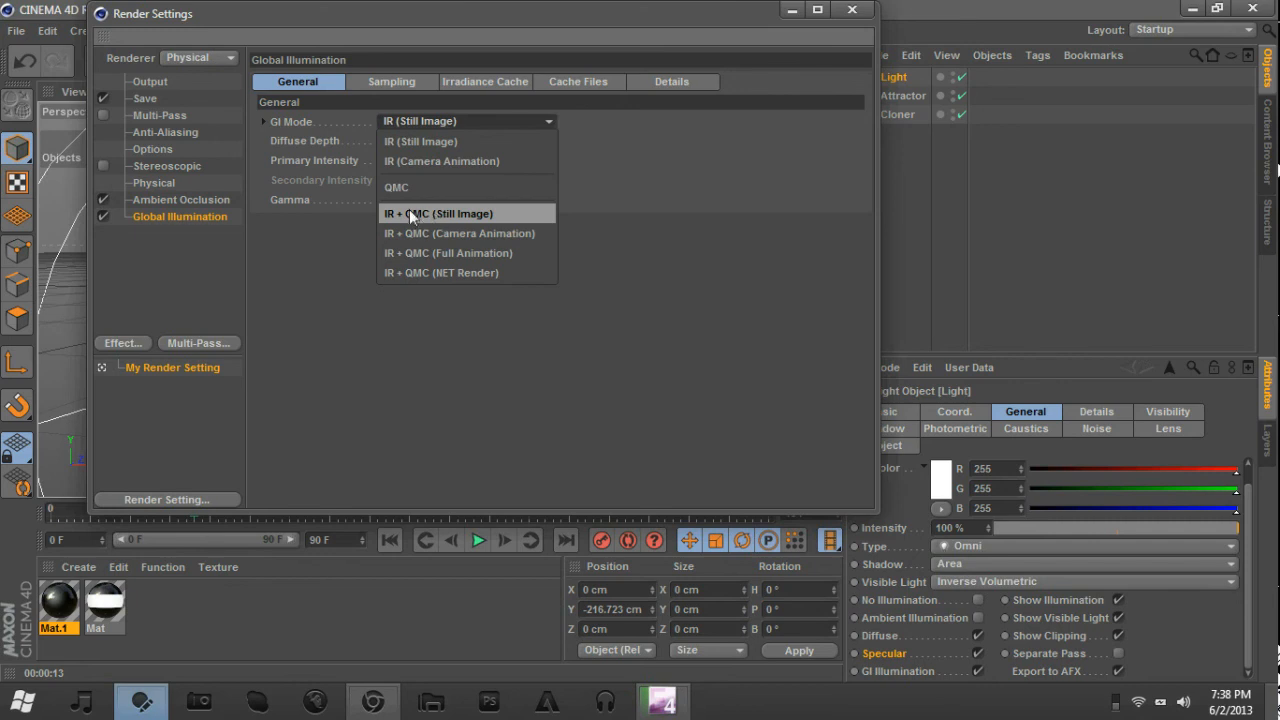
pyautogui.click(438, 213)
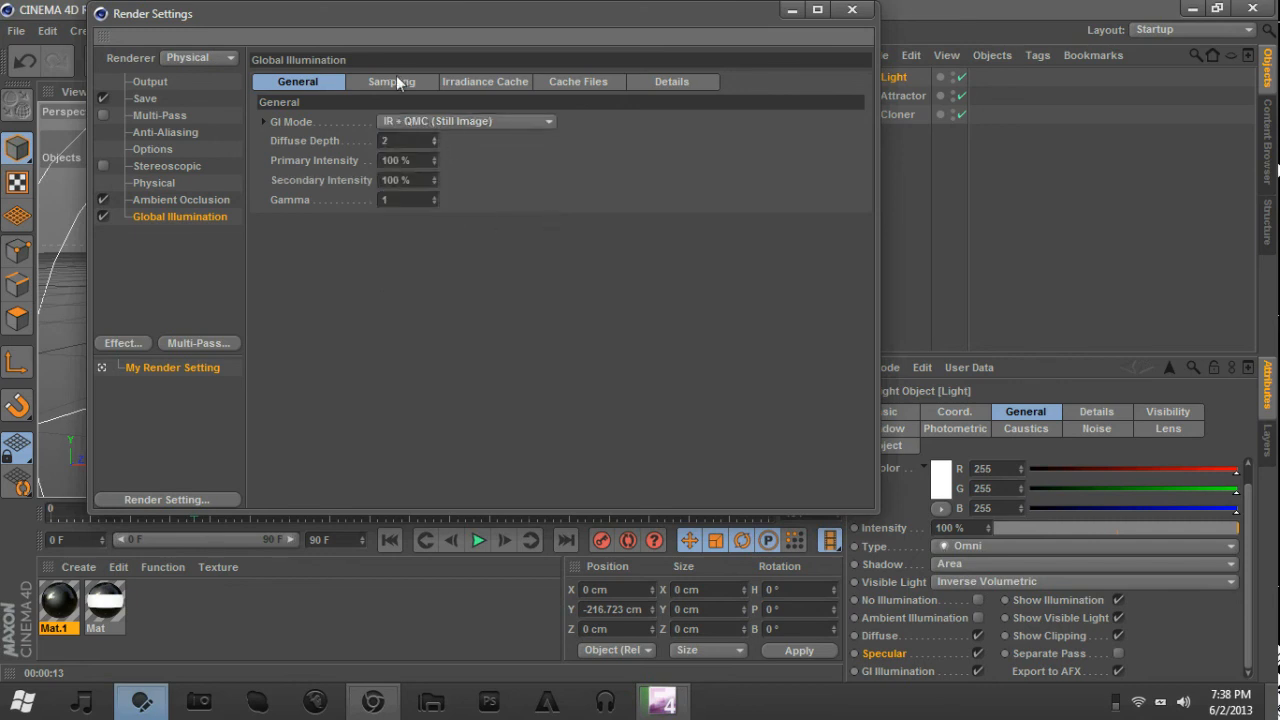
pyautogui.moveTo(345, 72)
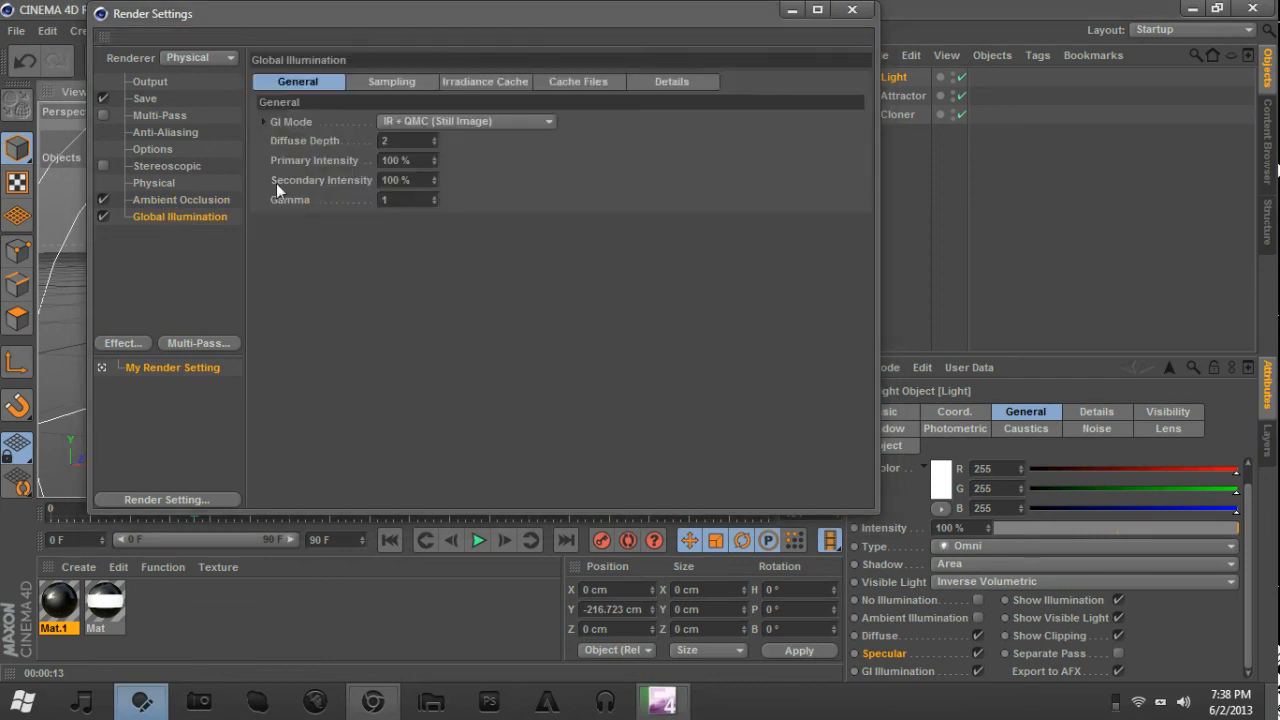
# Enter an output Width of 1920 and Height of 1080 in Render Settings.
pyautogui.click(852, 10)
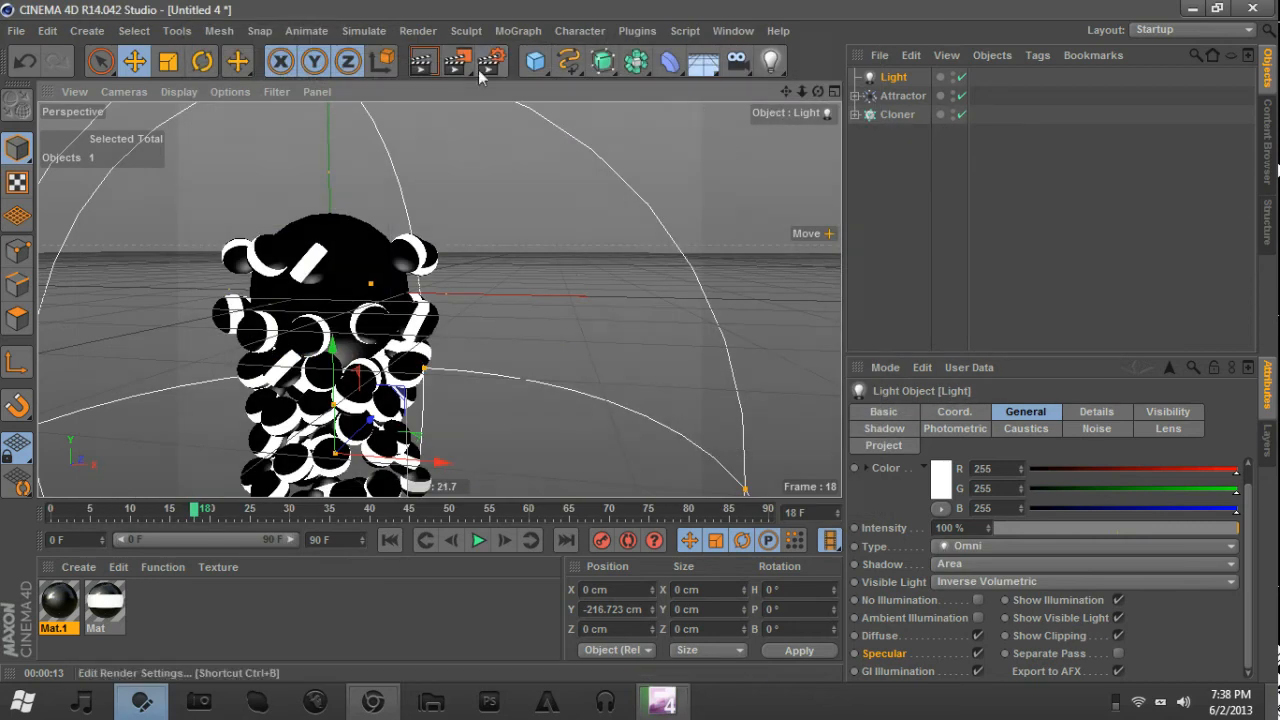
pyautogui.click(492, 62)
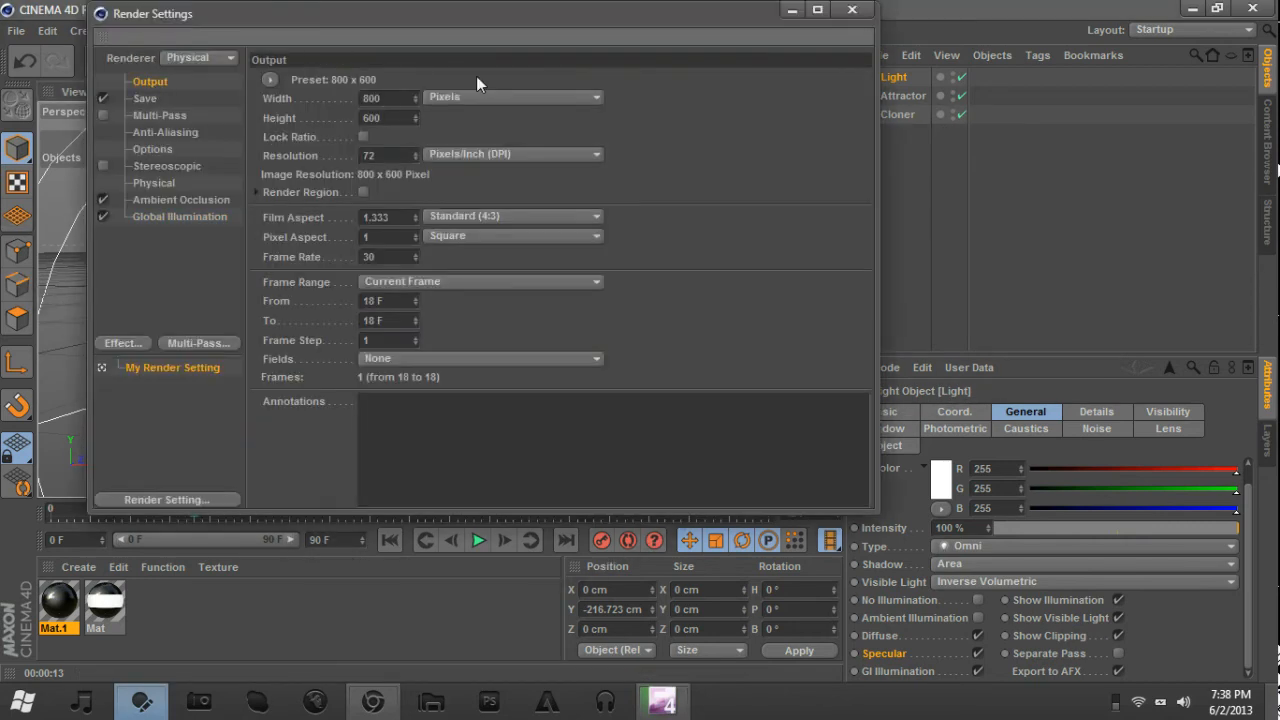
pyautogui.write('1920')
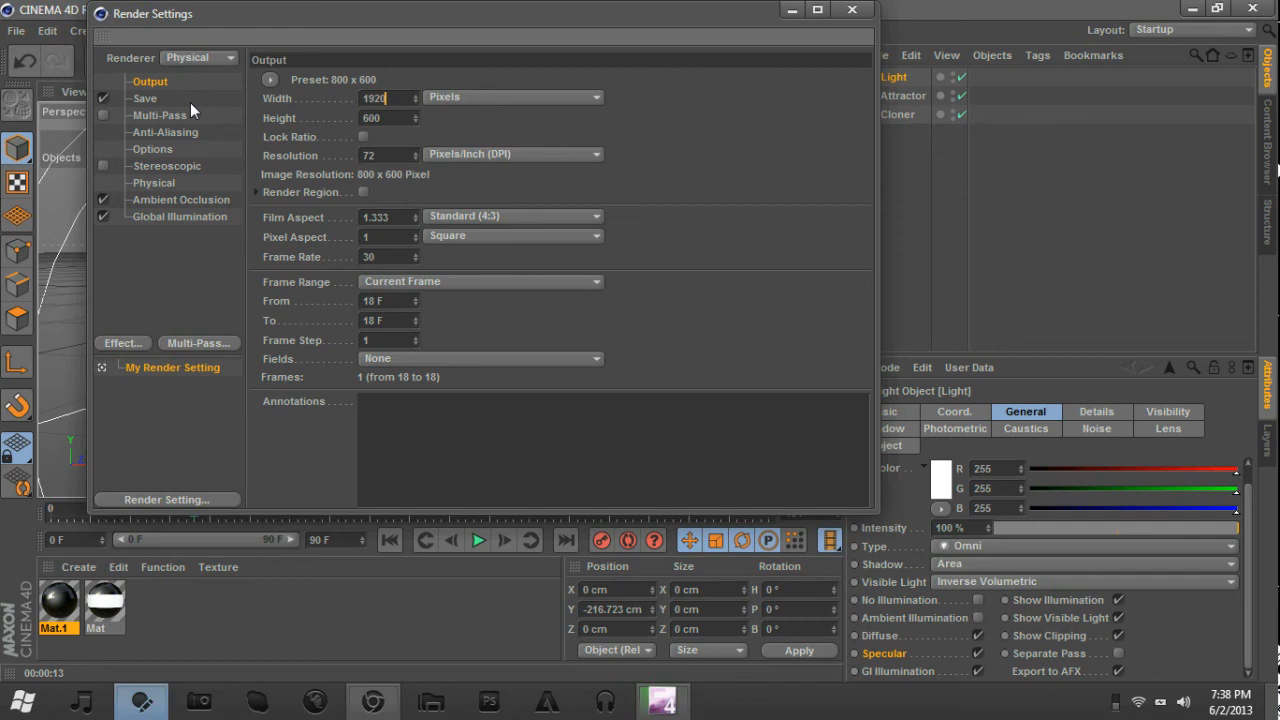
pyautogui.write('1080')
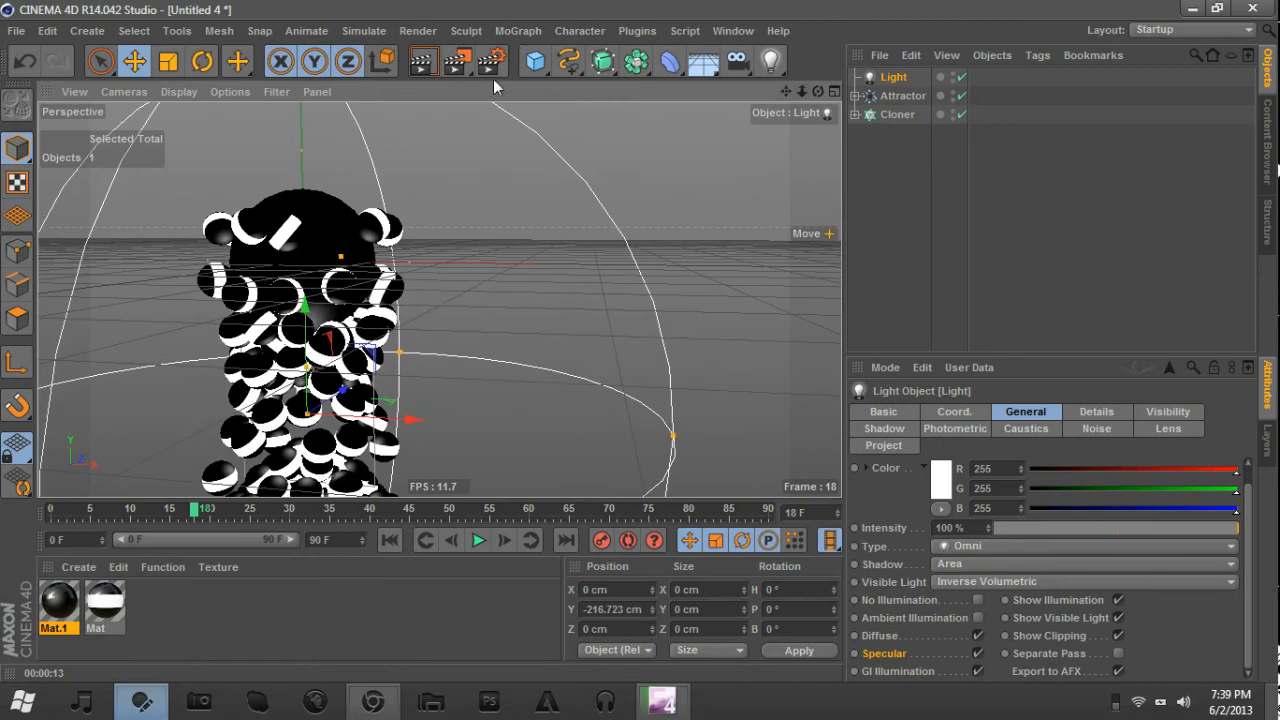
pyautogui.moveTo(422, 62)
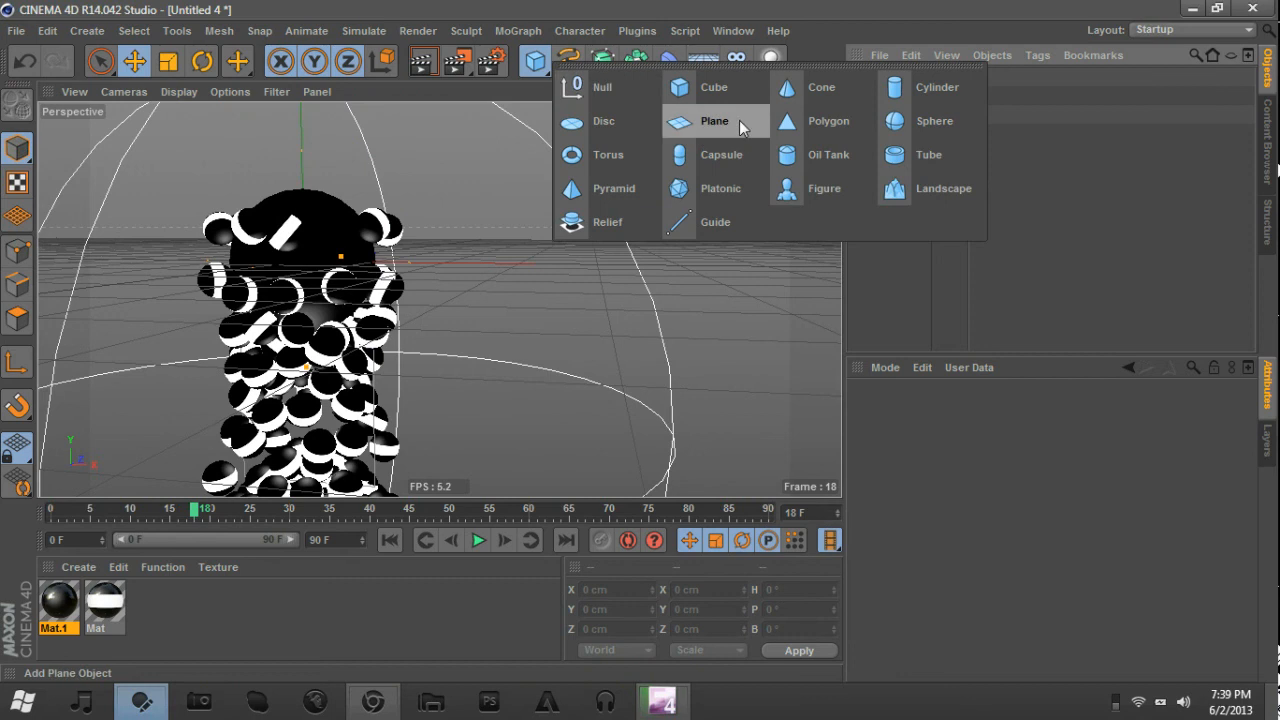
# Add a Plane primitive from the Cube palette.
pyautogui.click(714, 120)
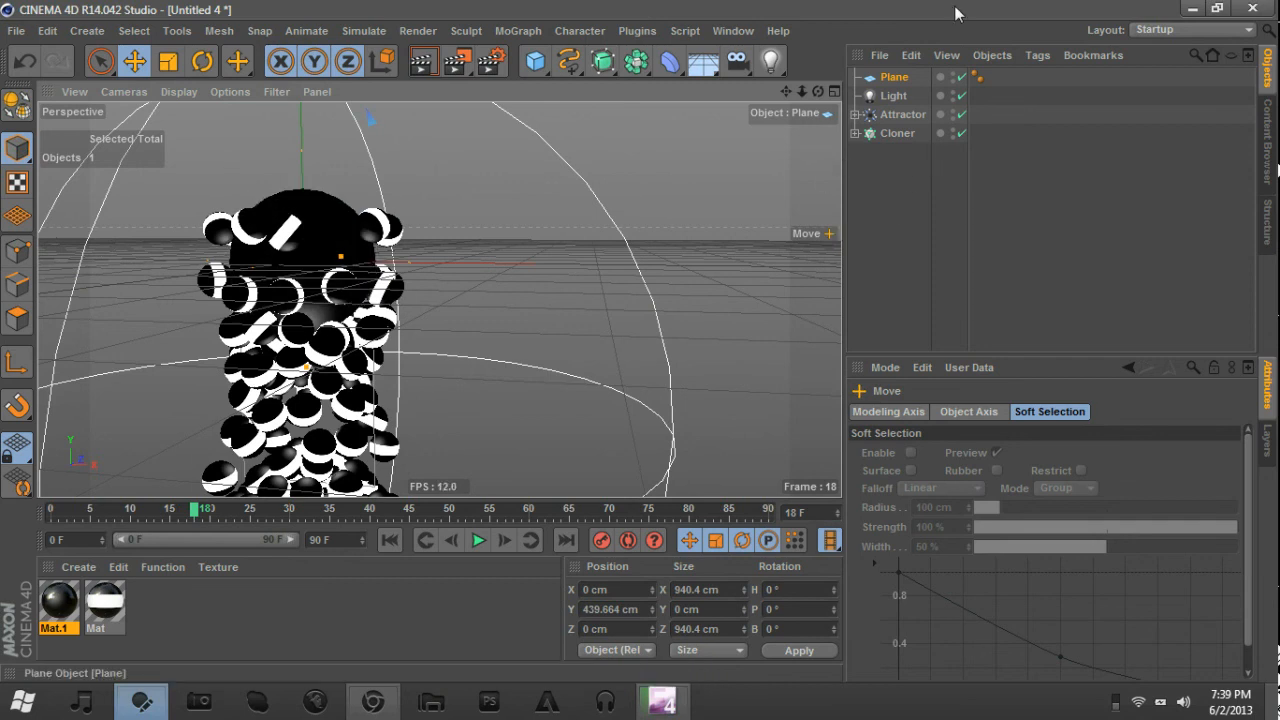
pyautogui.moveTo(895, 82)
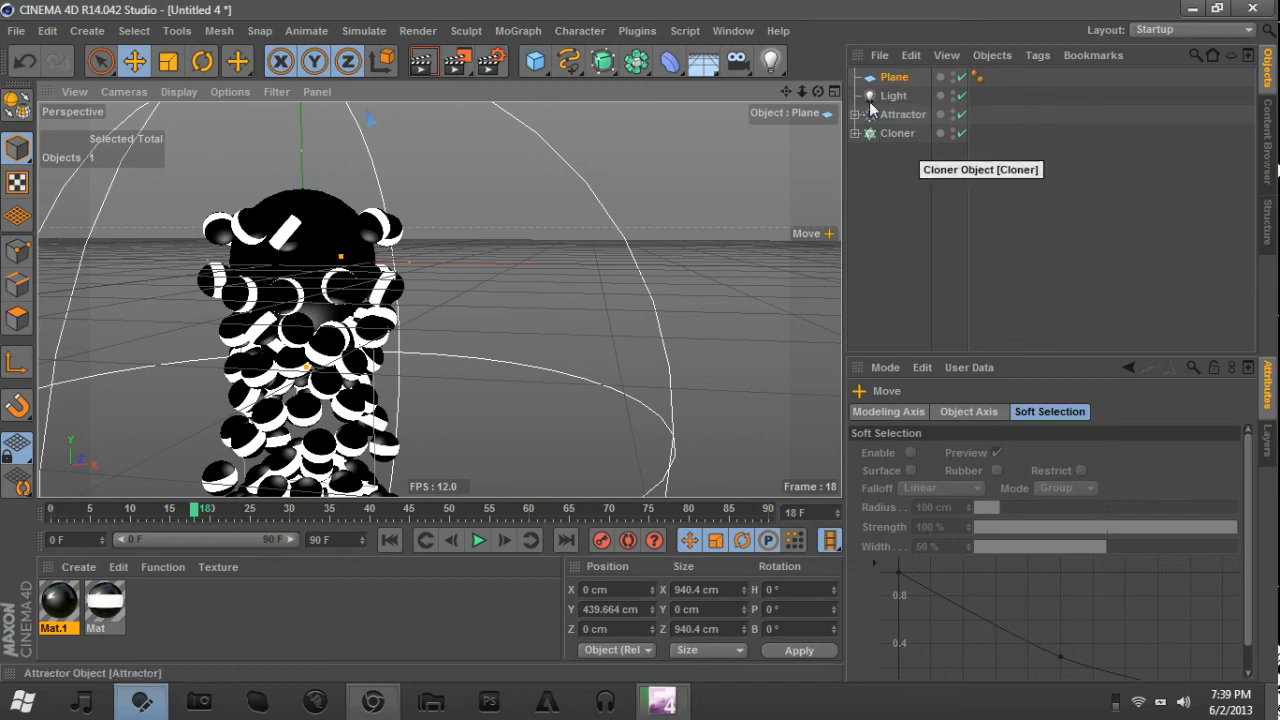
# Create the new material Mat.2 and open it for editing.
pyautogui.click(893, 77)
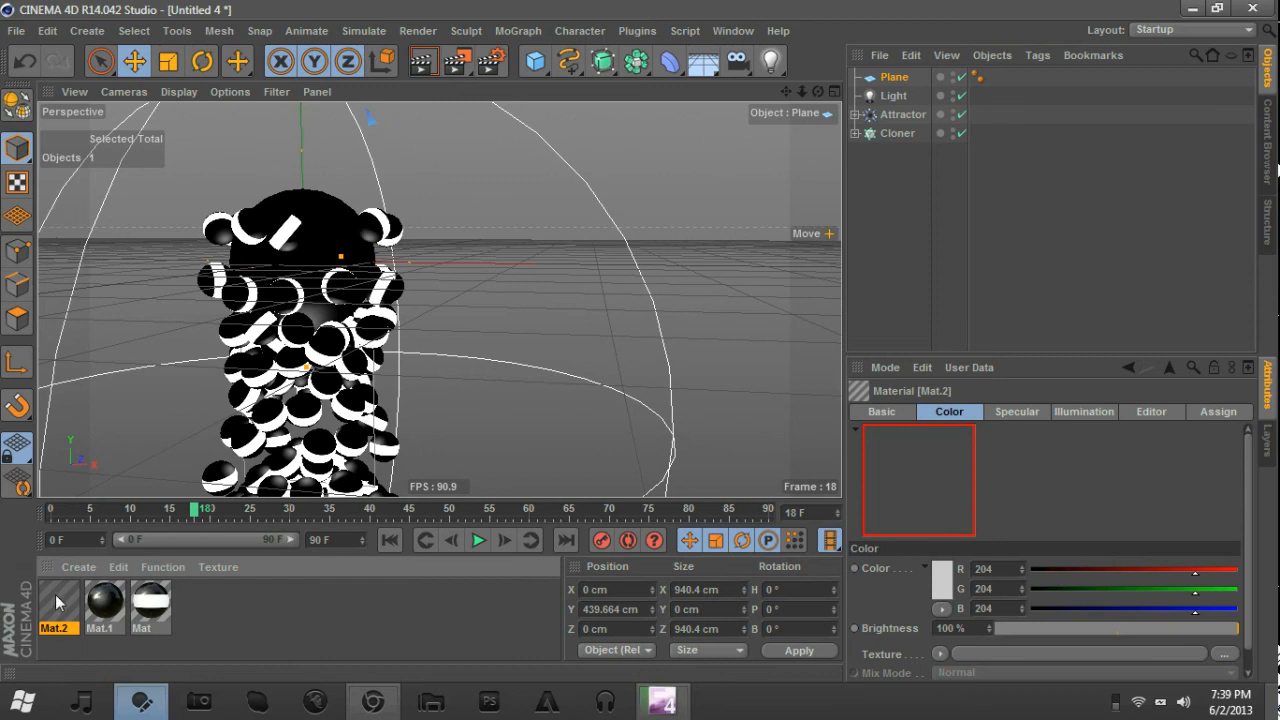
pyautogui.doubleClick(57, 608)
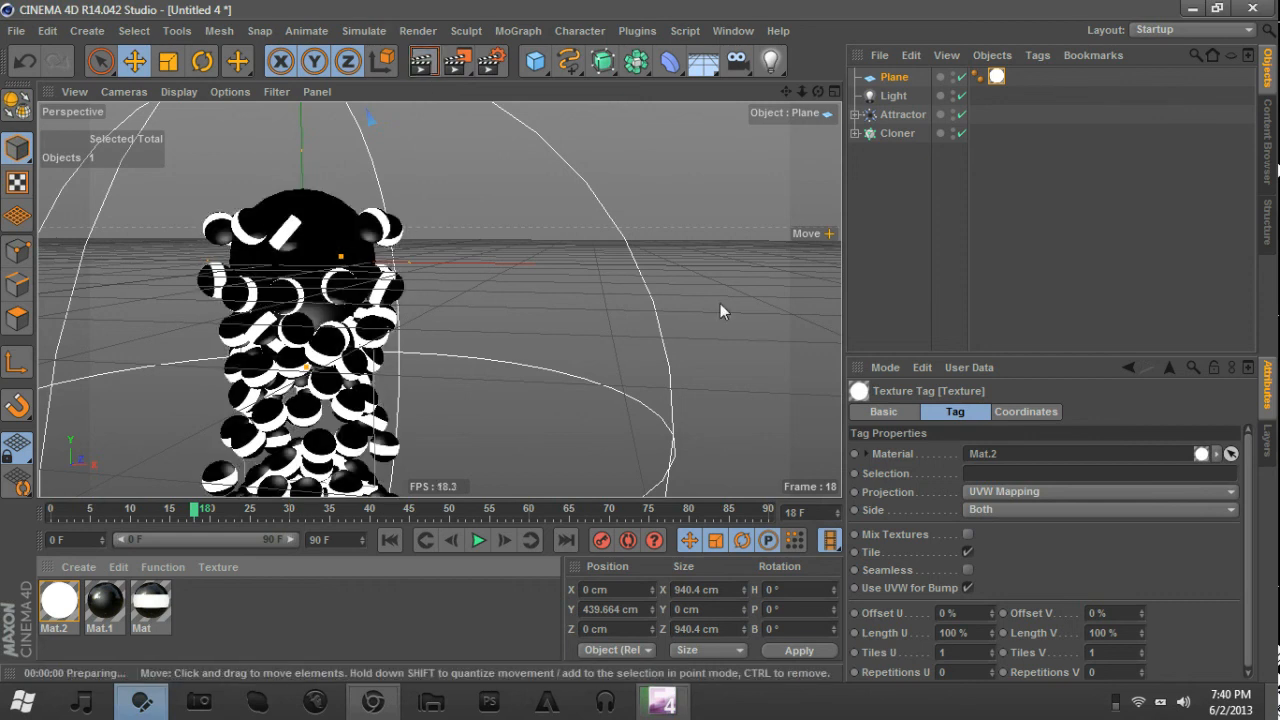
pyautogui.moveTo(556, 223)
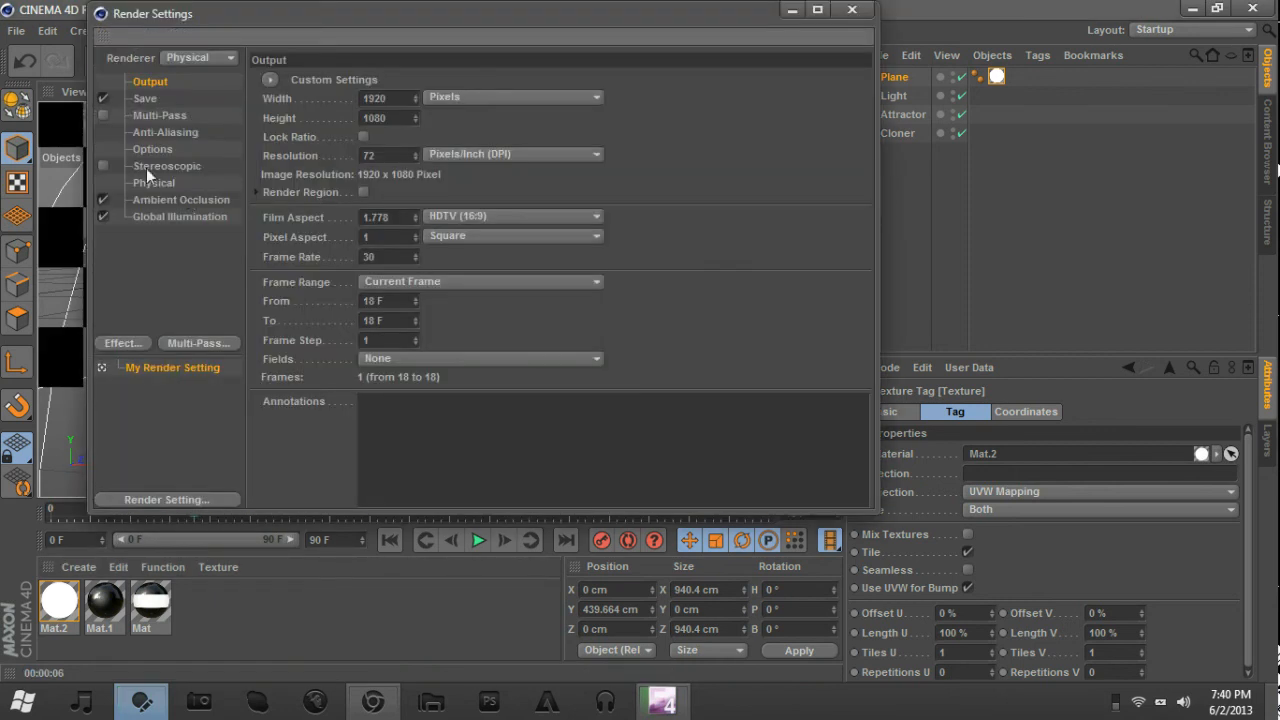
pyautogui.click(154, 183)
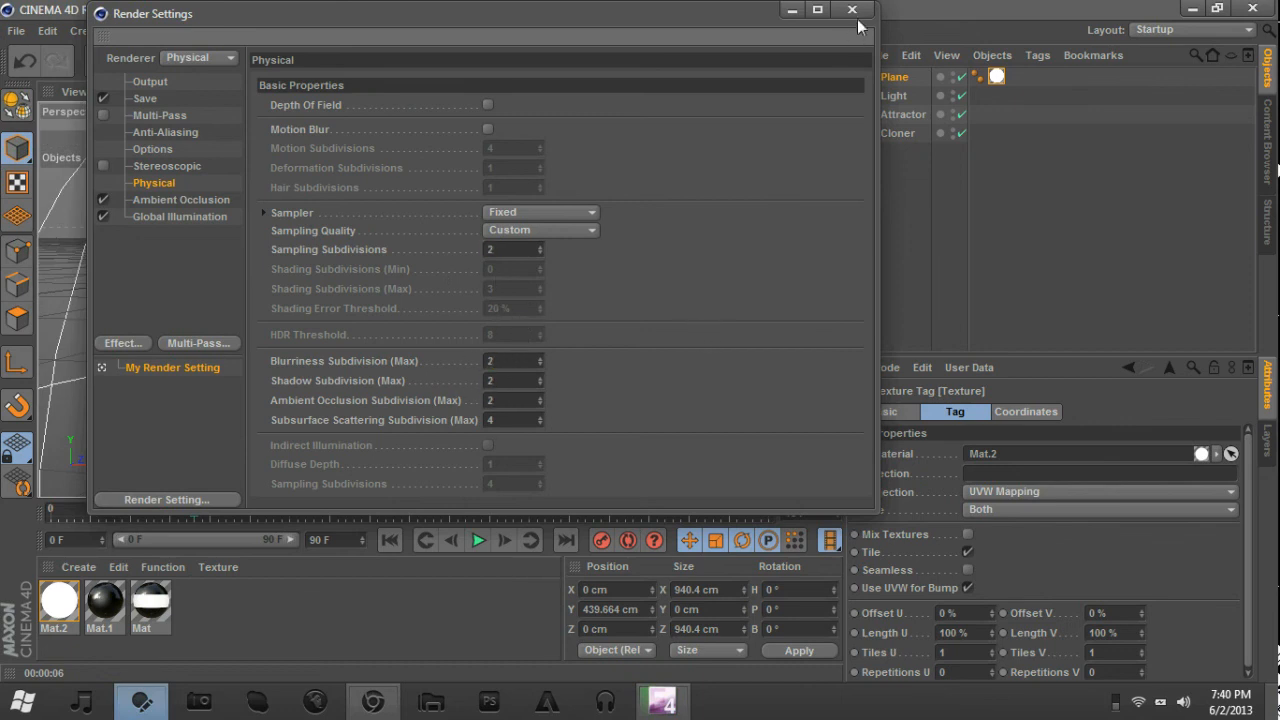
pyautogui.click(851, 9)
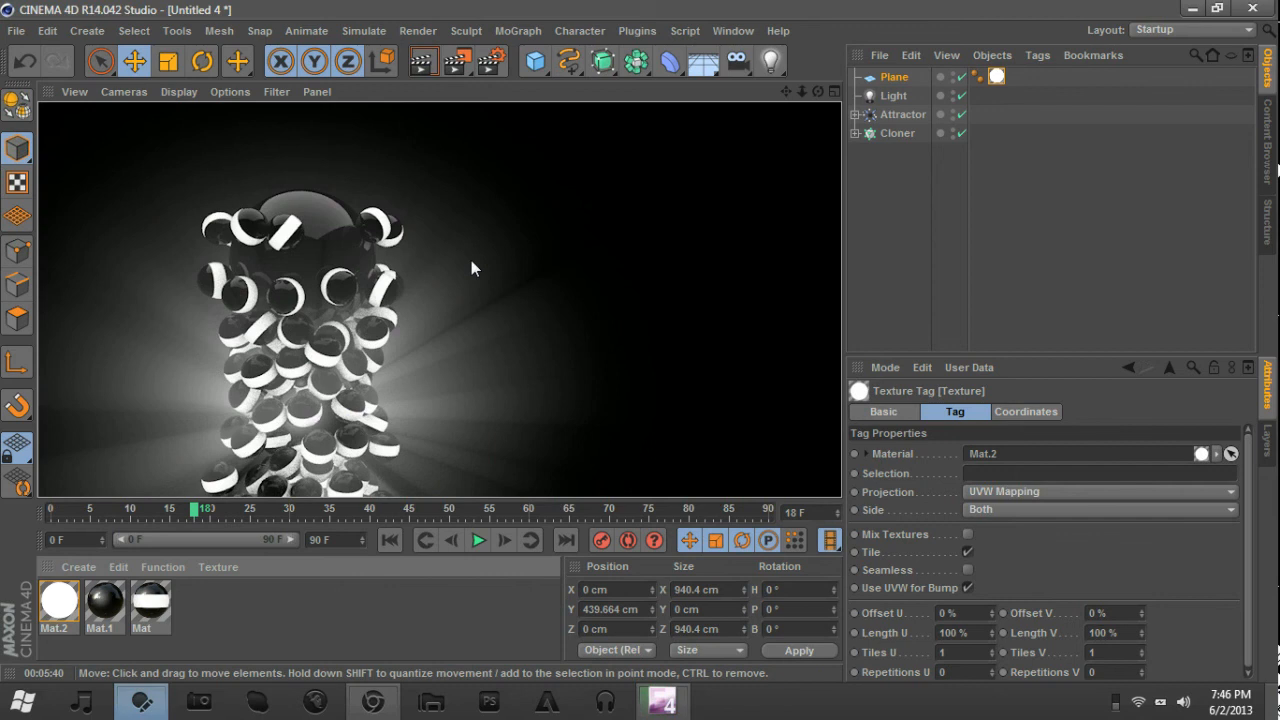
pyautogui.moveTo(458, 268)
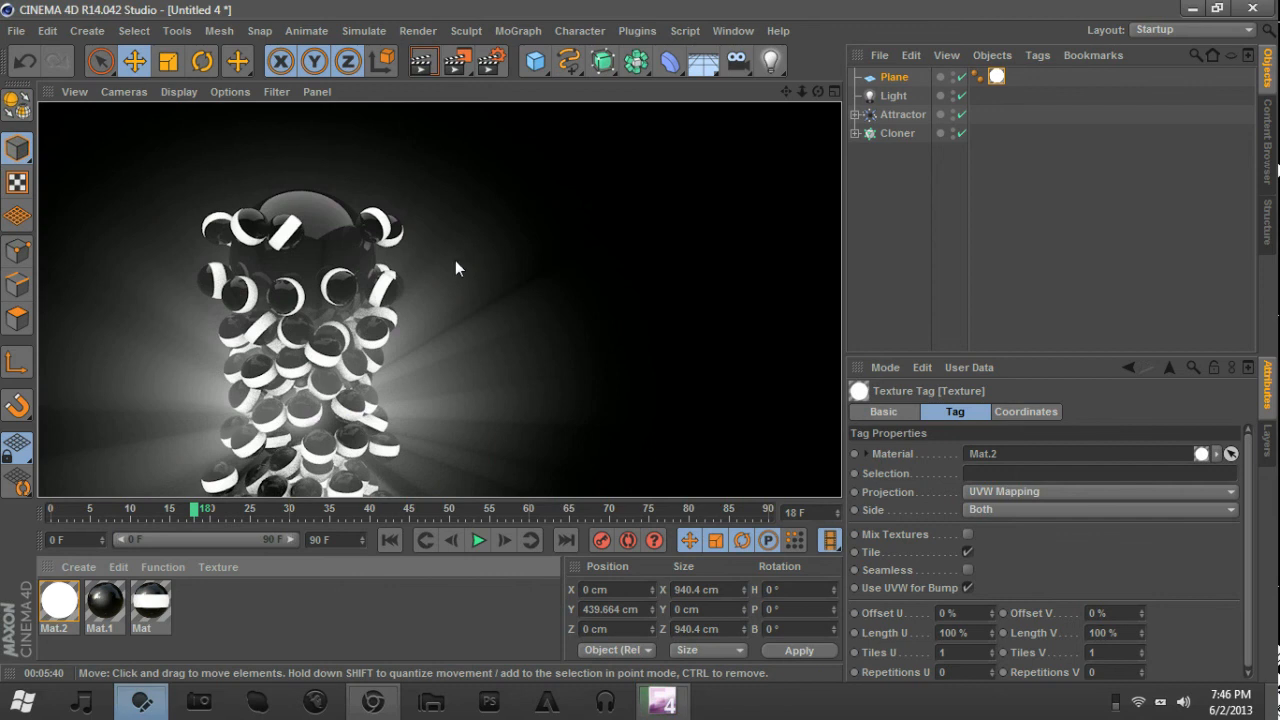
pyautogui.moveTo(996, 186)
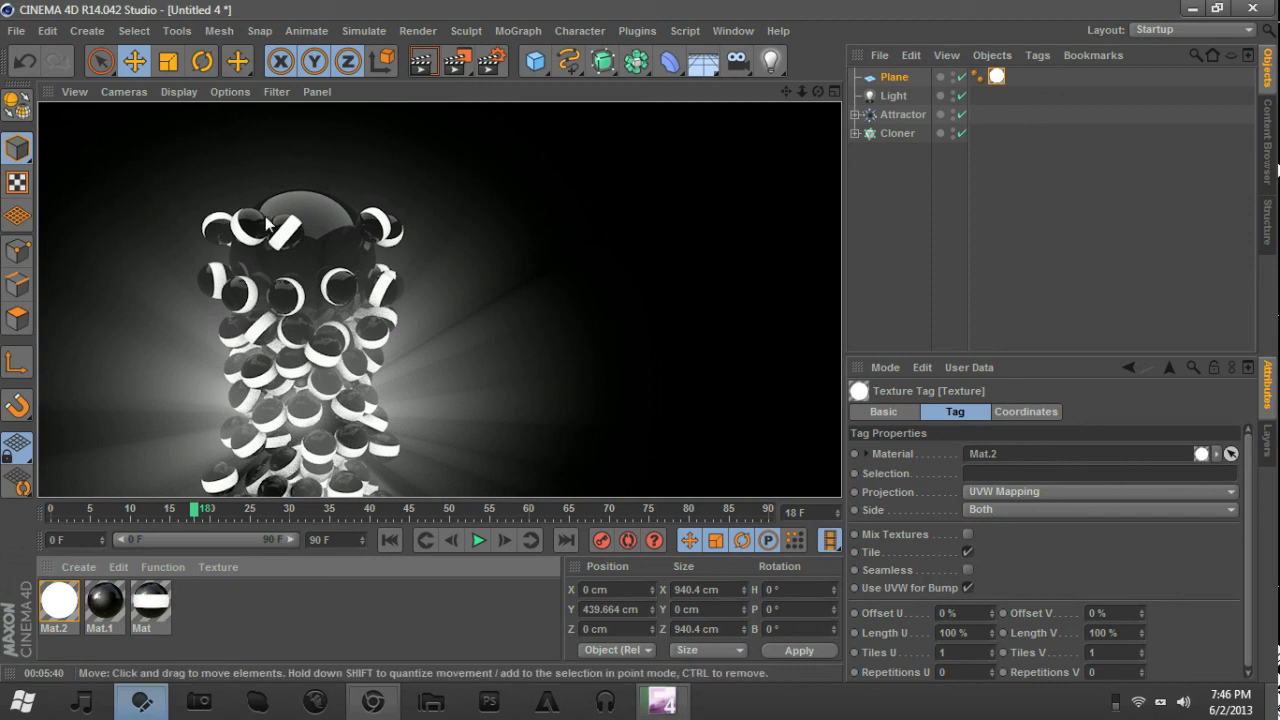
pyautogui.moveTo(437, 252)
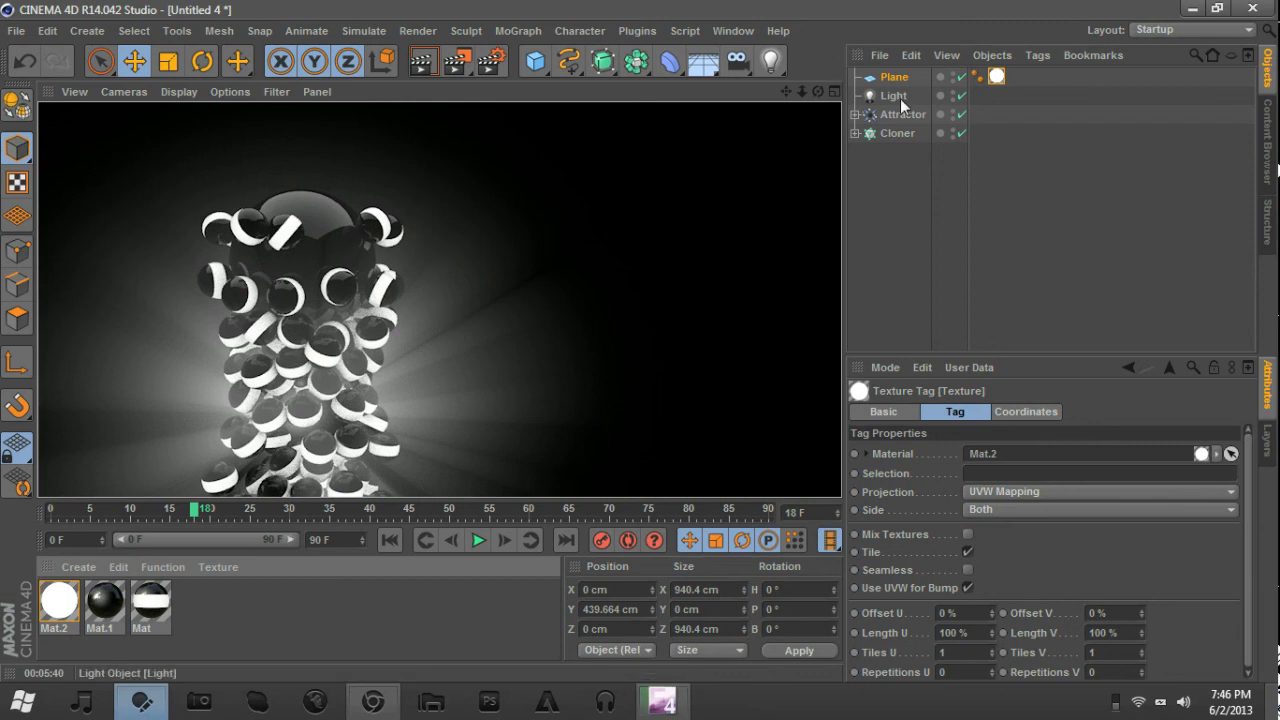
pyautogui.moveTo(445, 330)
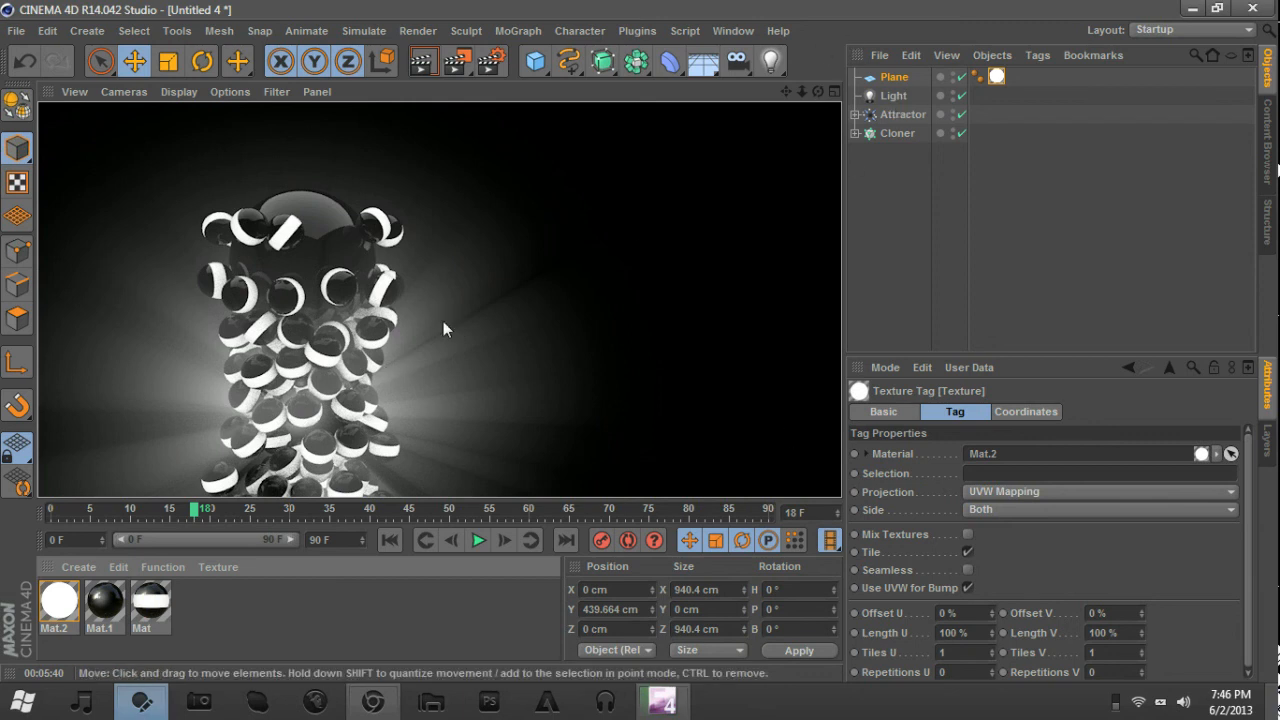
pyautogui.moveTo(422, 308)
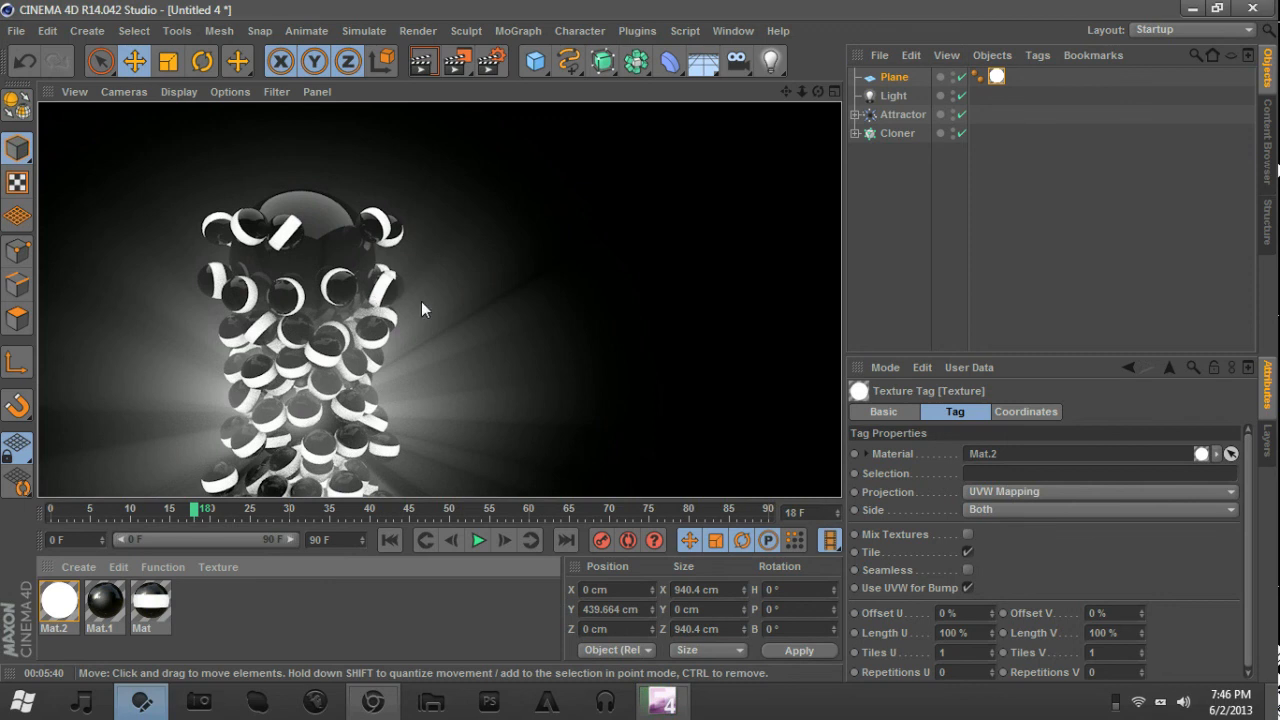
pyautogui.moveTo(770, 391)
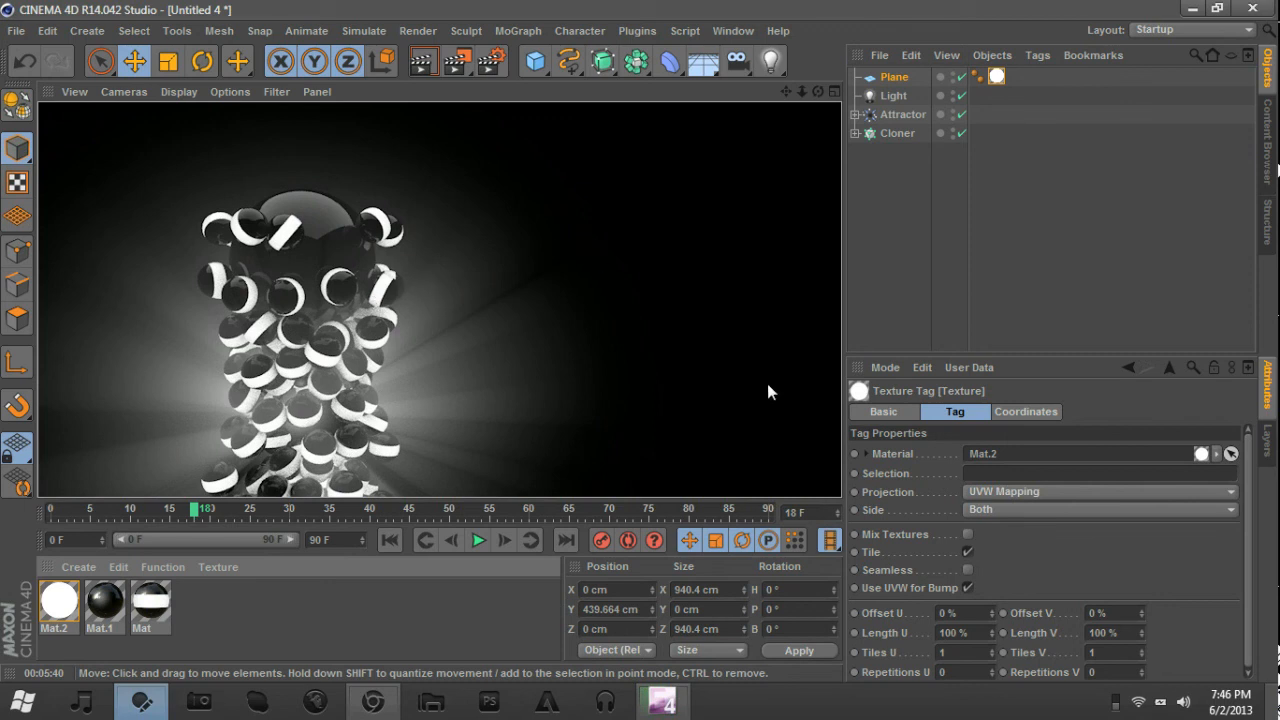
pyautogui.moveTo(485, 216)
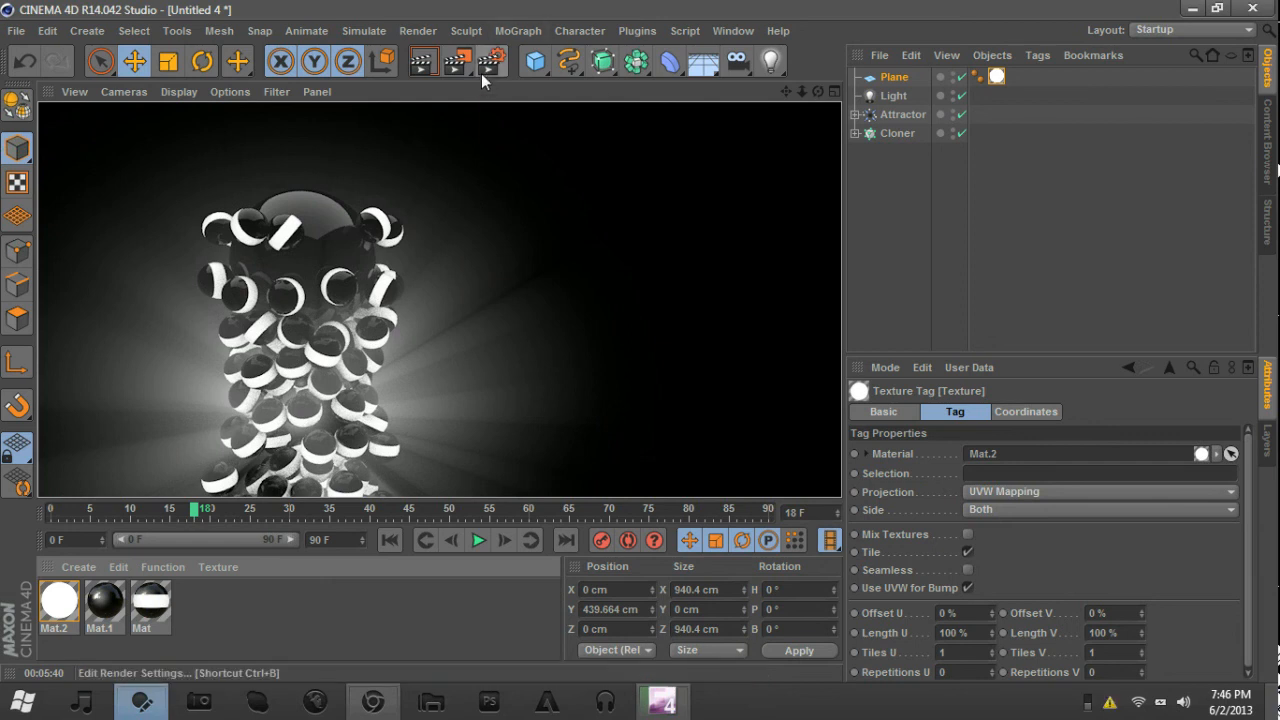
pyautogui.moveTo(490, 62)
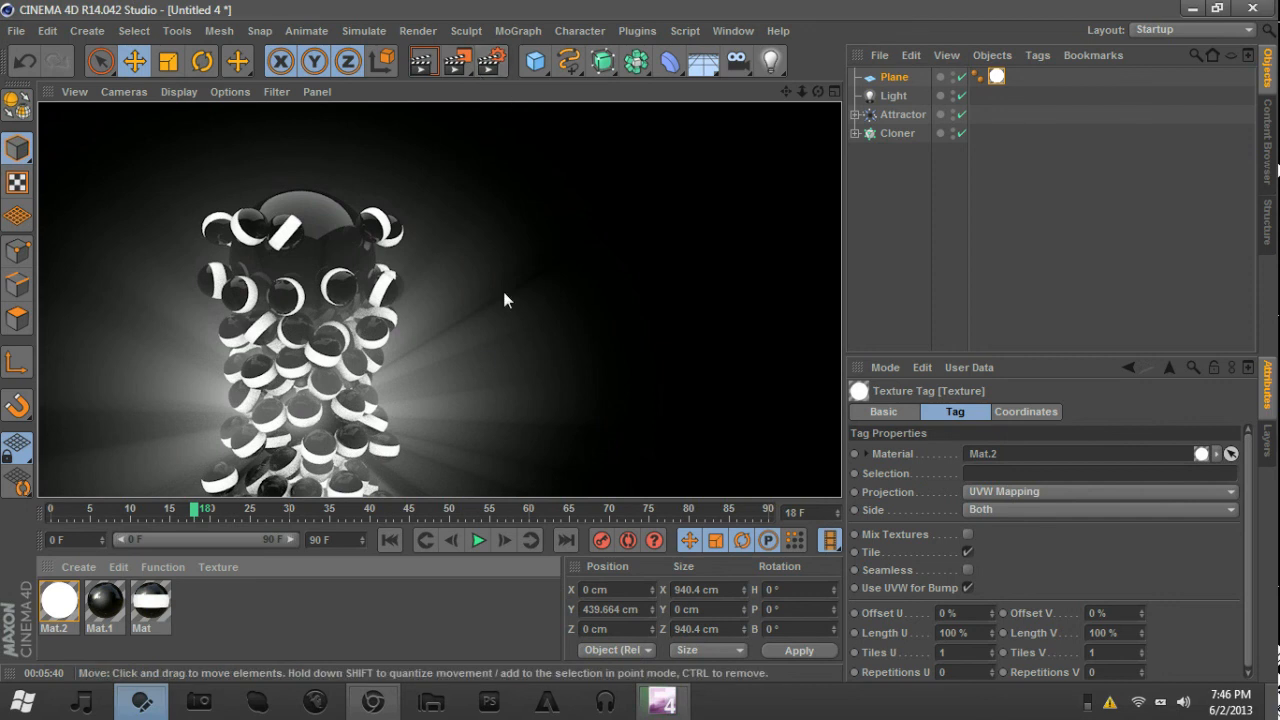
pyautogui.moveTo(605, 388)
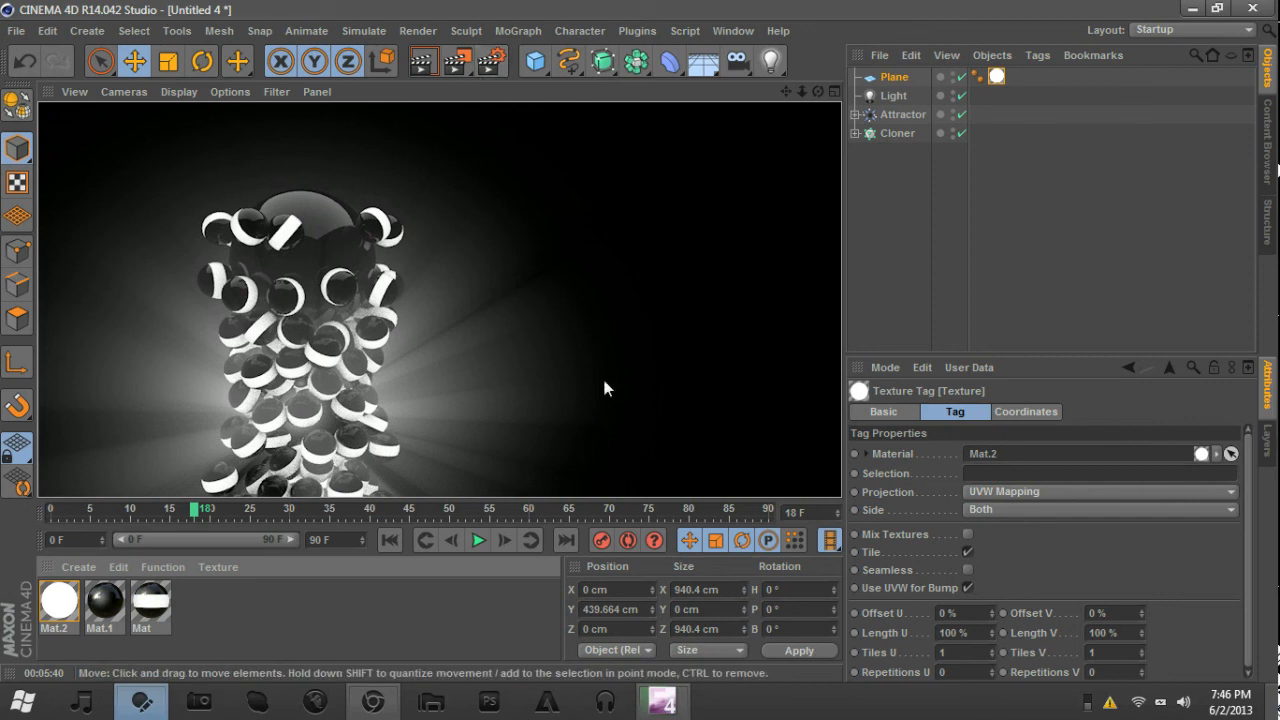